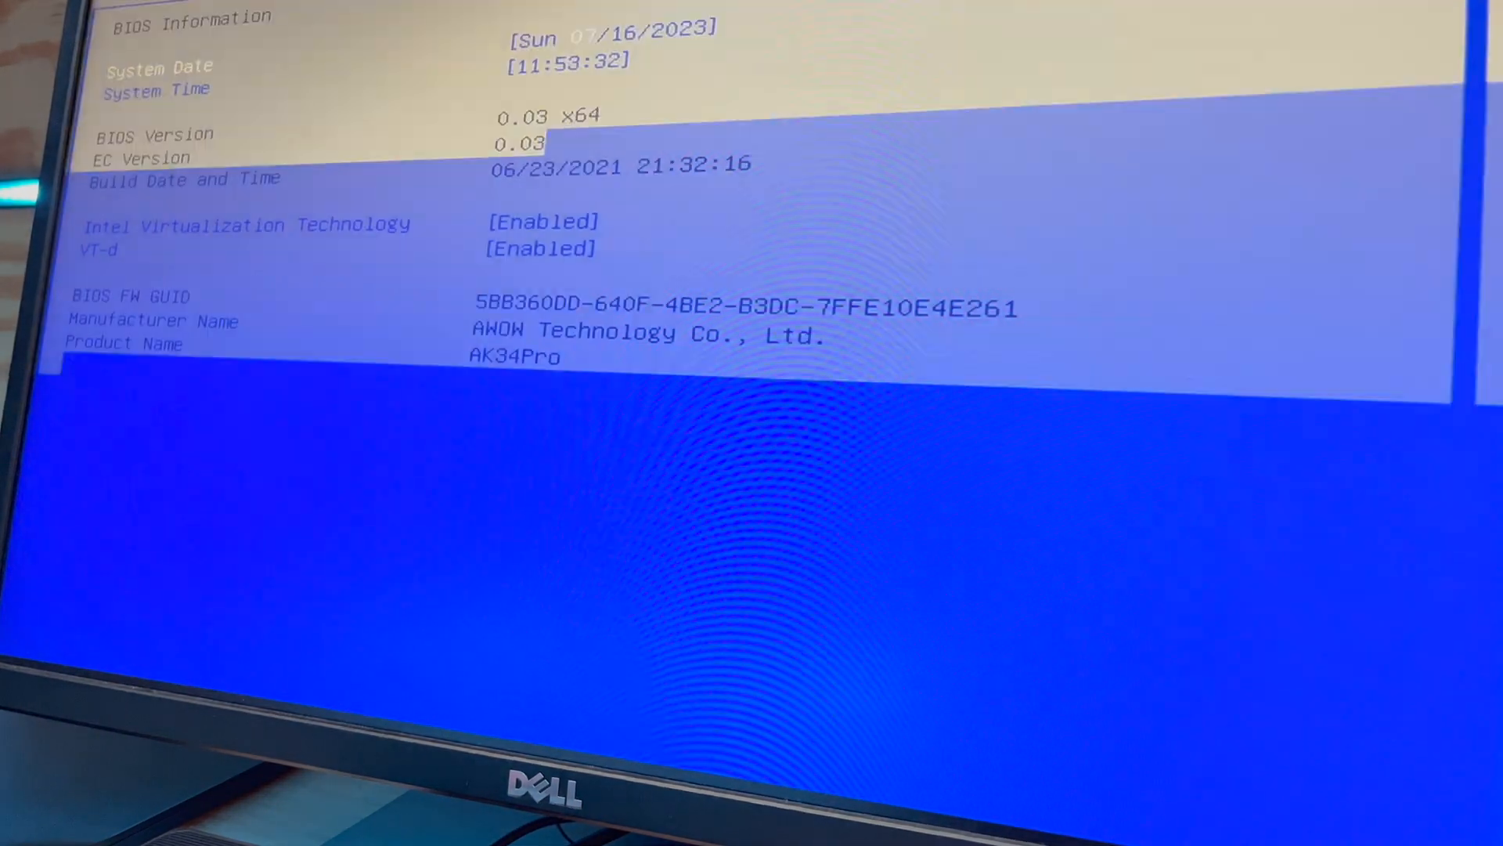
On the BIOS Boot tab, show the device list for Boot Option #1
{"action": "scroll", "scroll_direction": "down", "scroll_amount": 3}
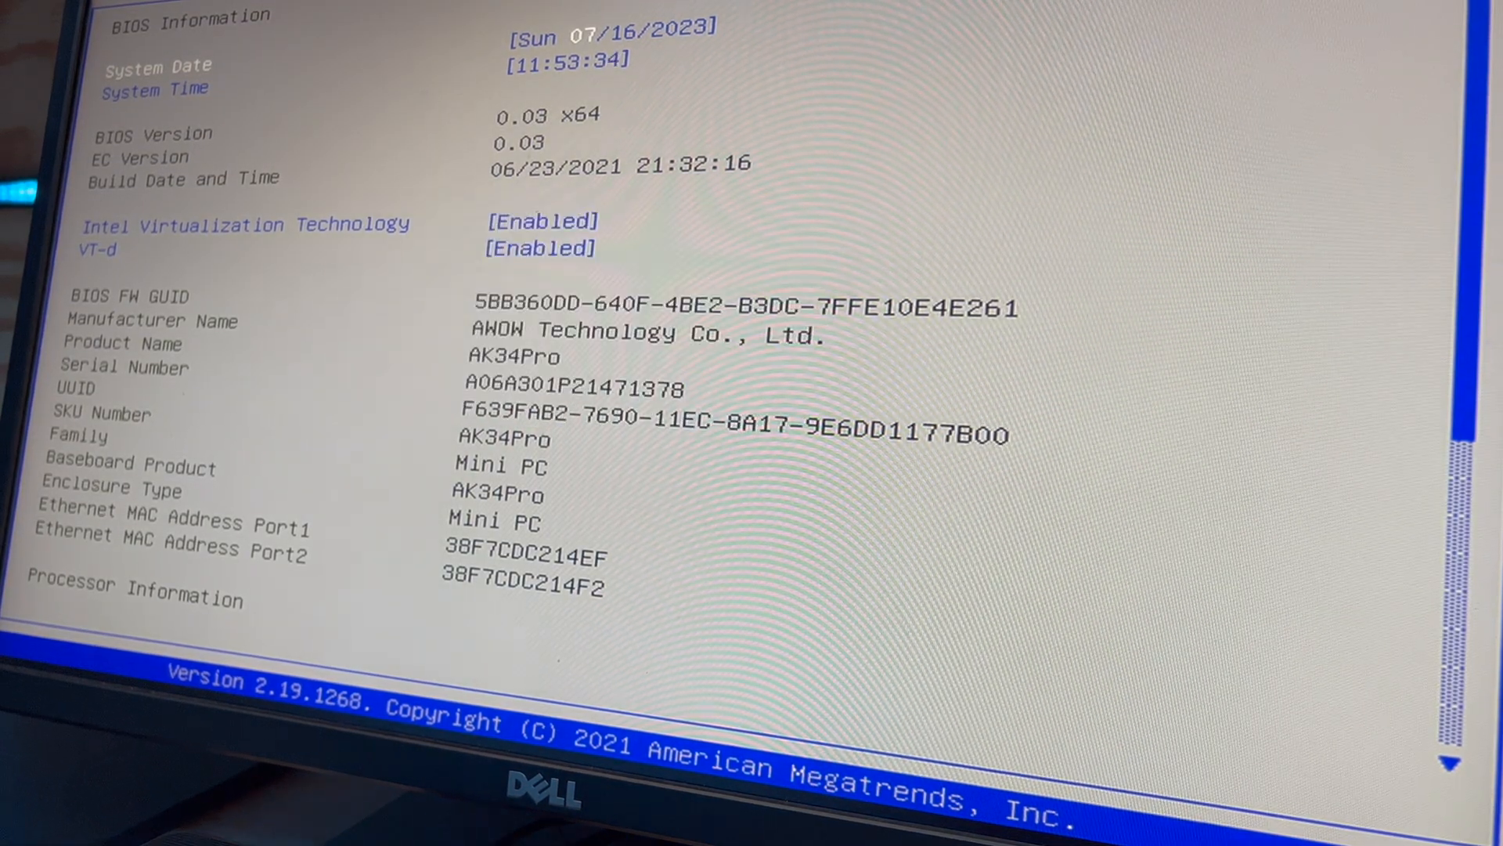
{"action": "key", "text": "right"}
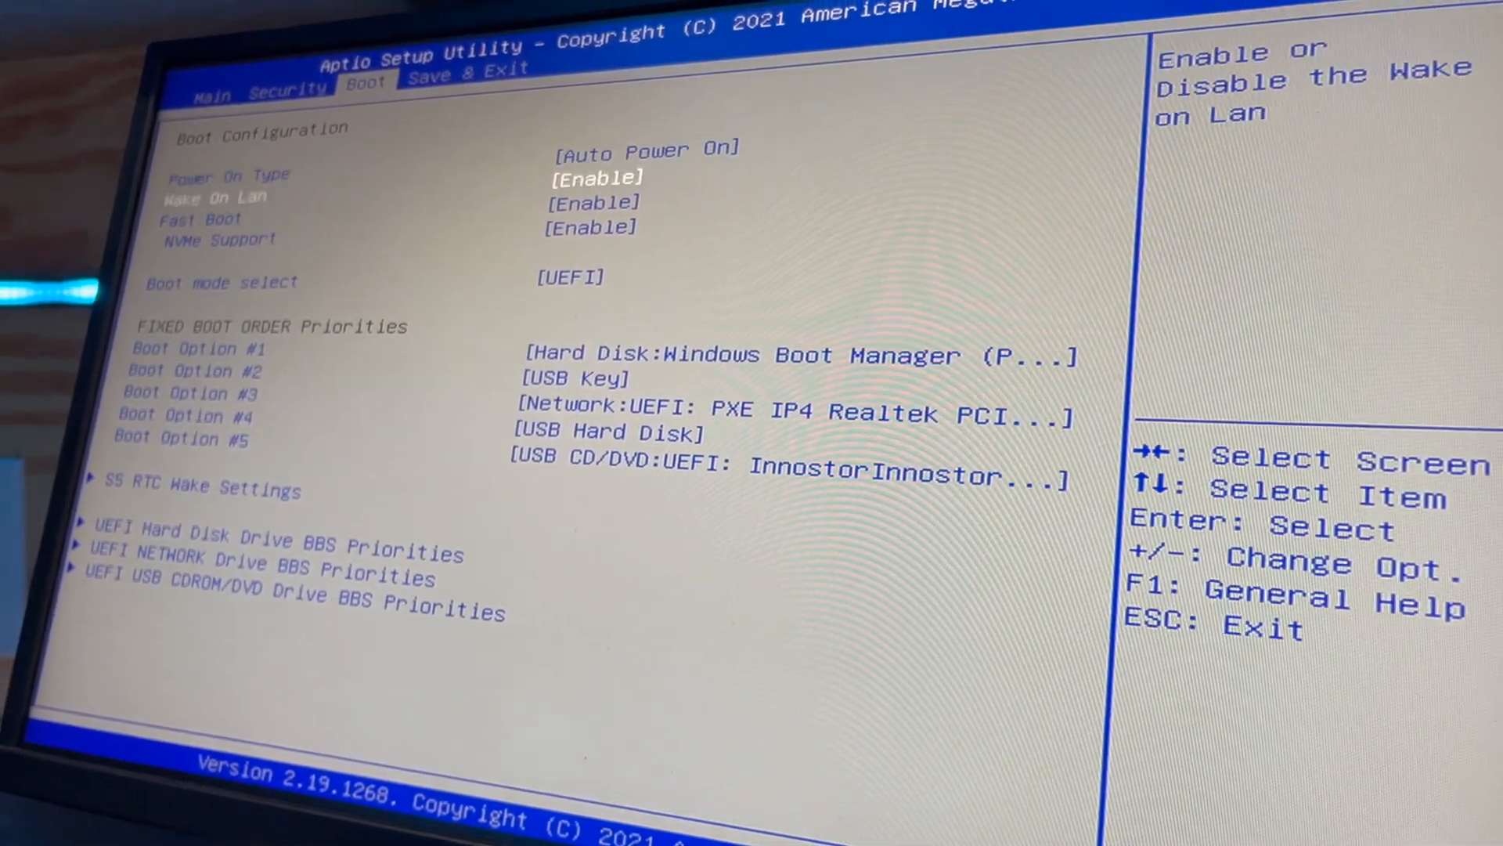
{"action": "key", "text": "down"}
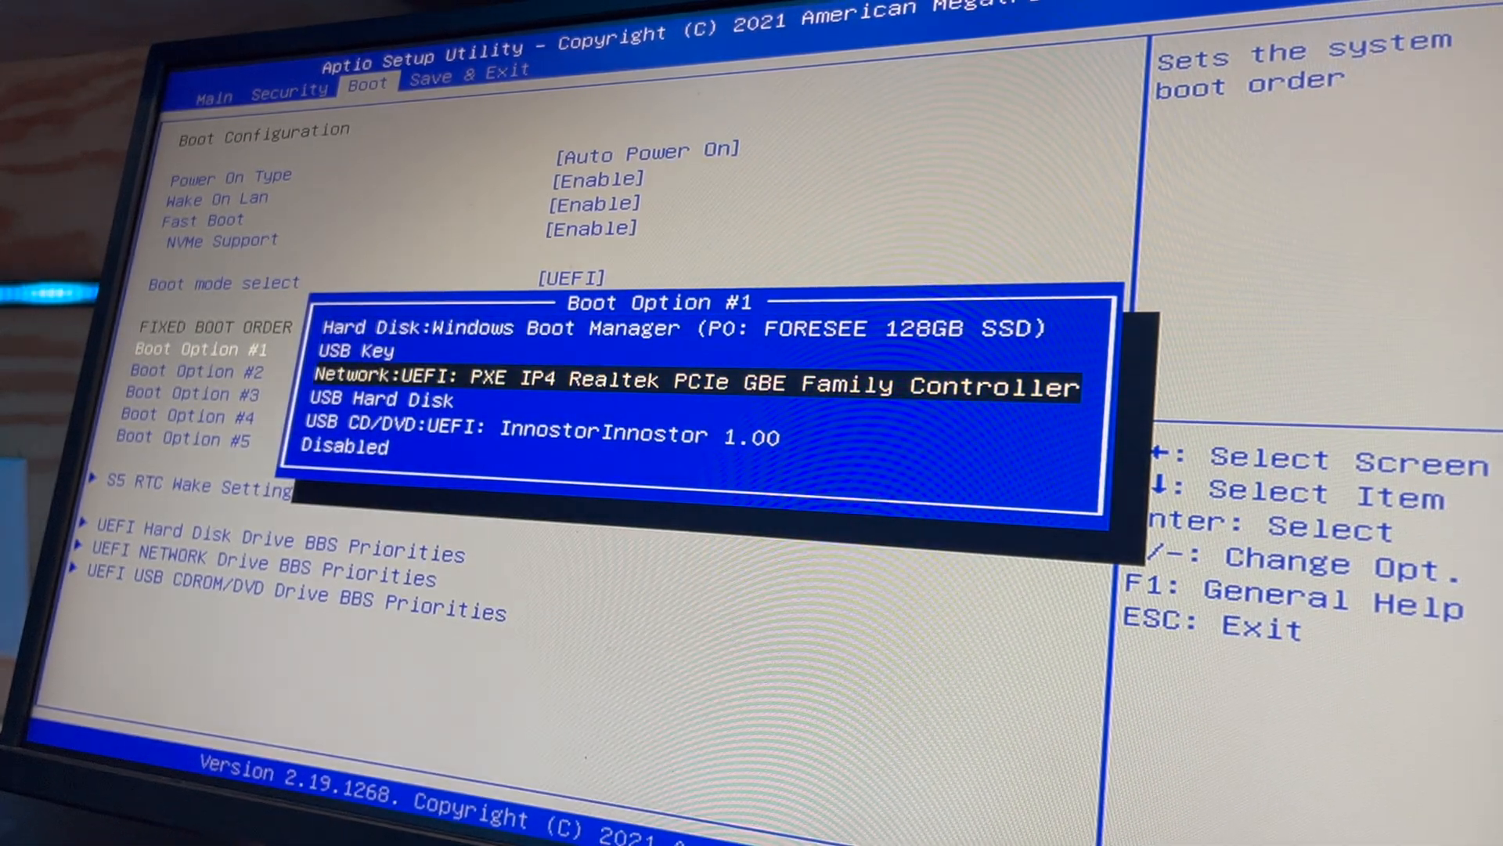
{"action": "key", "text": "Up"}
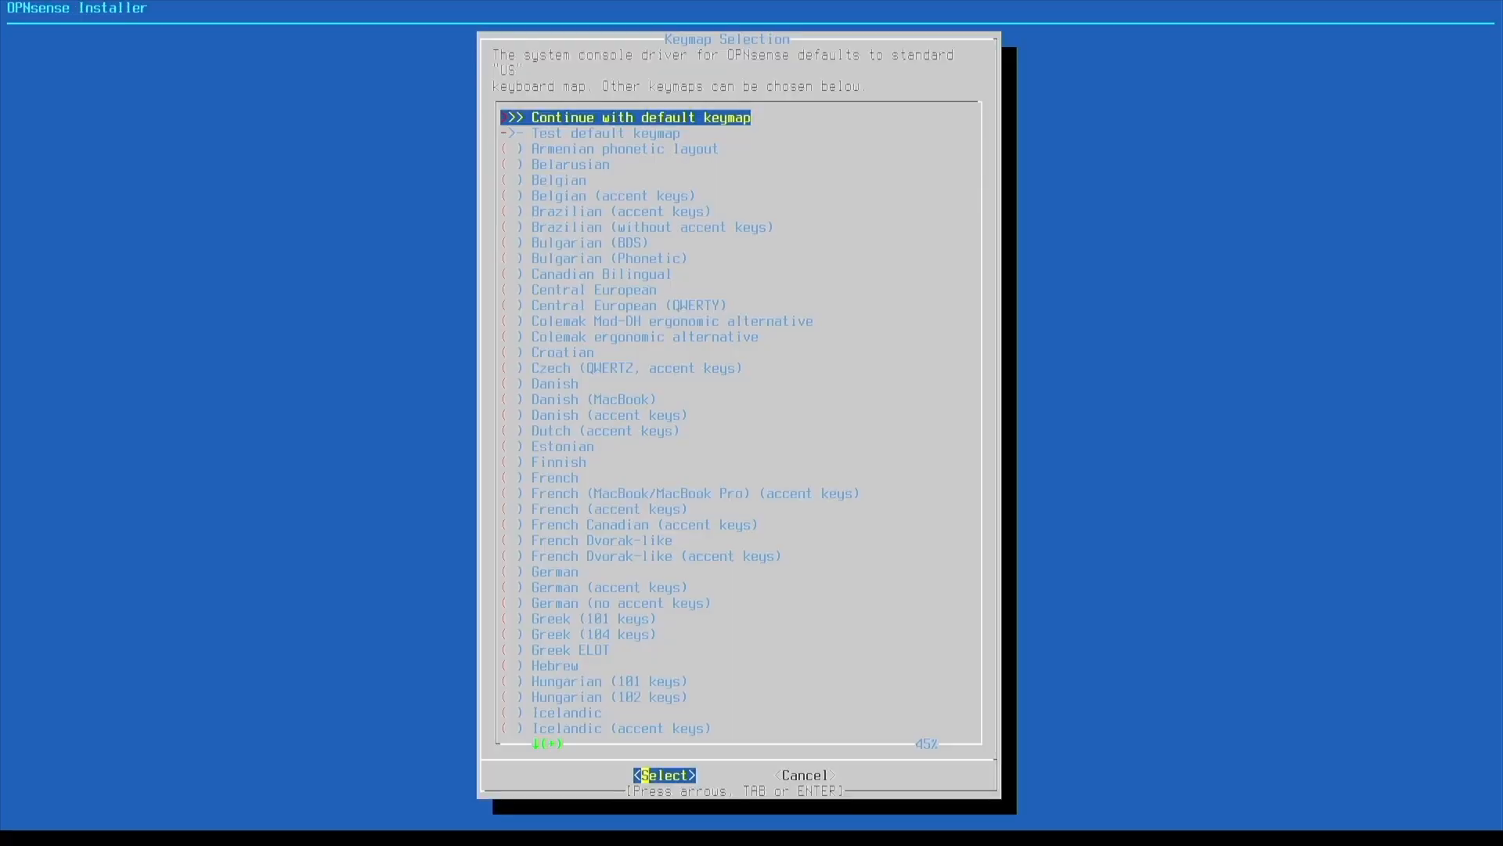
Keep the default keymap and start a UFS install onto the FORESEE 120GB SSD
{"action": "left_click", "coordinate": [663, 774]}
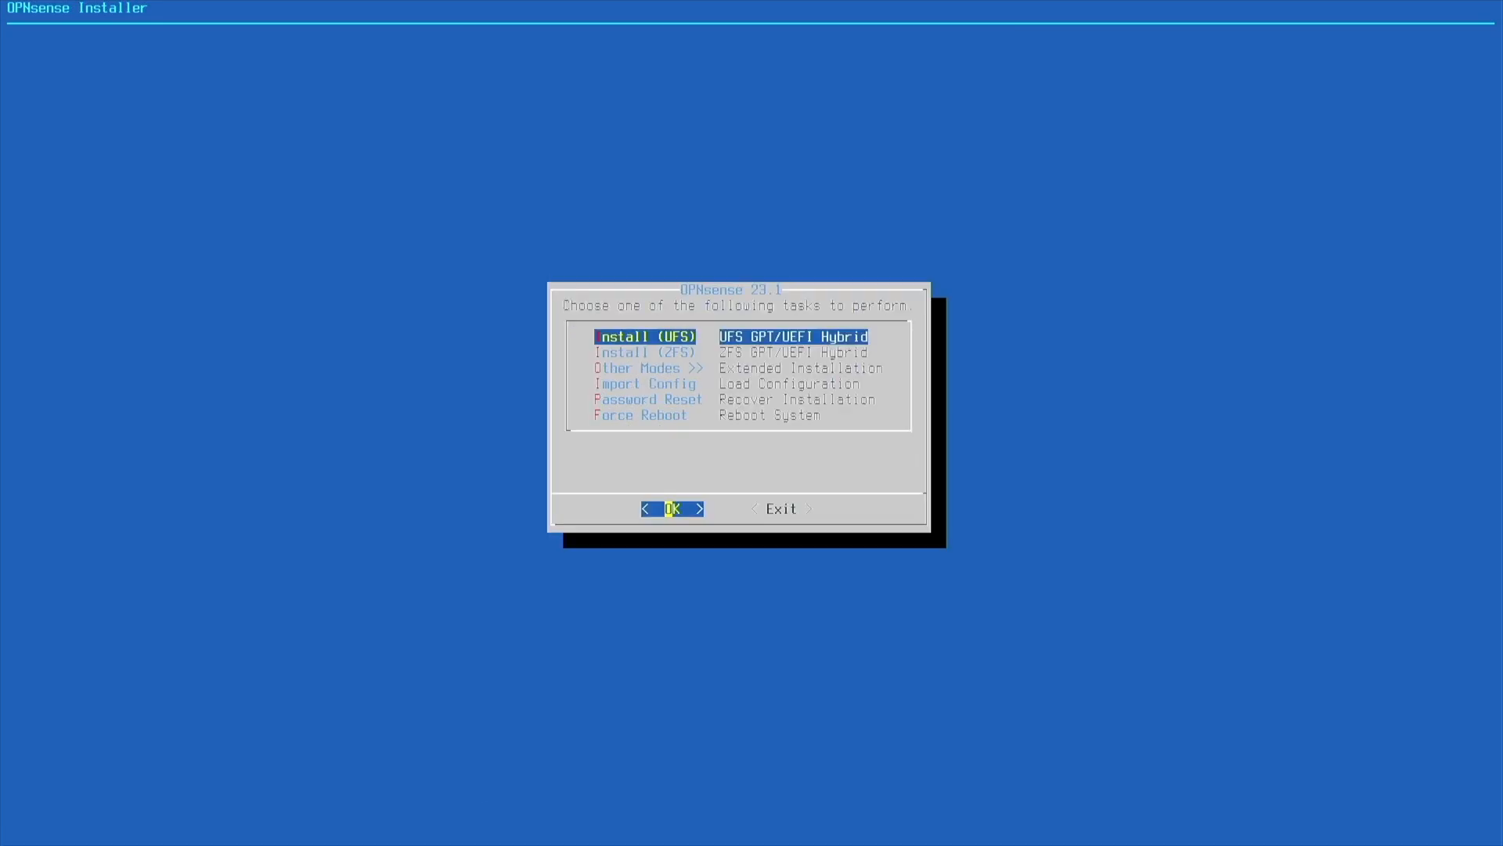
{"action": "left_click", "coordinate": [671, 508]}
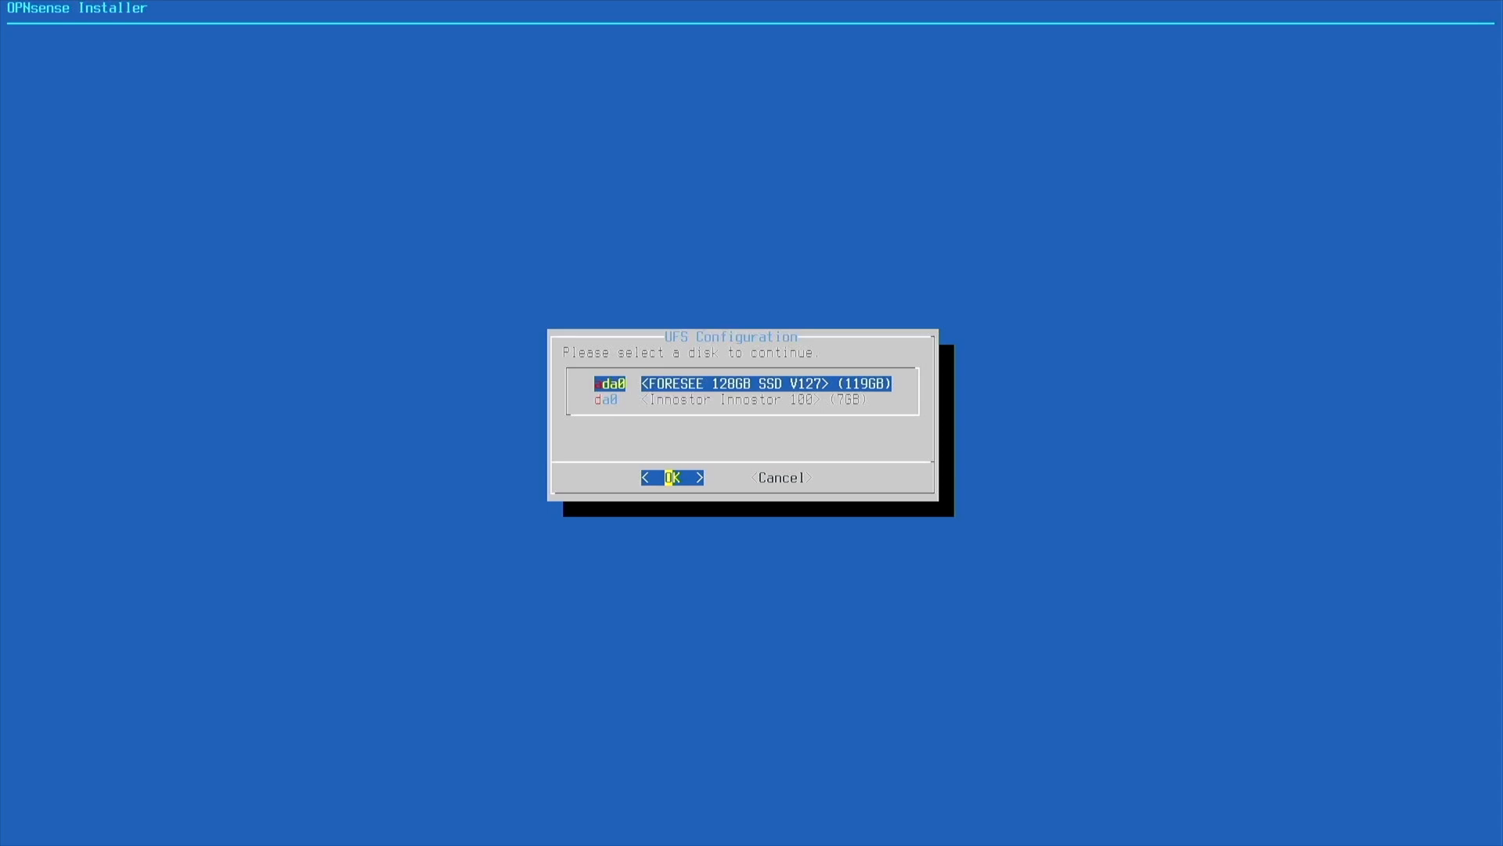
{"action": "left_click", "coordinate": [672, 477]}
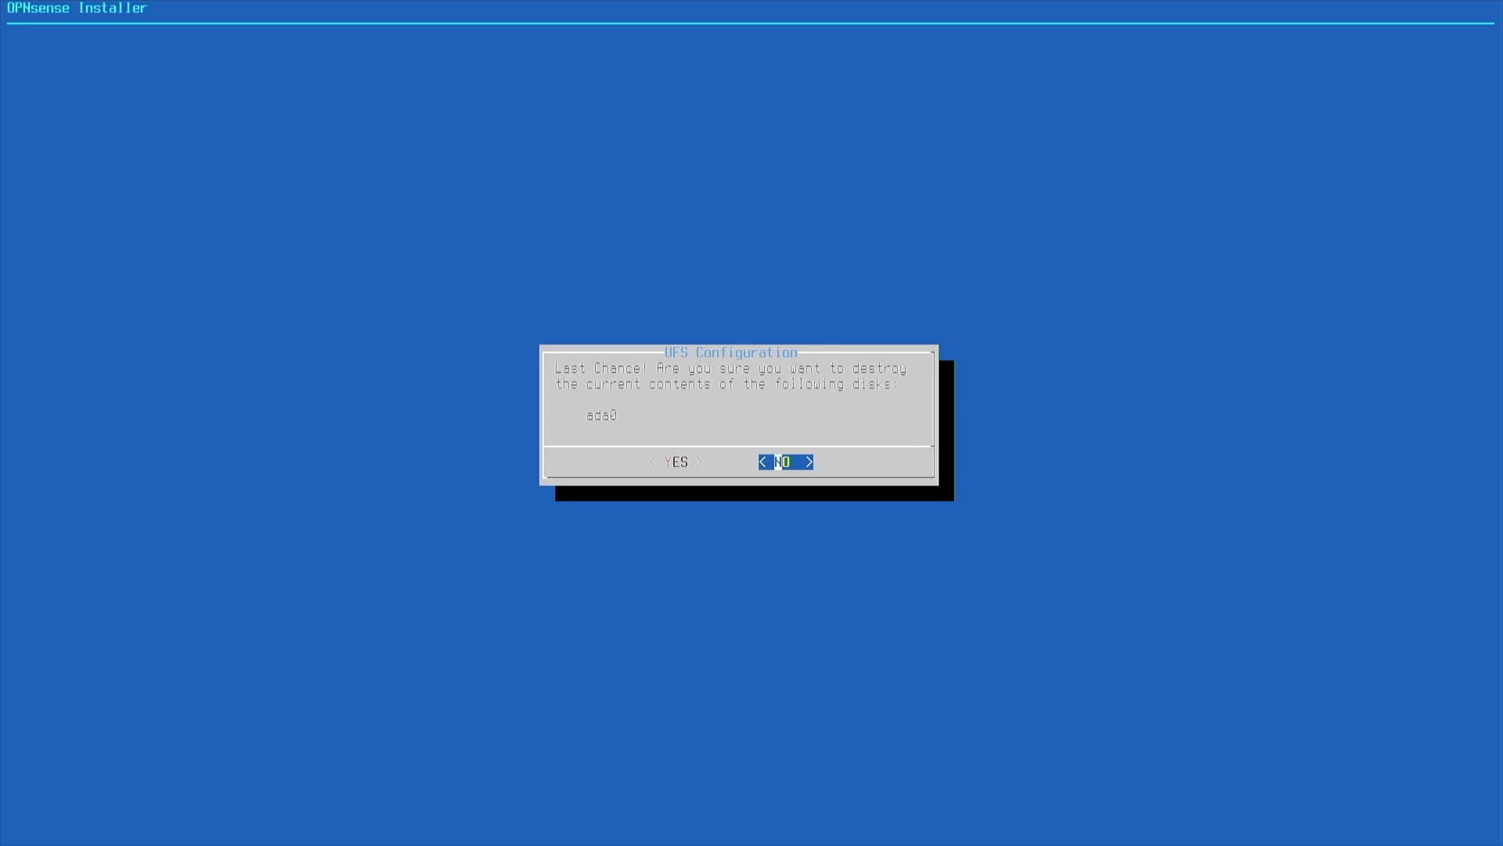
Confirm wiping the SSD, set the root password, and complete the install
{"action": "left_click", "coordinate": [674, 461]}
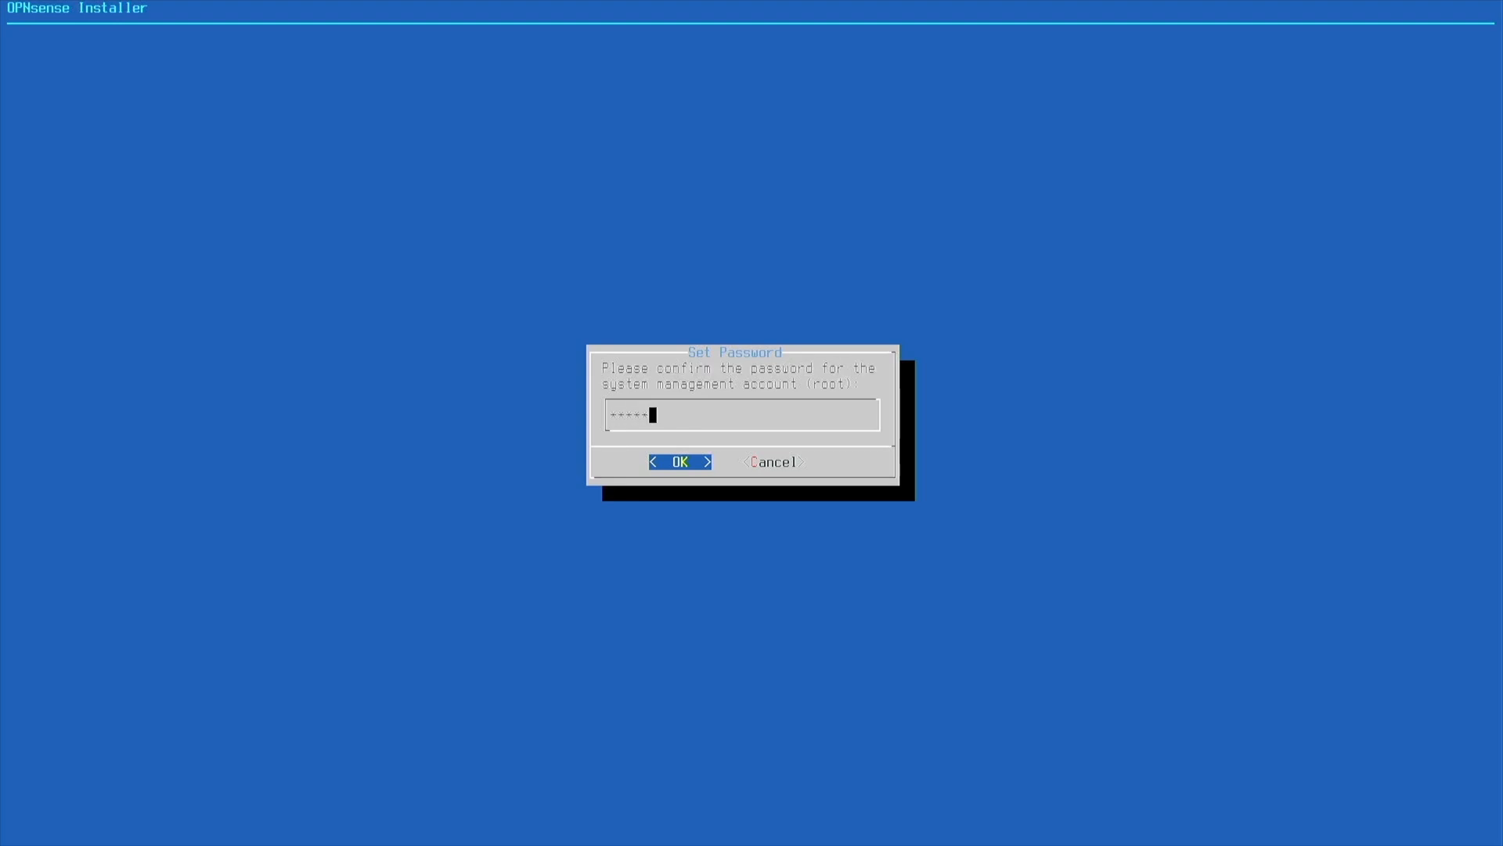
{"action": "left_click", "coordinate": [680, 461]}
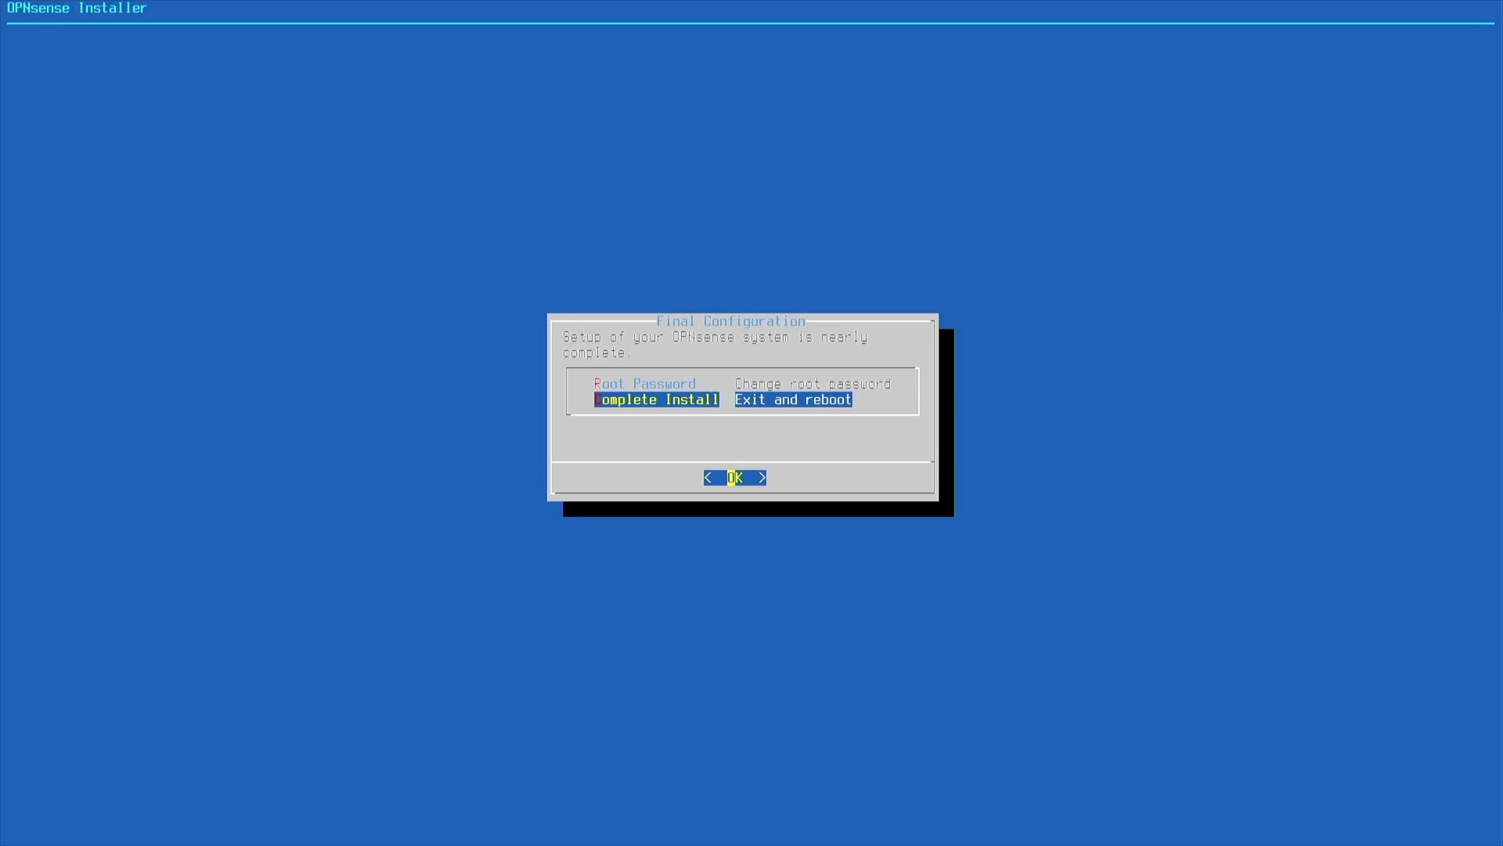
{"action": "left_click", "coordinate": [735, 477]}
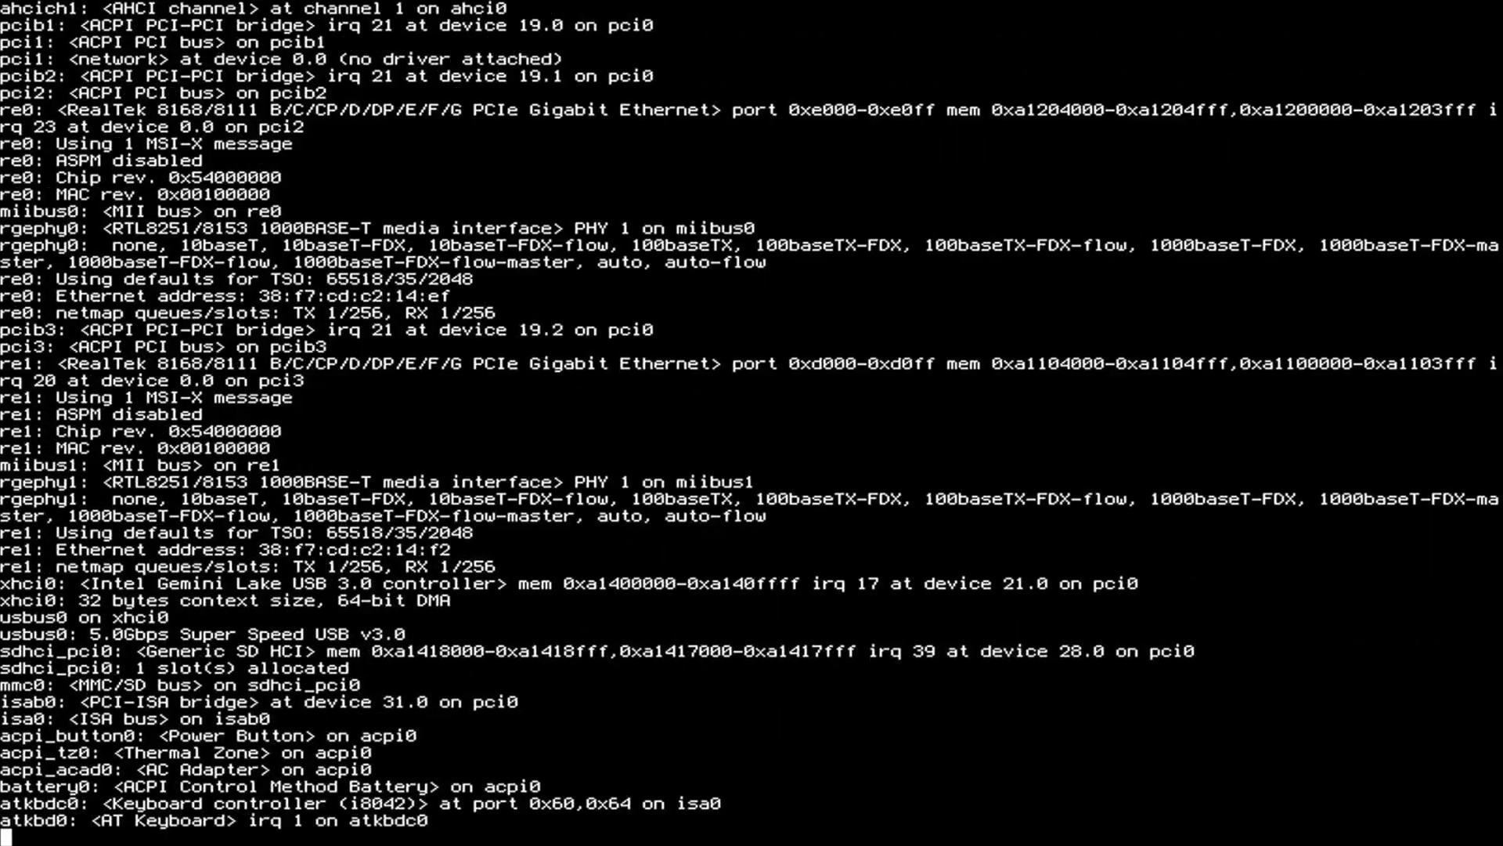
Wait for the installed system to boot to the OPNsense.localdomain login prompt
{"action": "scroll", "scroll_direction": "down", "scroll_amount": 3}
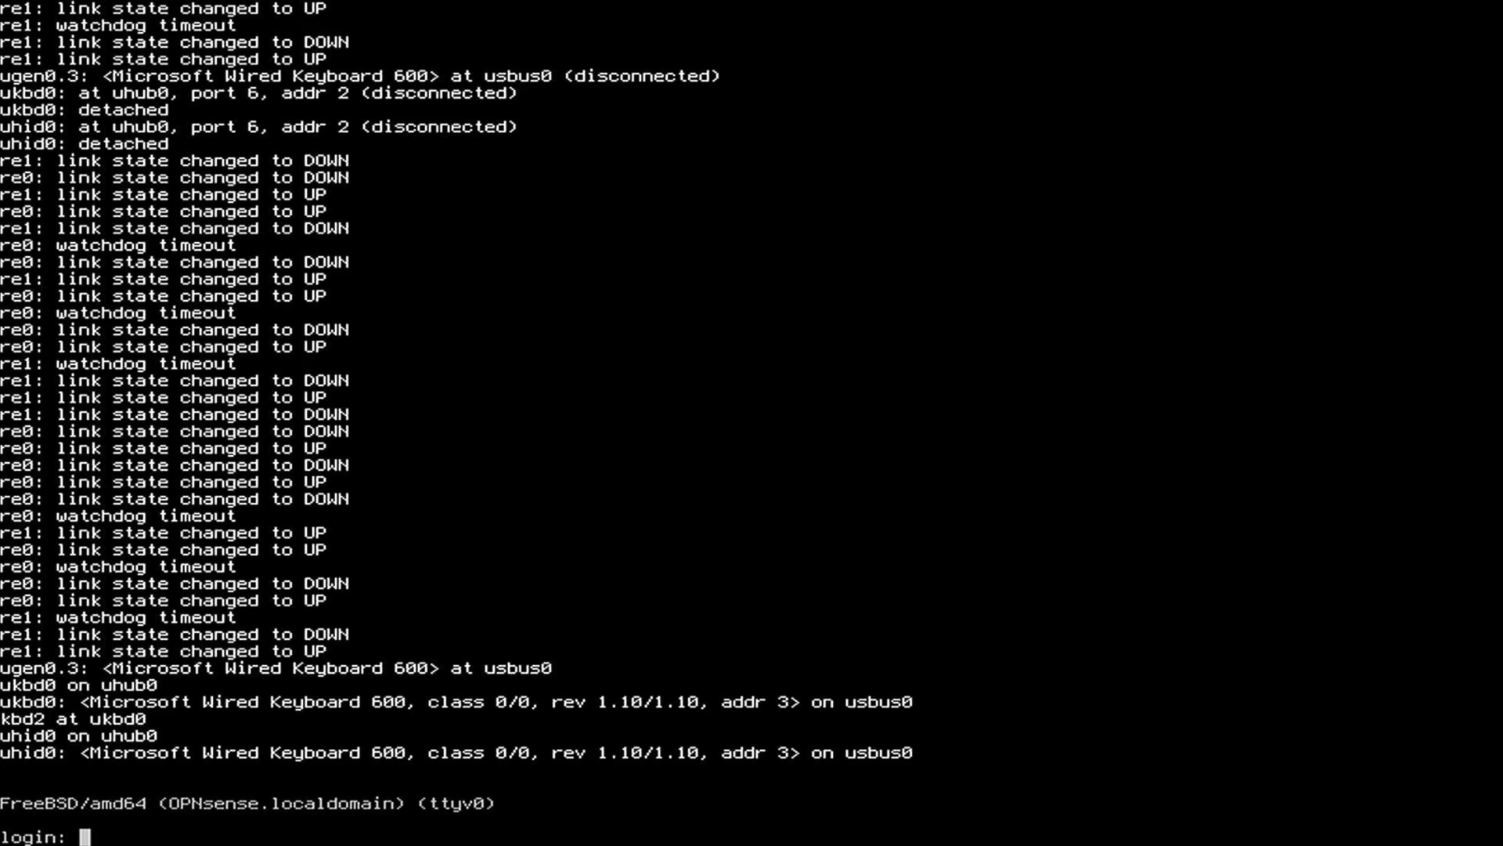
Log in to the console as root, retrying after two failed attempts
{"action": "type", "text": "root"}
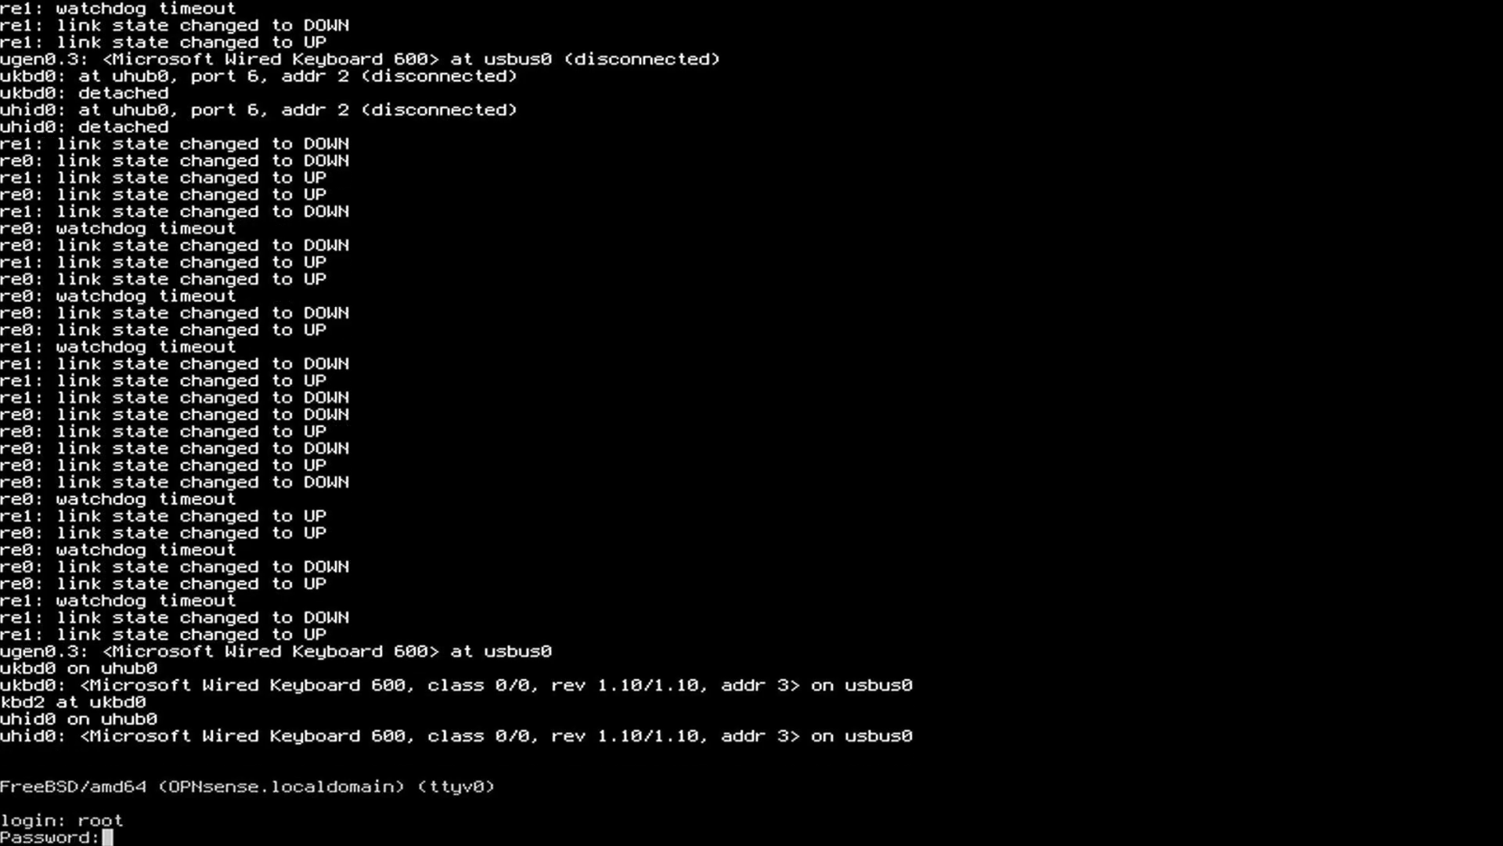
{"action": "key", "text": "Return"}
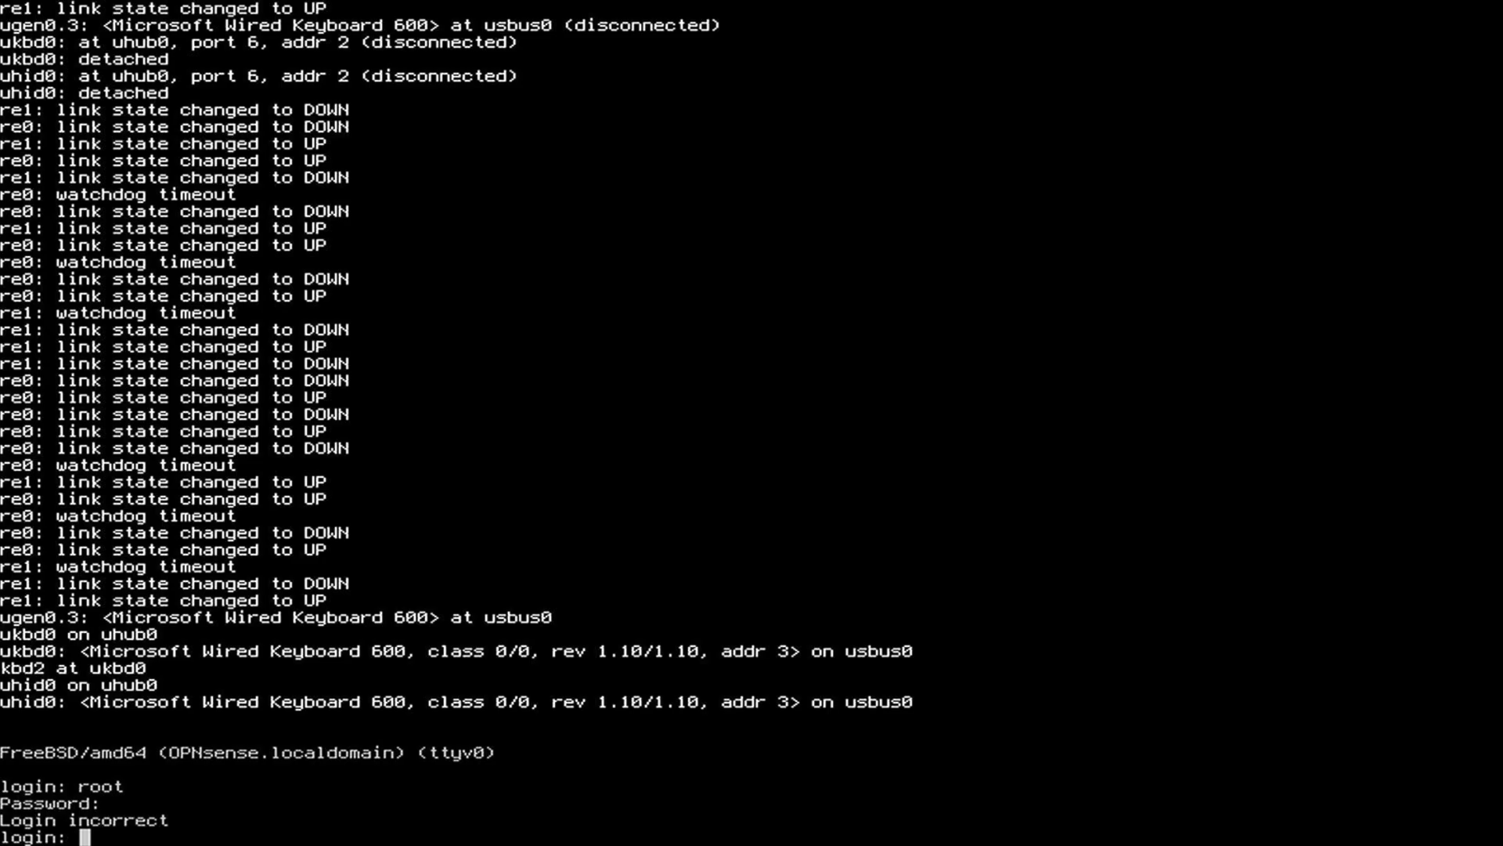
{"action": "type", "text": "root"}
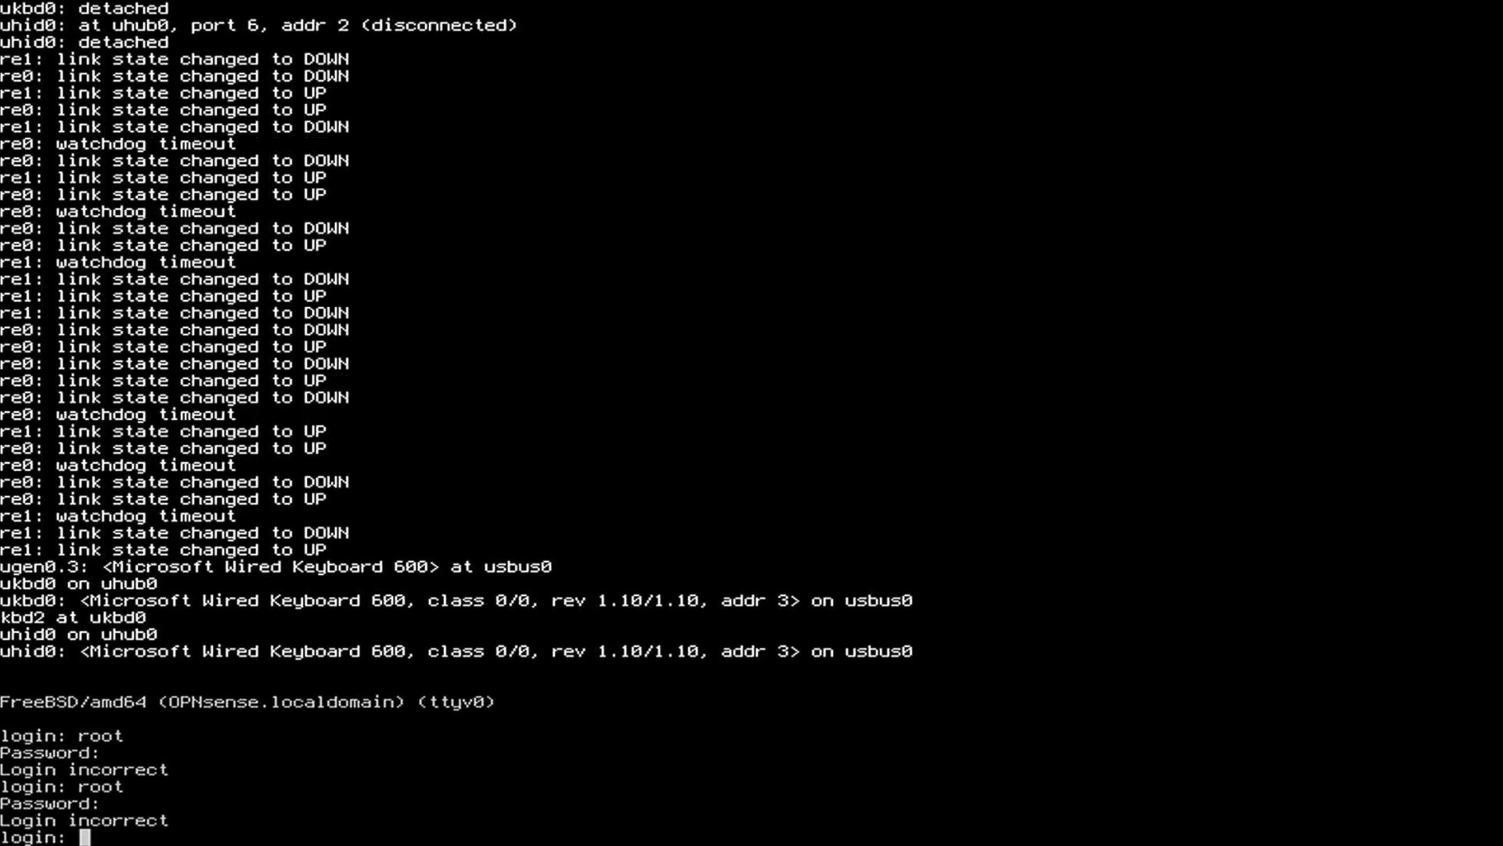
{"action": "type", "text": "rot"}
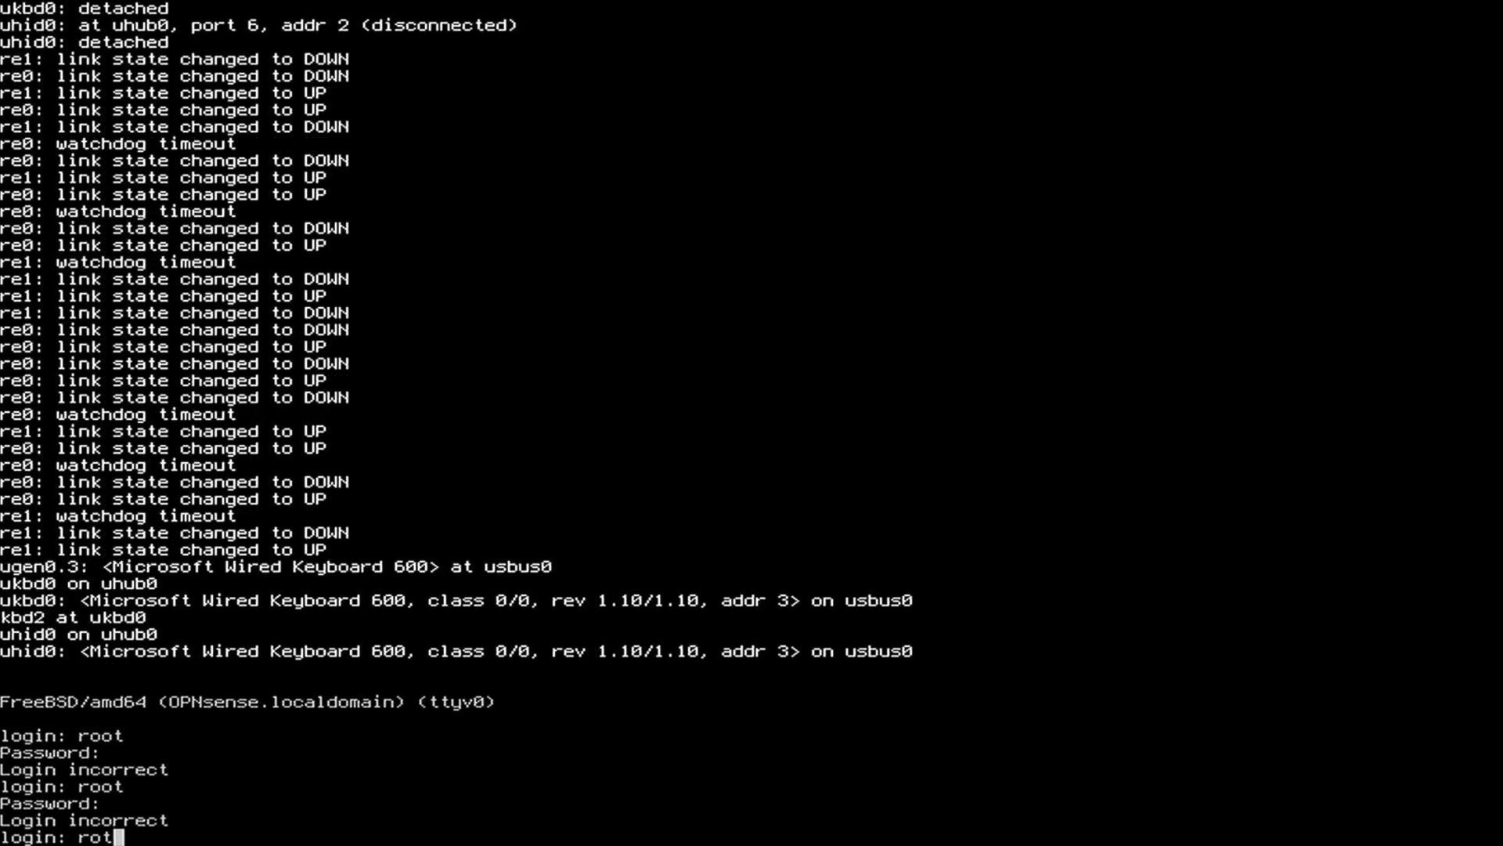
{"action": "type", "text": "o"}
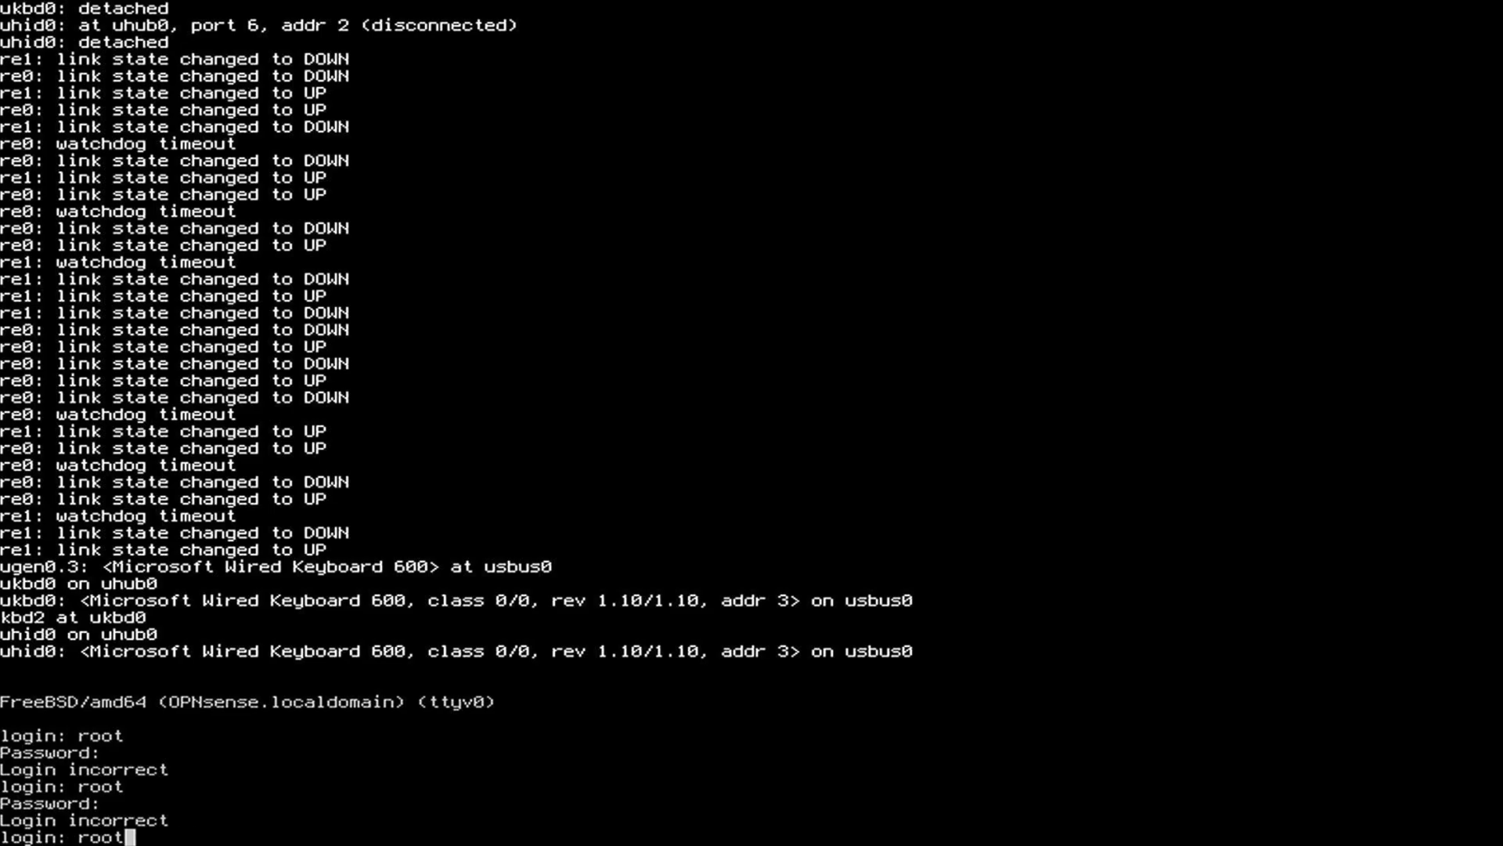
{"action": "key", "text": "Return"}
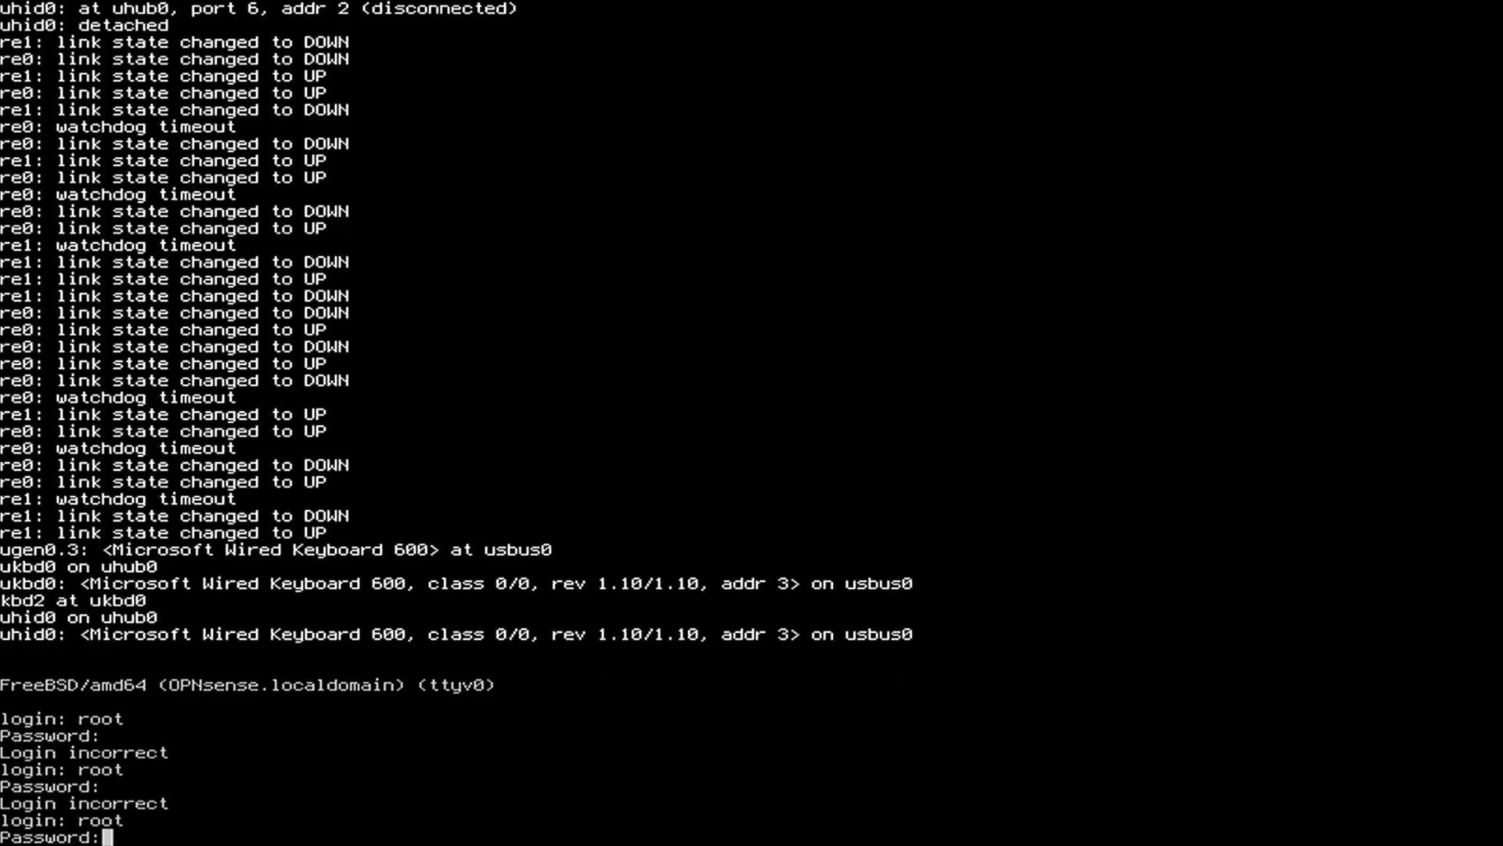
{"action": "key", "text": "Return"}
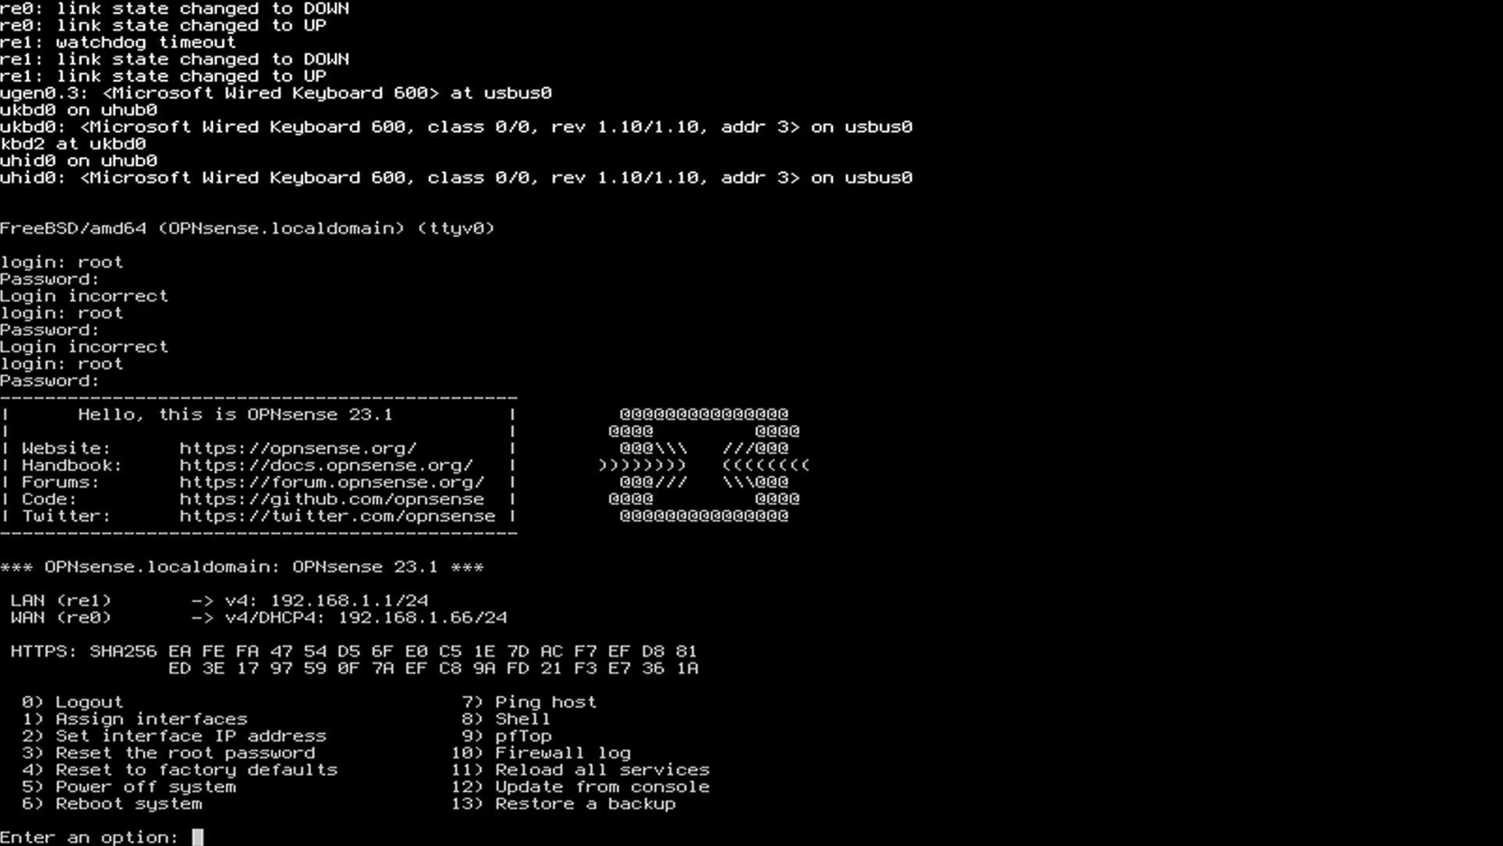
Choose console option 1 to assign interfaces and enter re0 as the WAN interface
{"action": "type", "text": "1"}
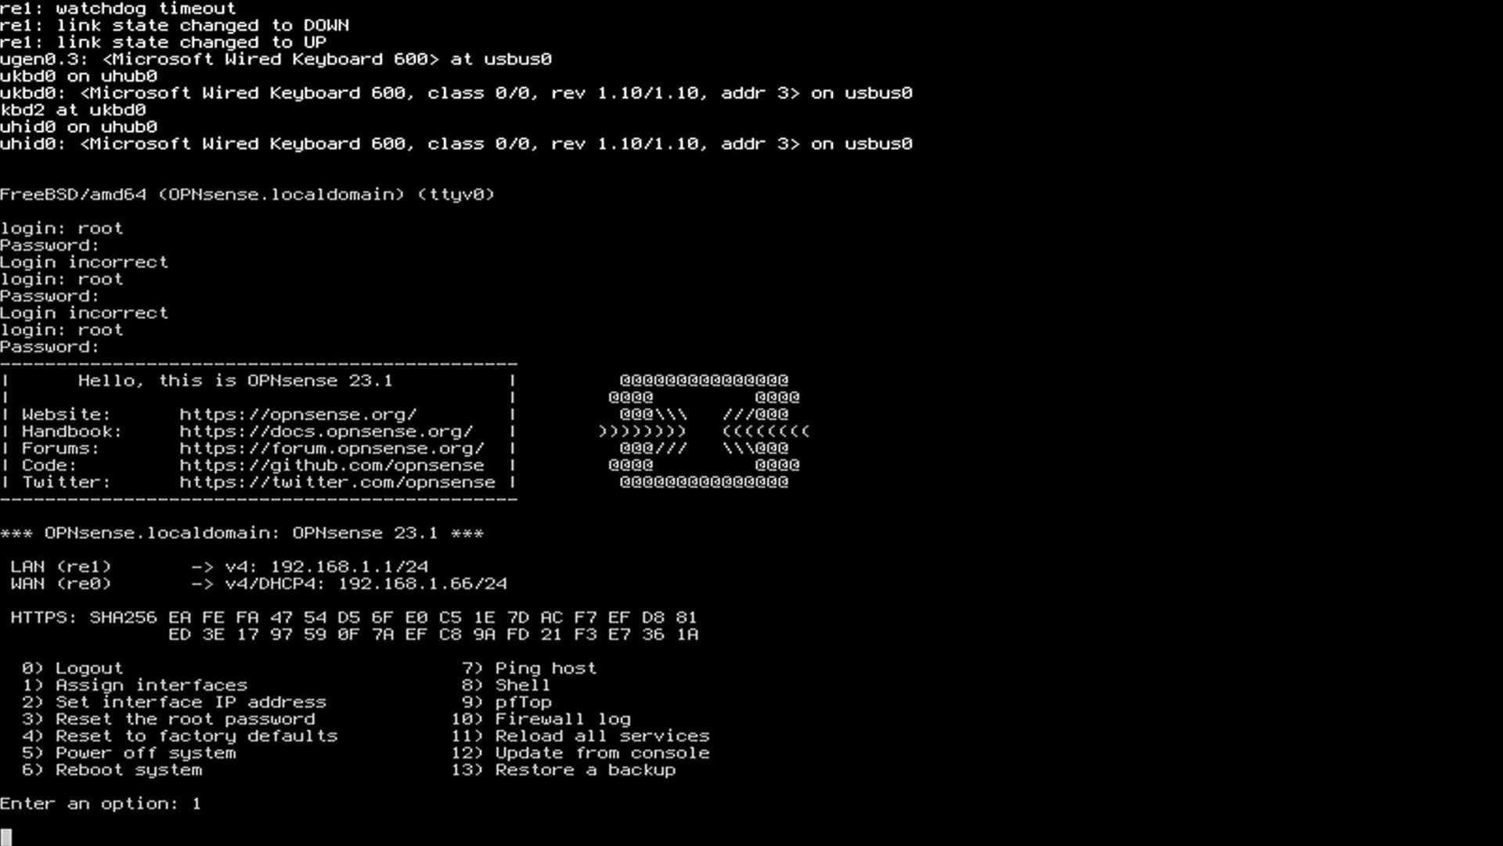
{"action": "key", "text": "Return"}
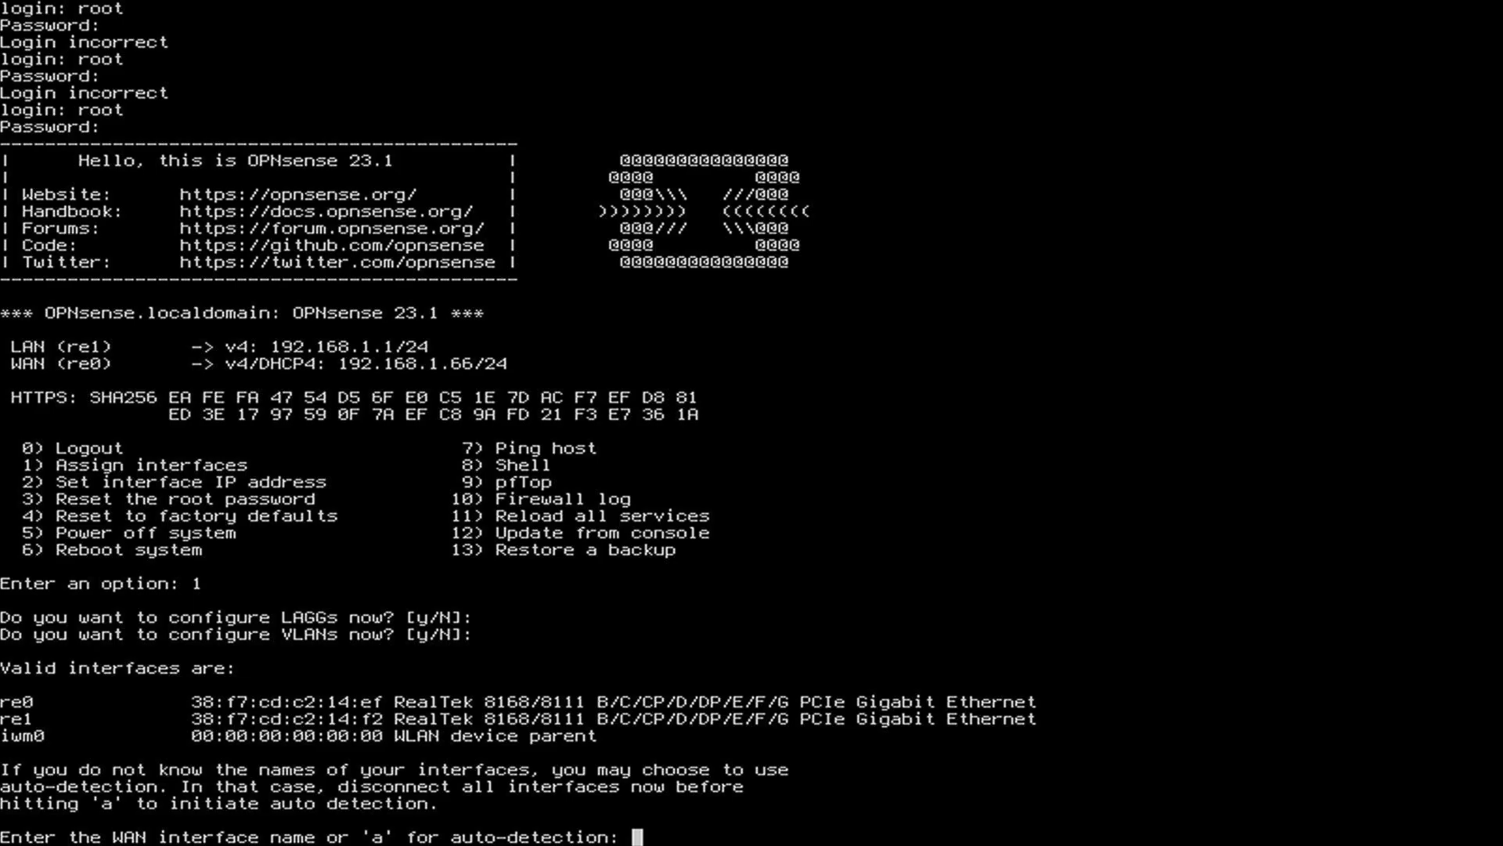
{"action": "type", "text": "re0"}
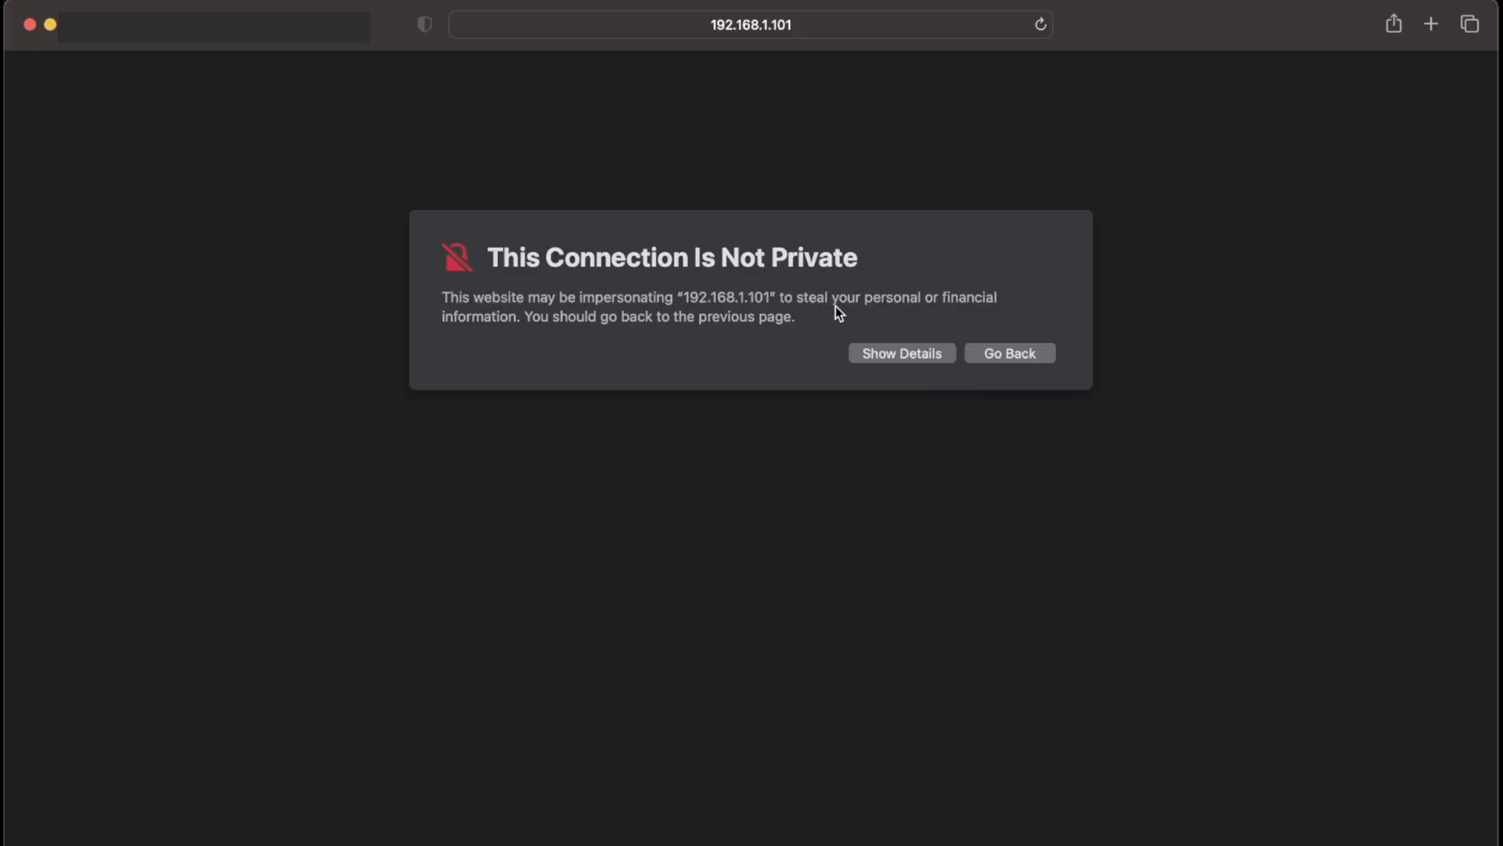
Bypass the certificate warning and log in to the web interface as root without saving the password
{"action": "left_click", "coordinate": [900, 353]}
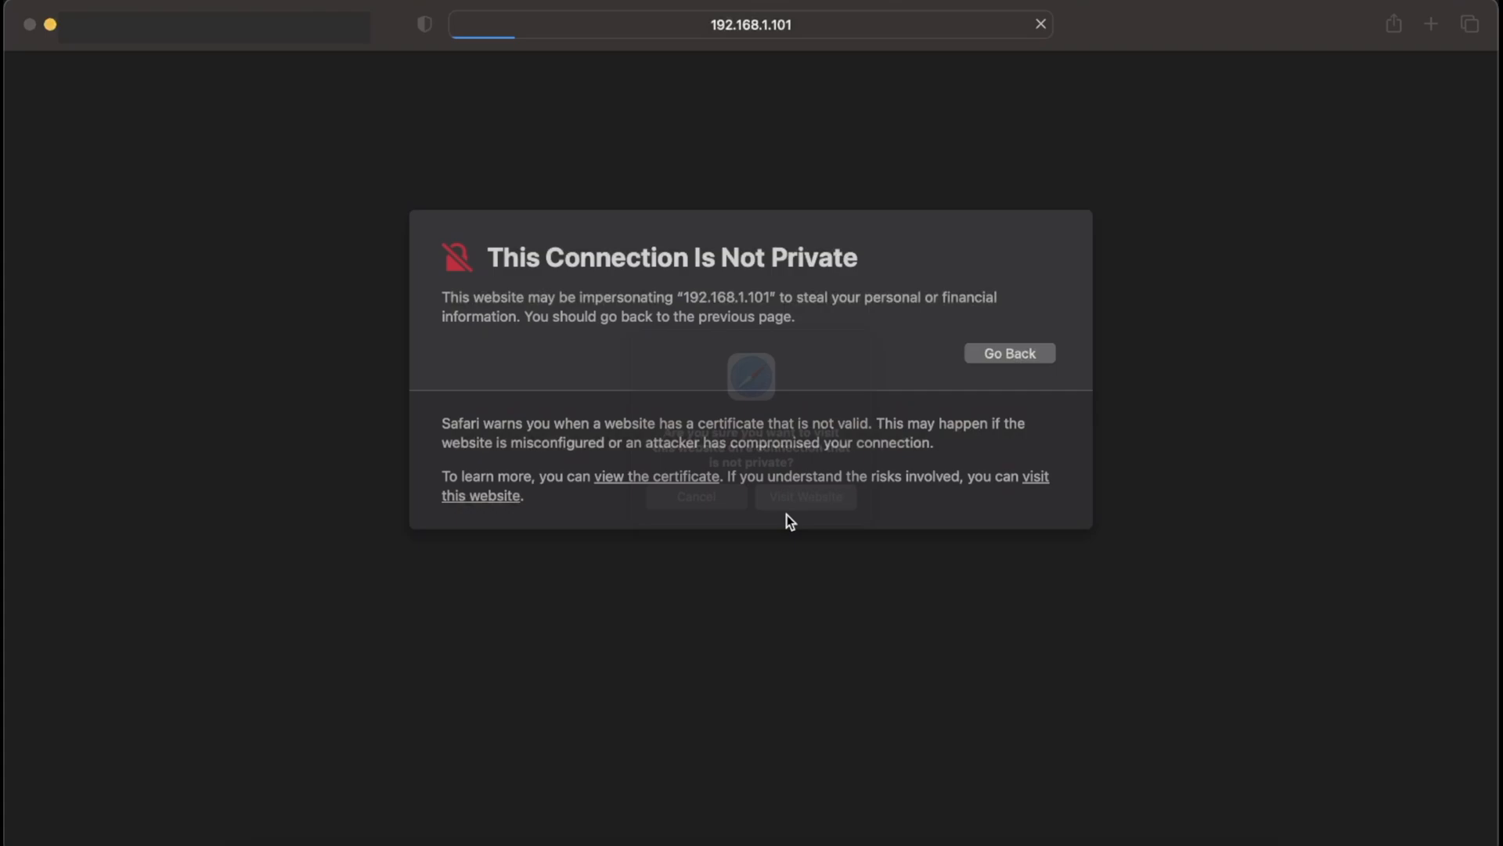
{"action": "left_click", "coordinate": [804, 496]}
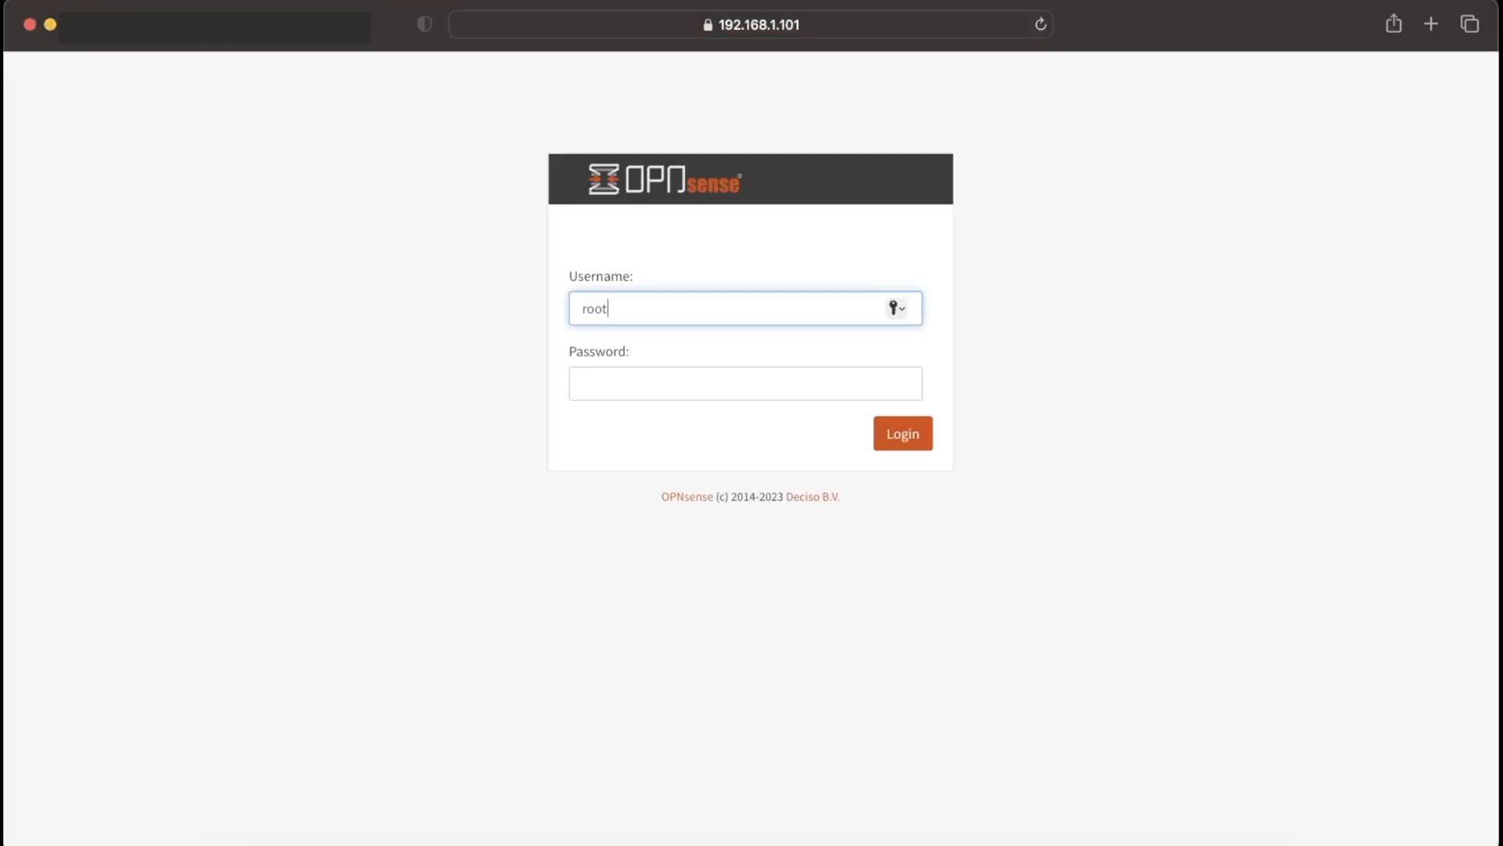
{"action": "left_click", "coordinate": [901, 432]}
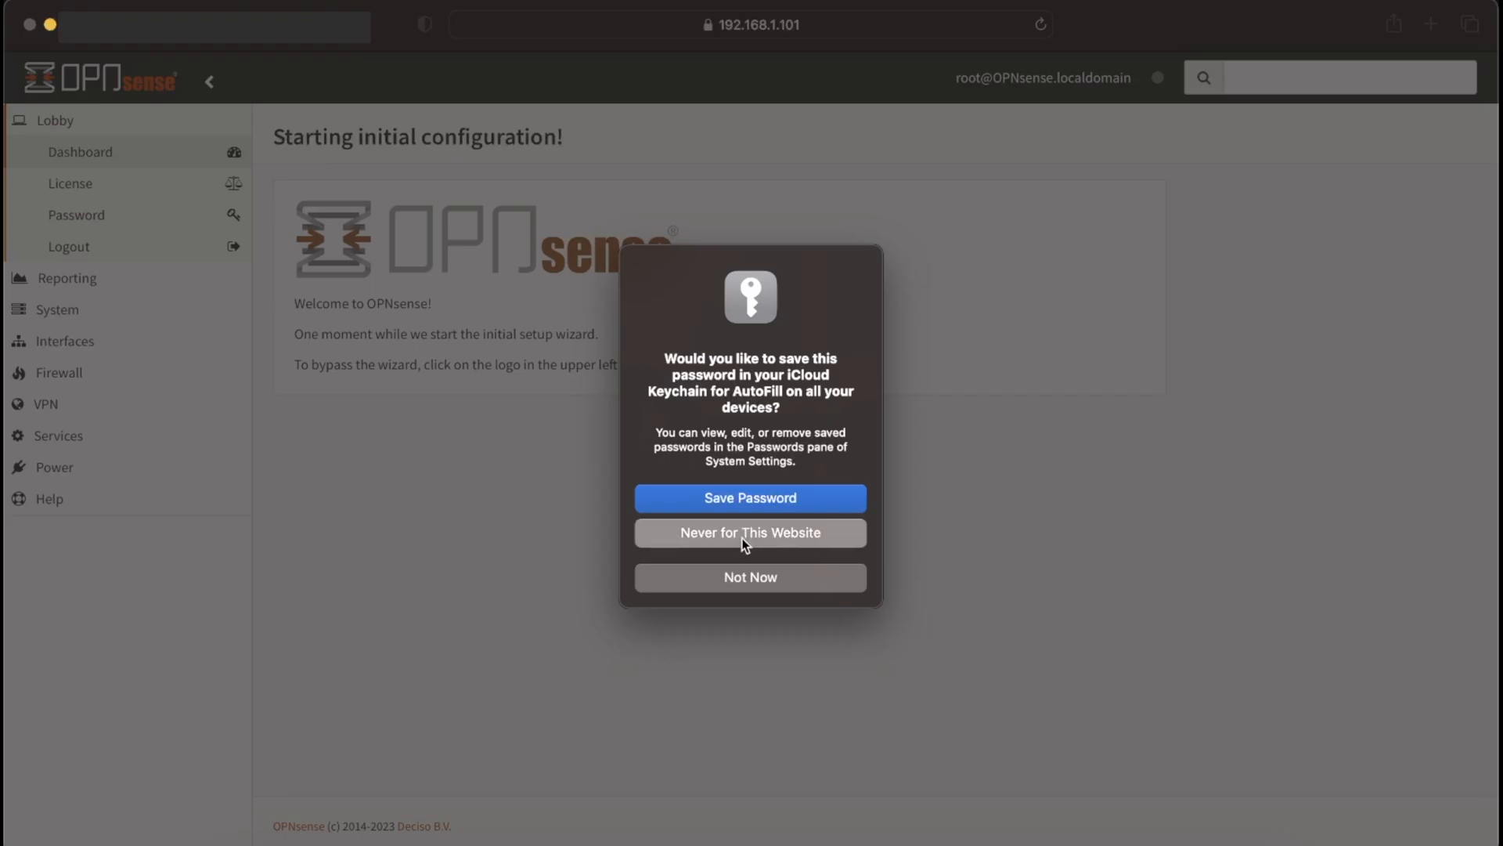
{"action": "left_click", "coordinate": [750, 532]}
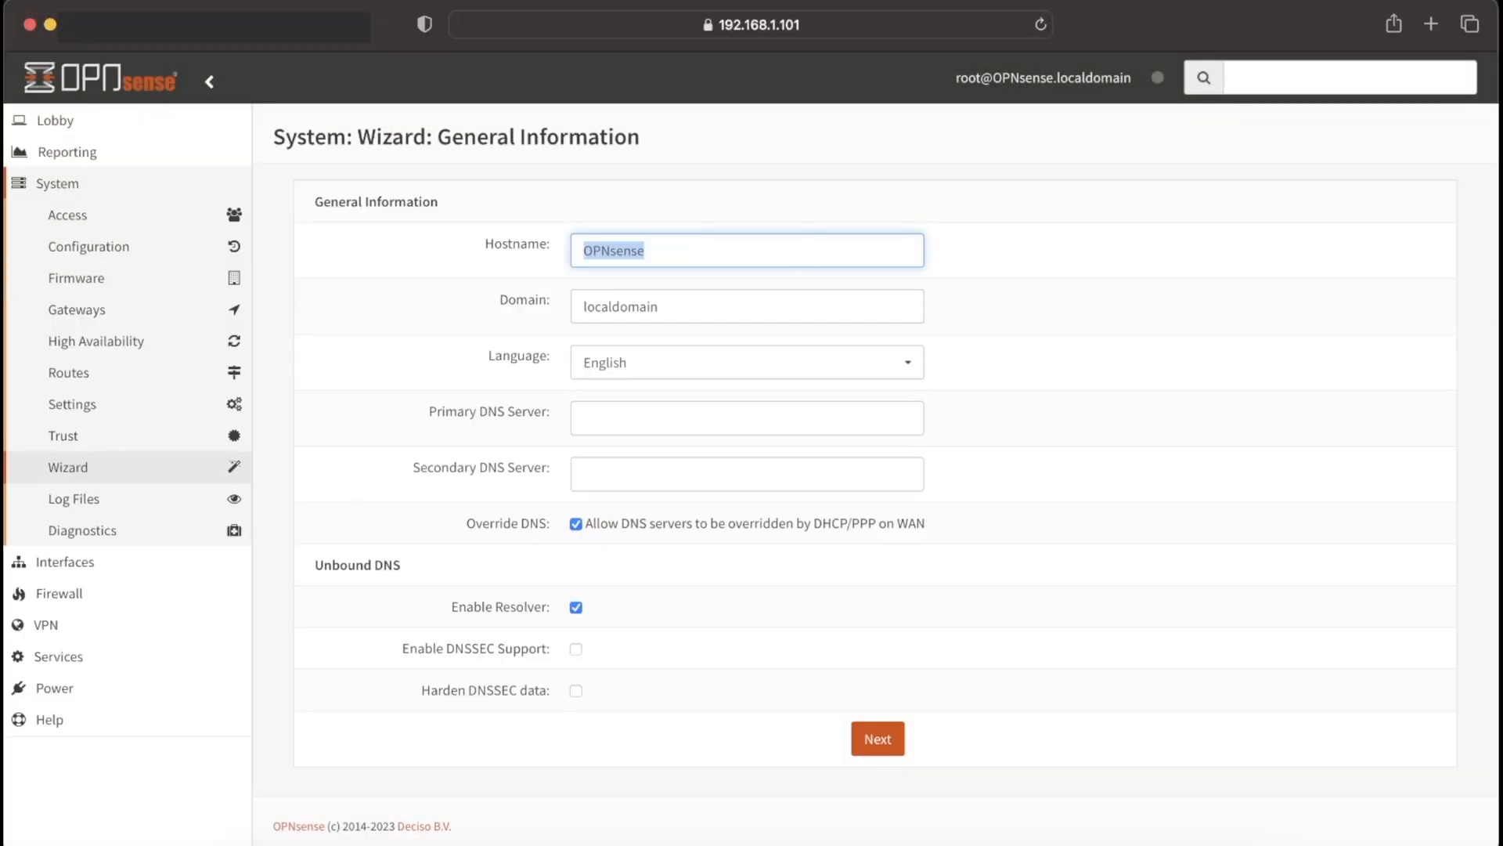
Enter hostname primary, domain local.beamnetworks.cloud, DNS 172.64.36.1 and 172.64.36.2, and continue
{"action": "type", "text": "primary"}
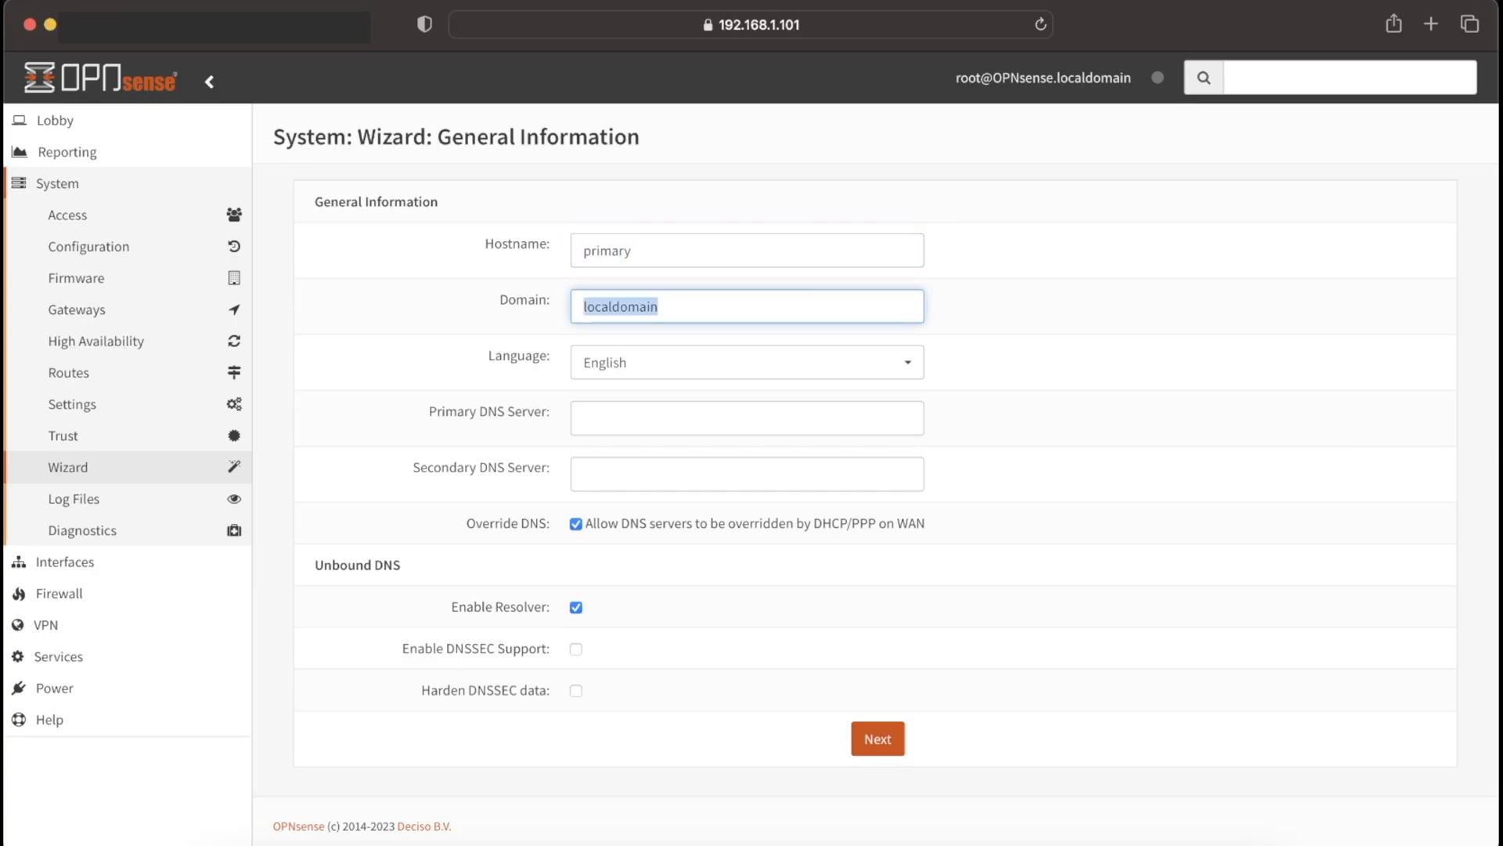
{"action": "type", "text": "local.beam"}
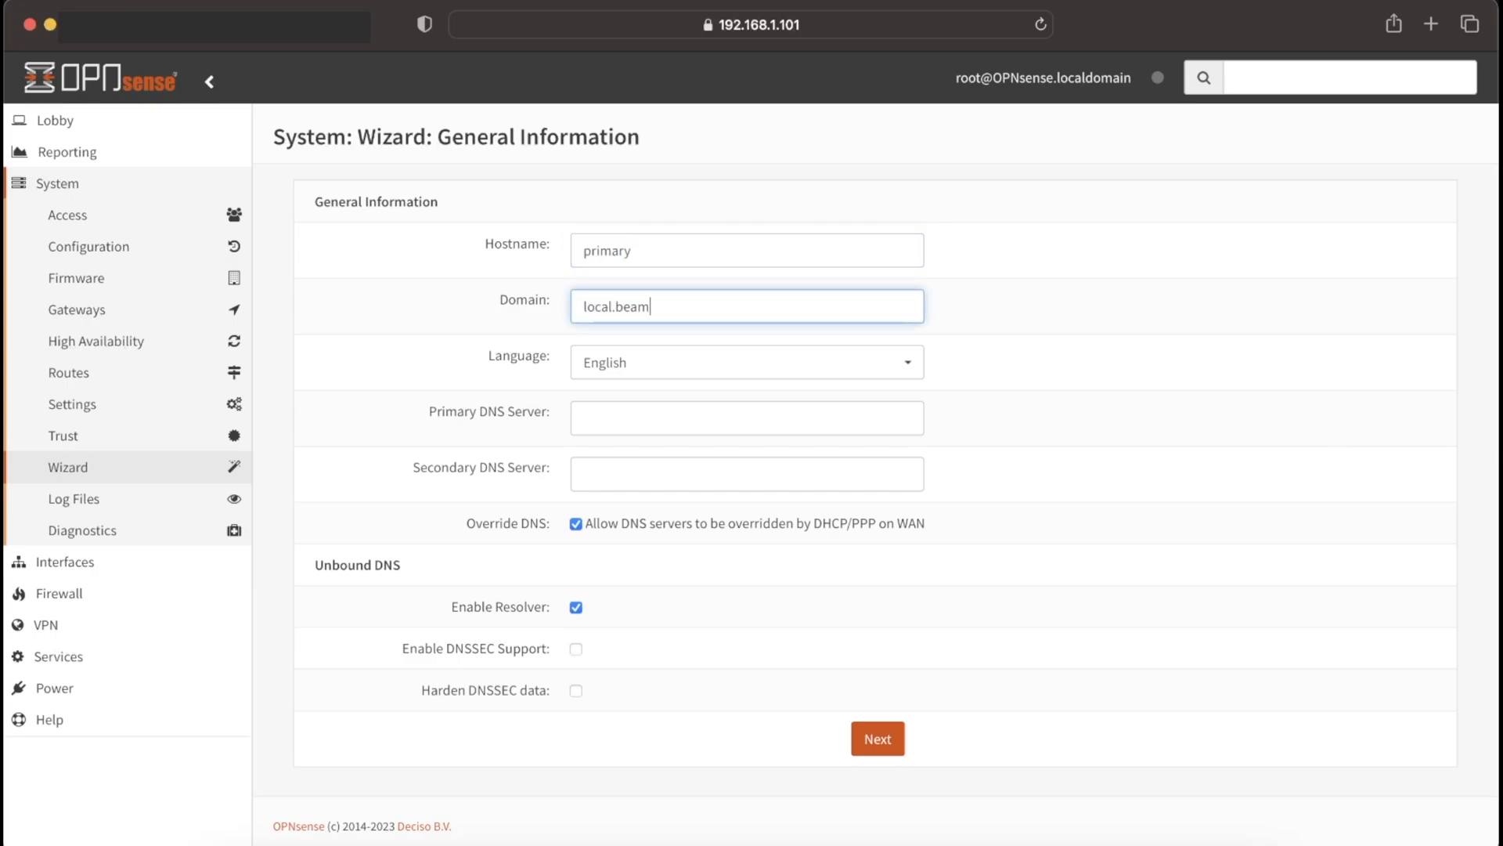
{"action": "type", "text": "networks.cloud"}
{"action": "left_click", "coordinate": [747, 417]}
{"action": "type", "text": "172"}
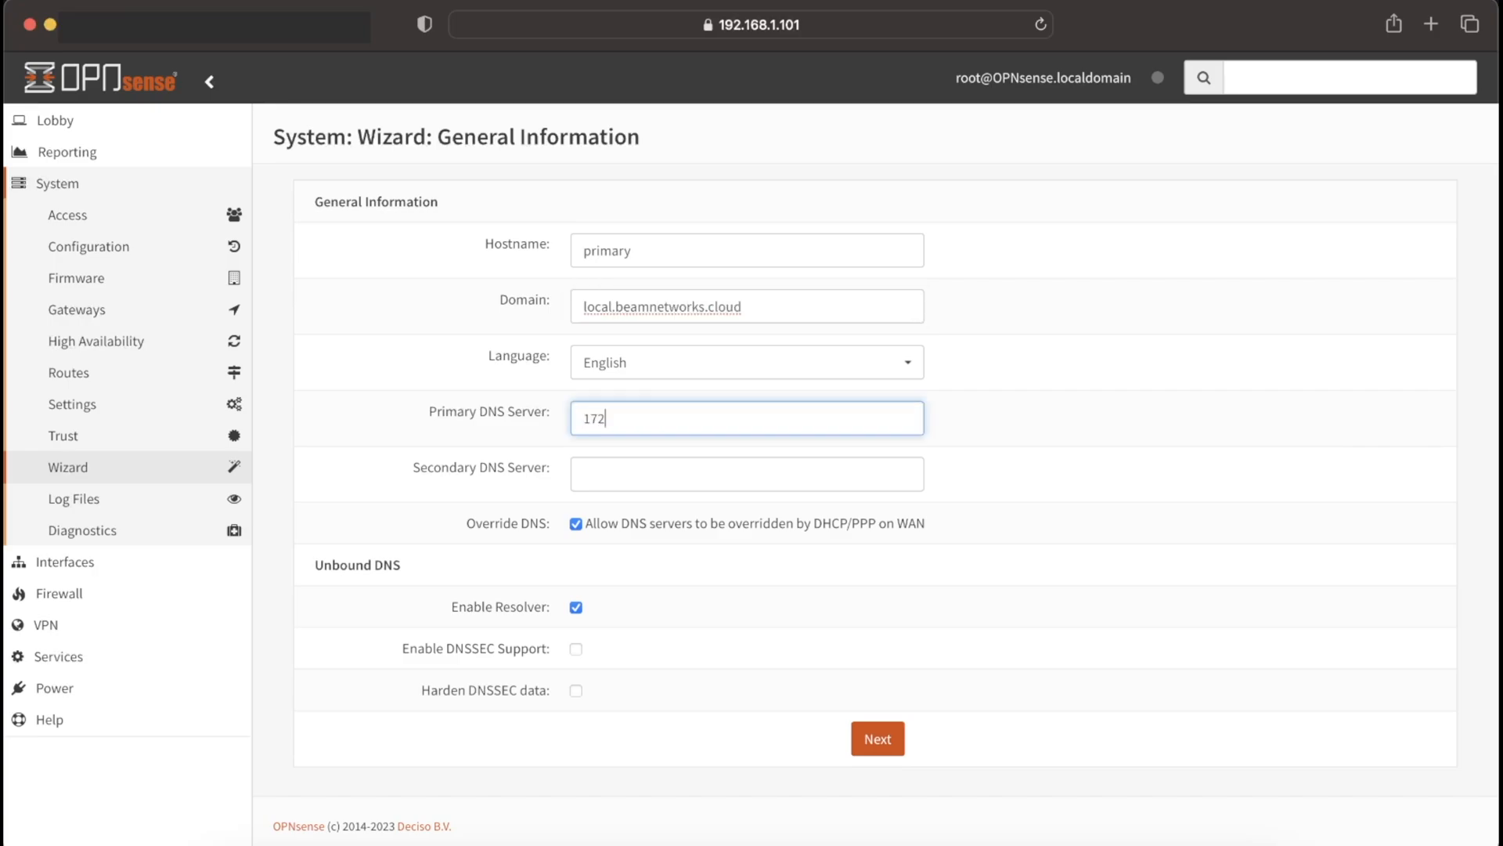
{"action": "type", "text": ".64.3"}
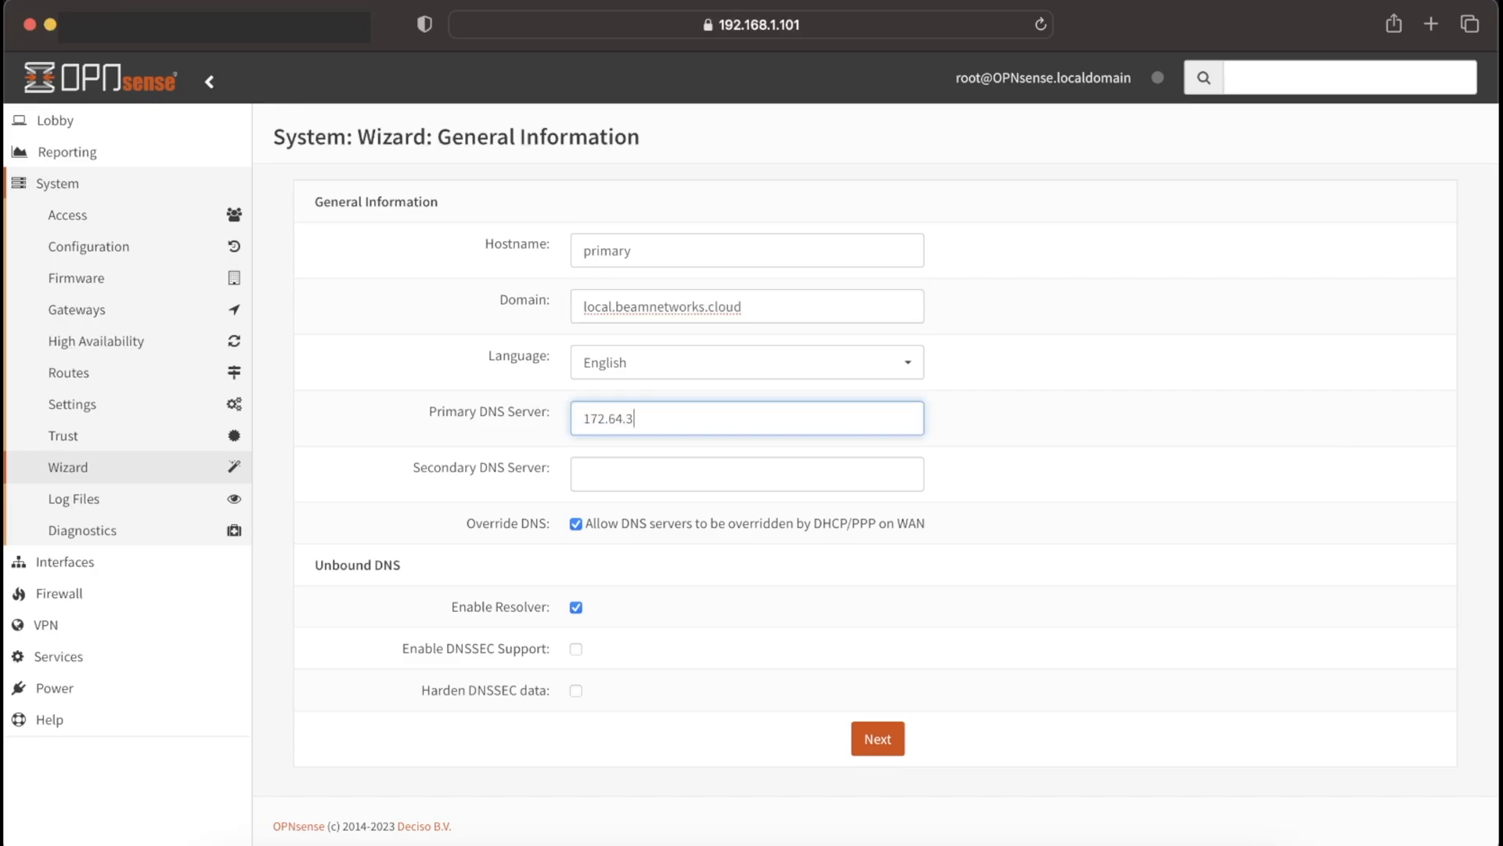
{"action": "type", "text": "172.64.36.2"}
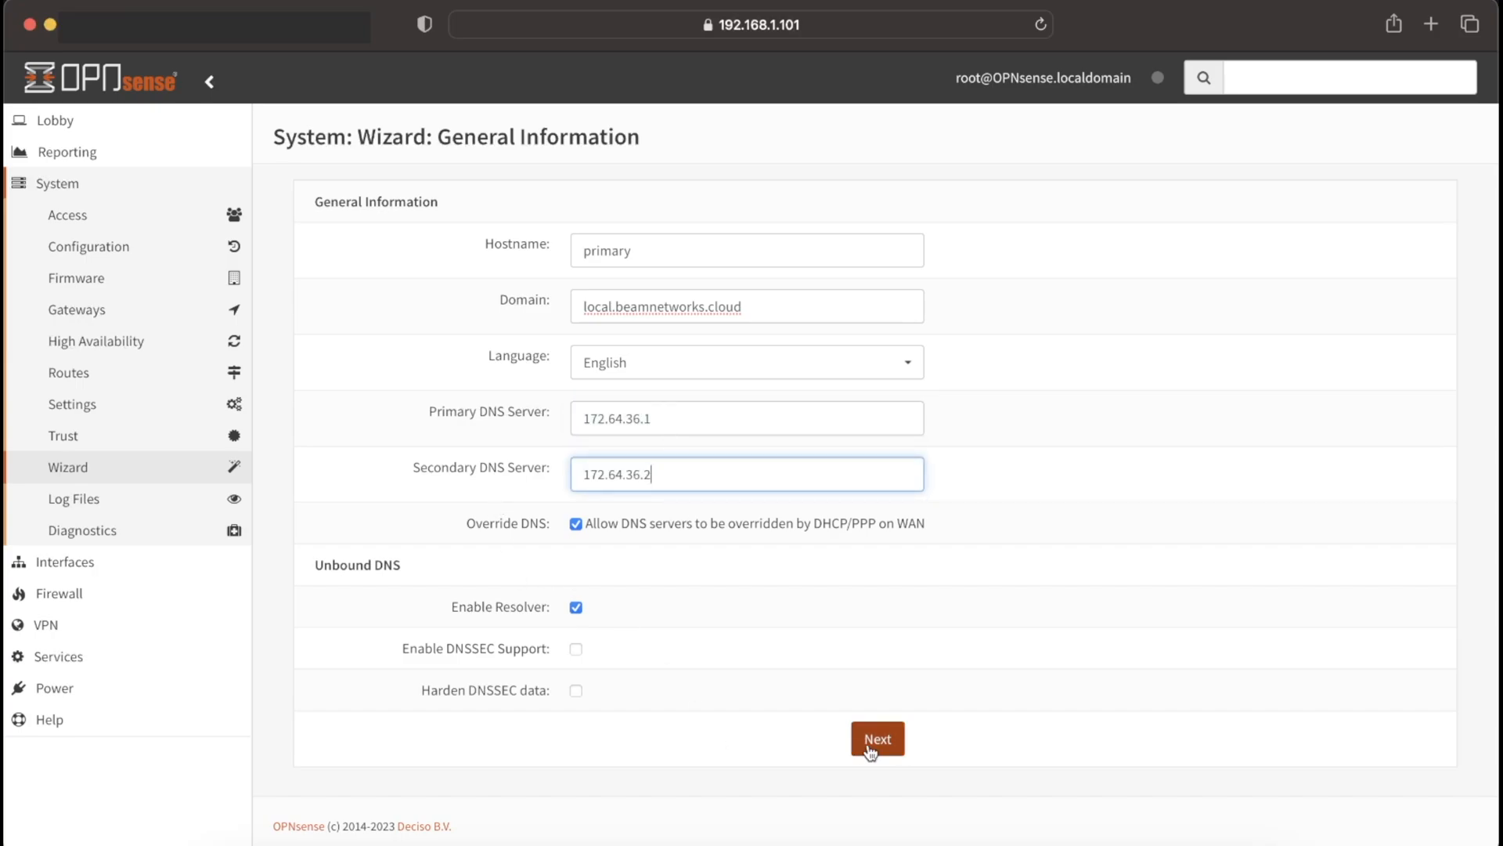
{"action": "left_click", "coordinate": [876, 738]}
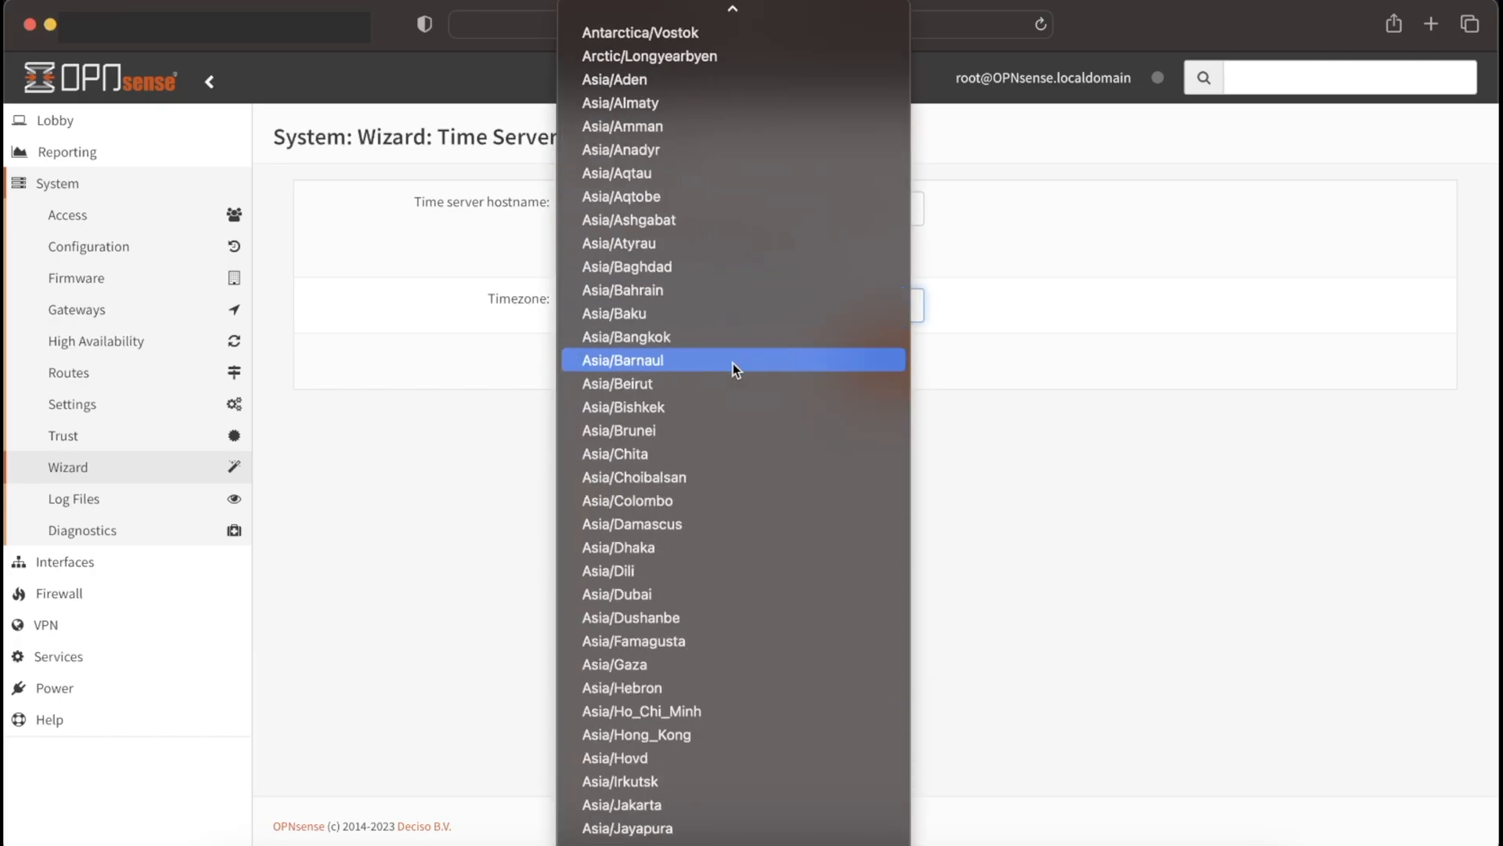
Select America/New_York as the timezone and keep the default DHCP WAN settings
{"action": "scroll", "scroll_direction": "up", "scroll_amount": 3}
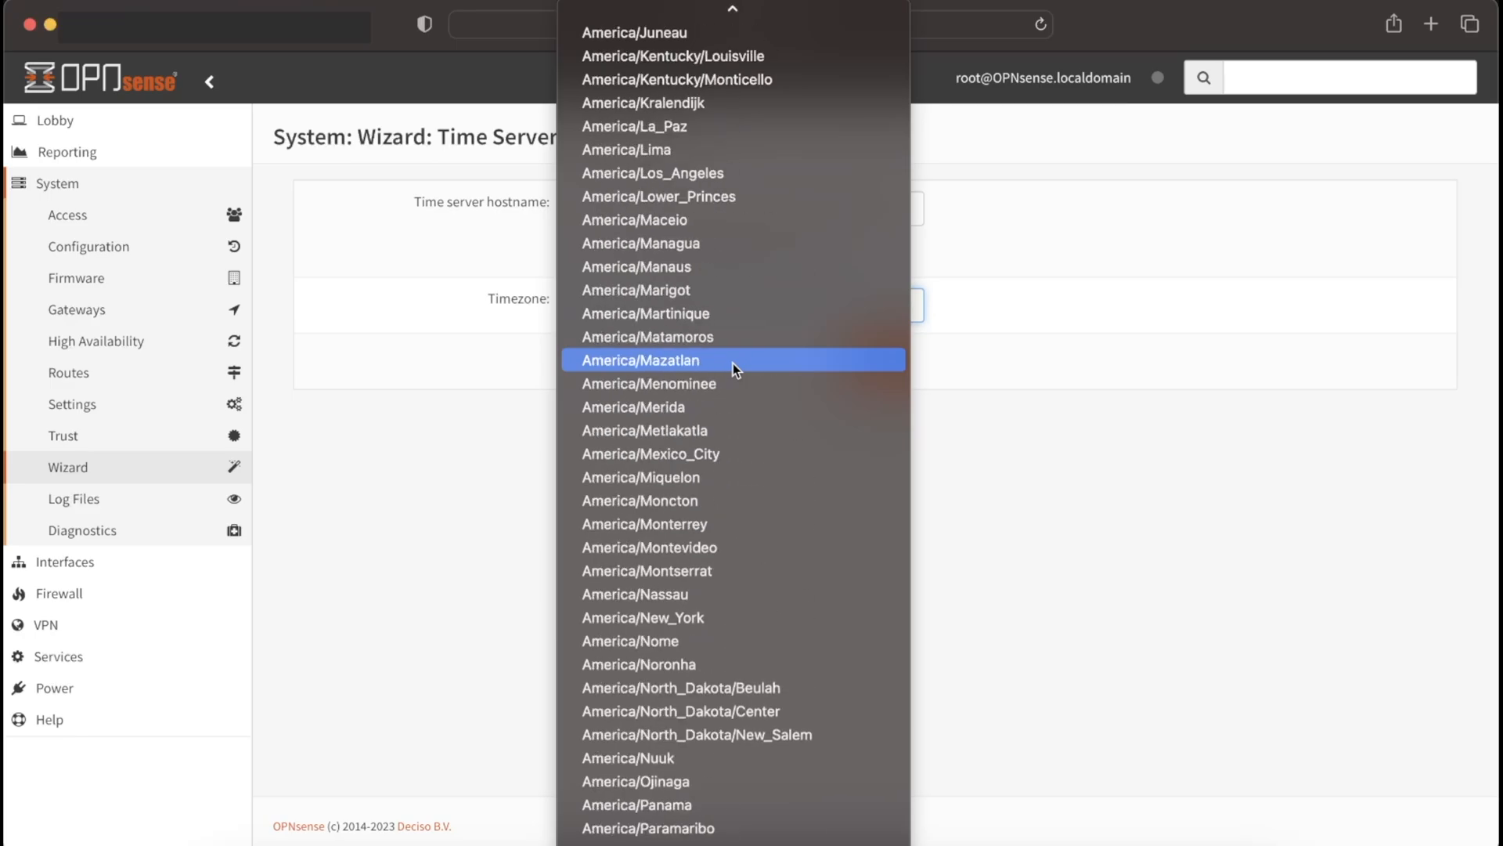
{"action": "left_click", "coordinate": [641, 618]}
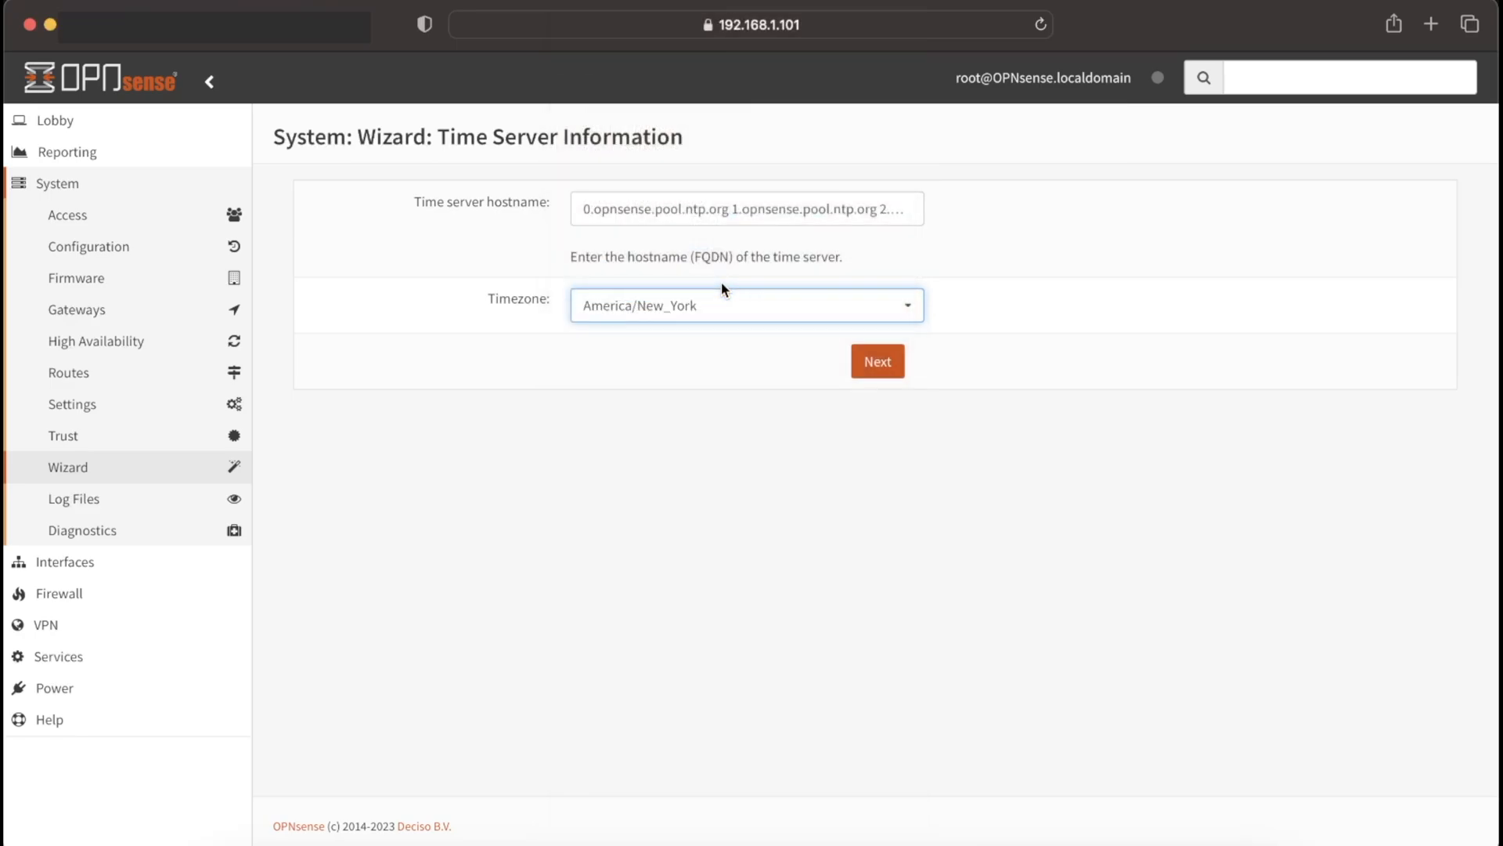
{"action": "left_click", "coordinate": [875, 362]}
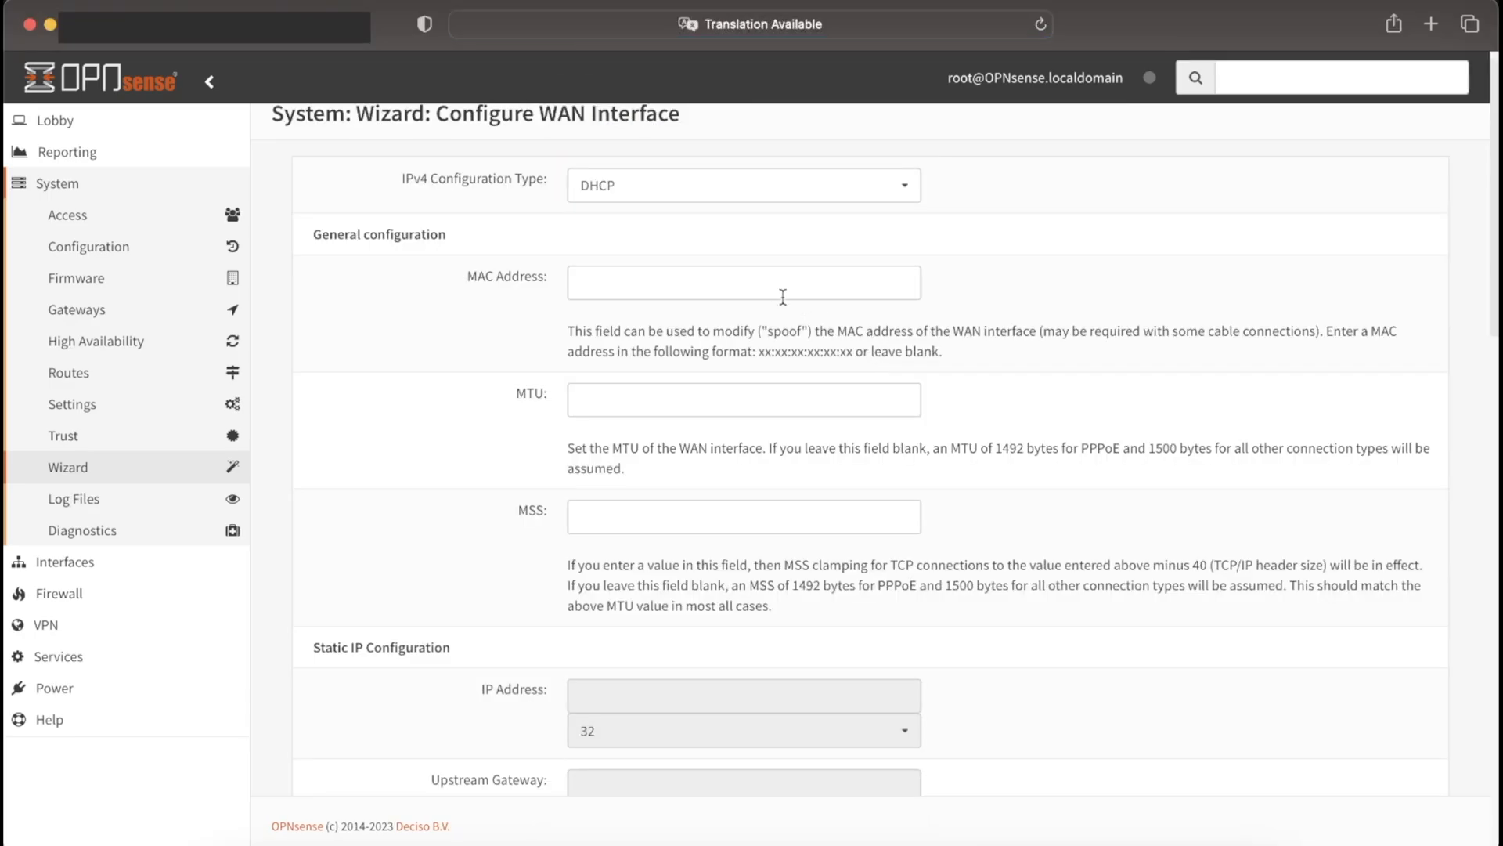
{"action": "scroll", "scroll_direction": "down", "scroll_amount": 3}
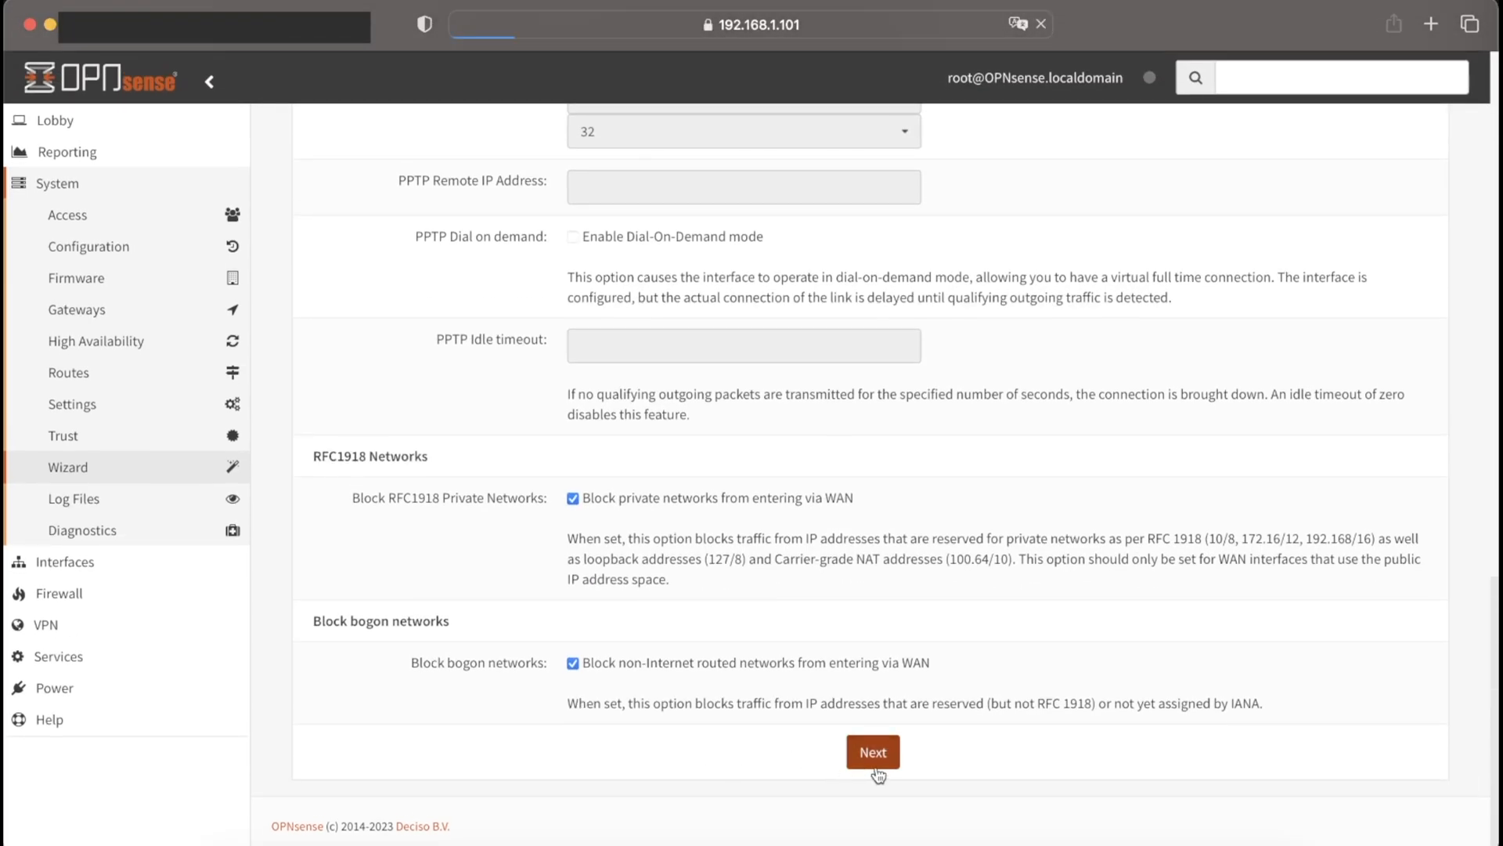
{"action": "left_click", "coordinate": [871, 750]}
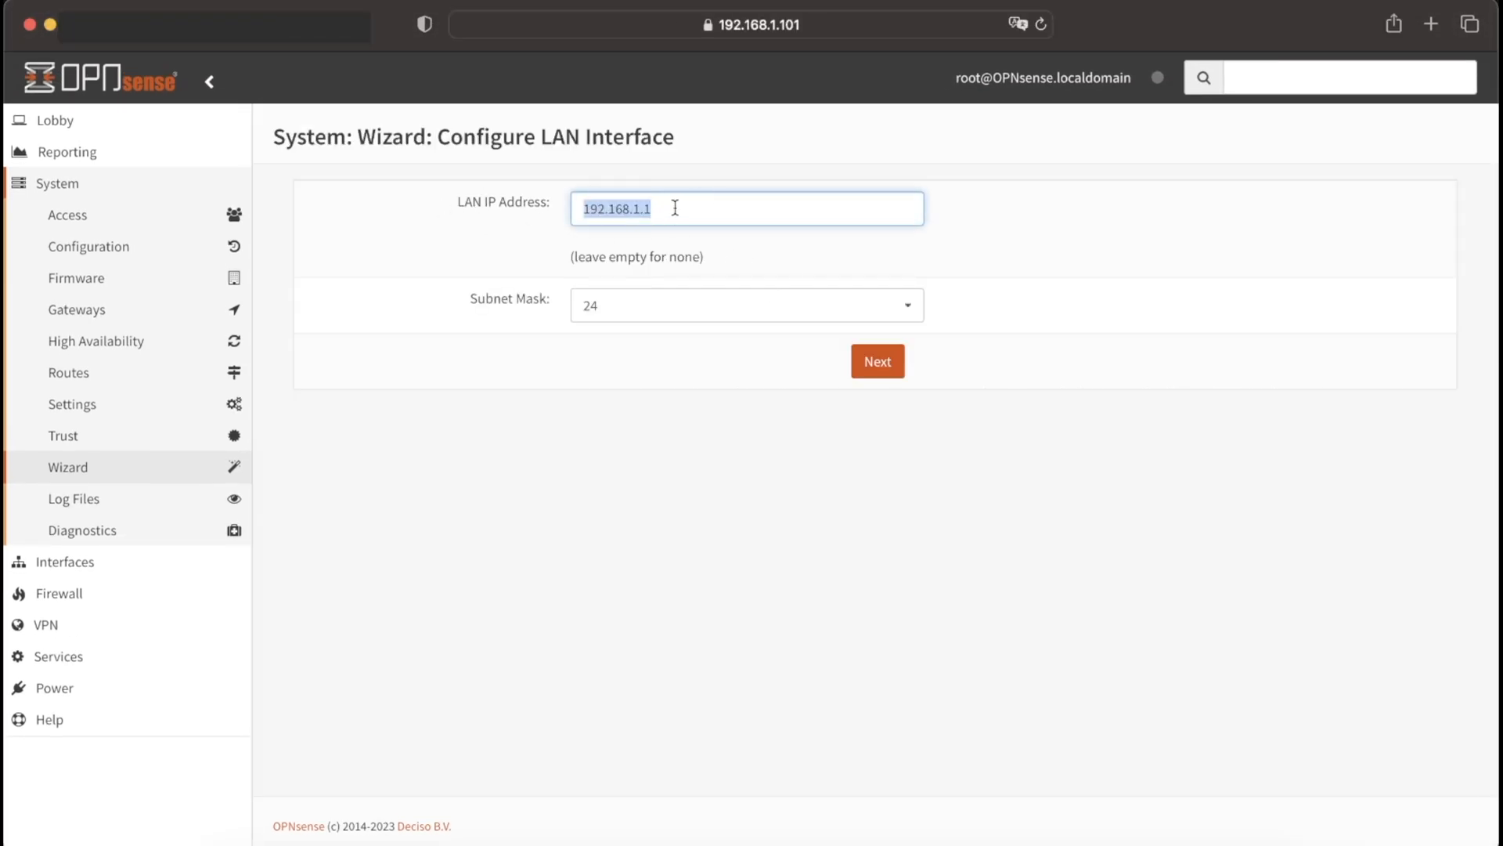
Set the LAN address to 10.140.1.1 and leave the root password unchanged
{"action": "type", "text": "10."}
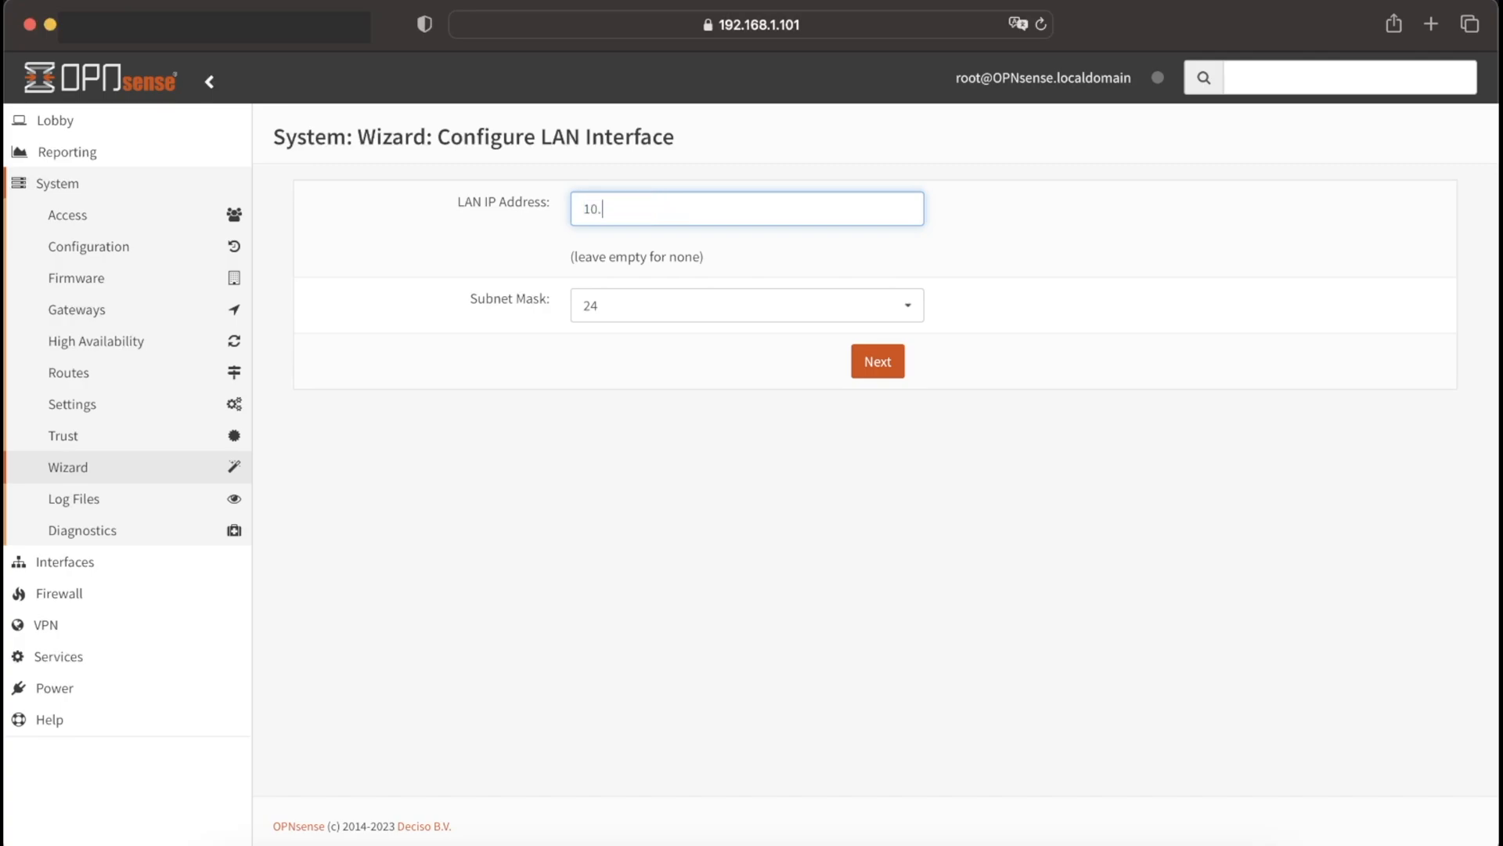
{"action": "type", "text": "1"}
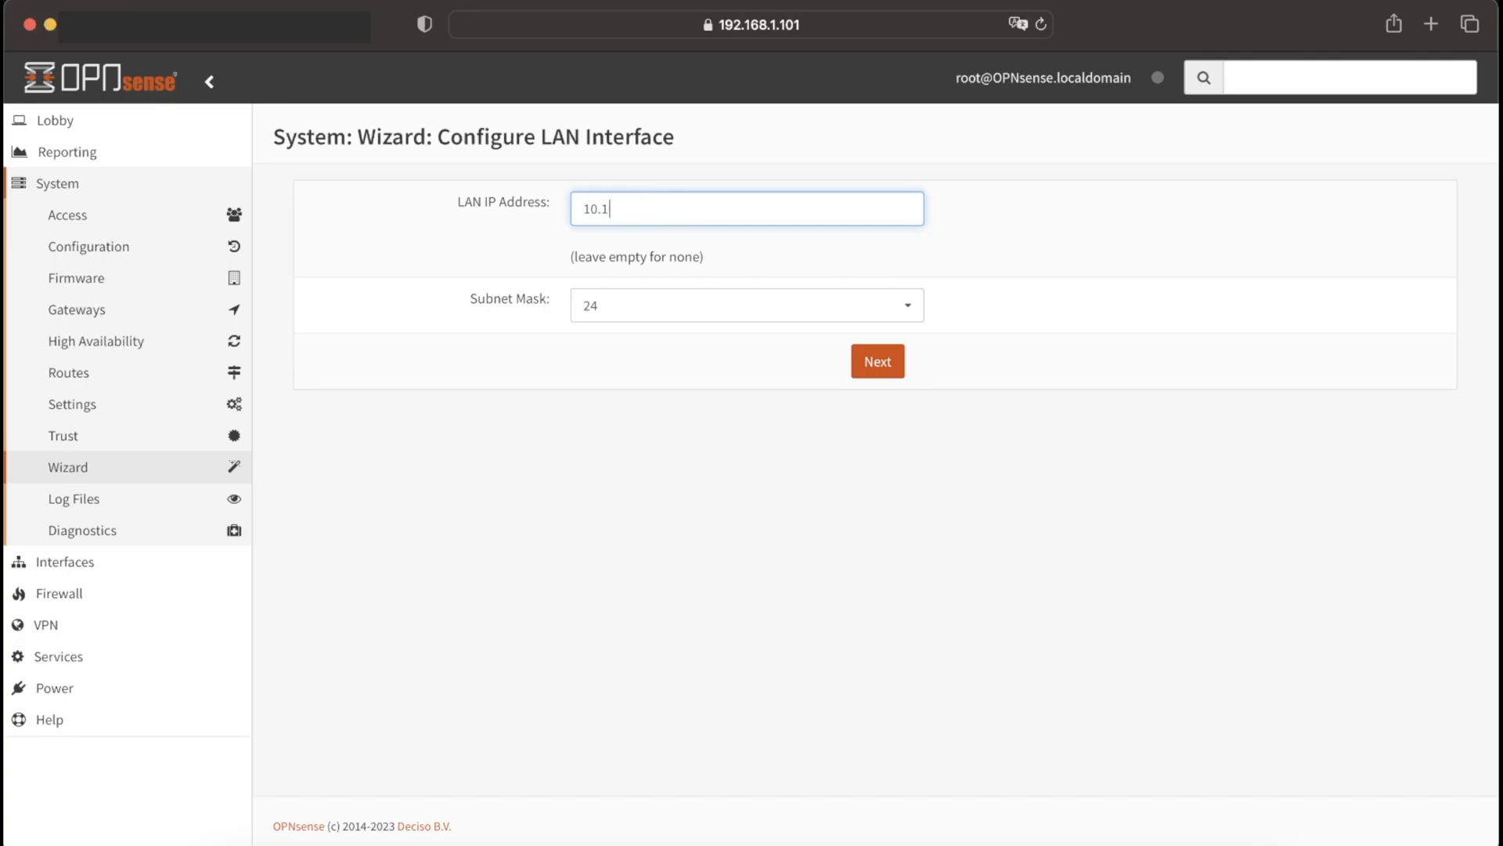
{"action": "type", "text": "40.12."}
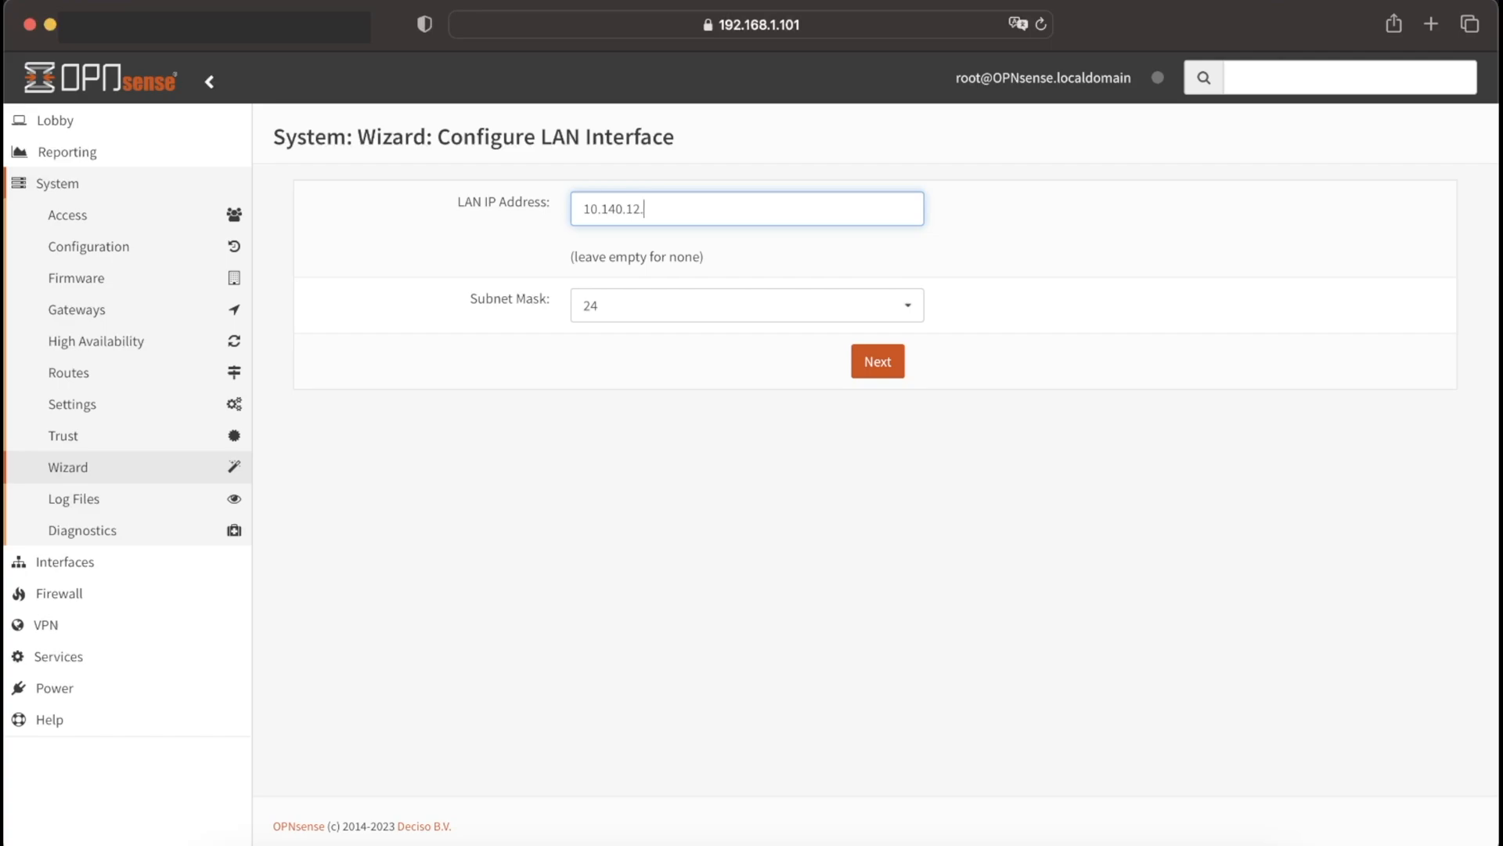
{"action": "key", "text": "backspace"}
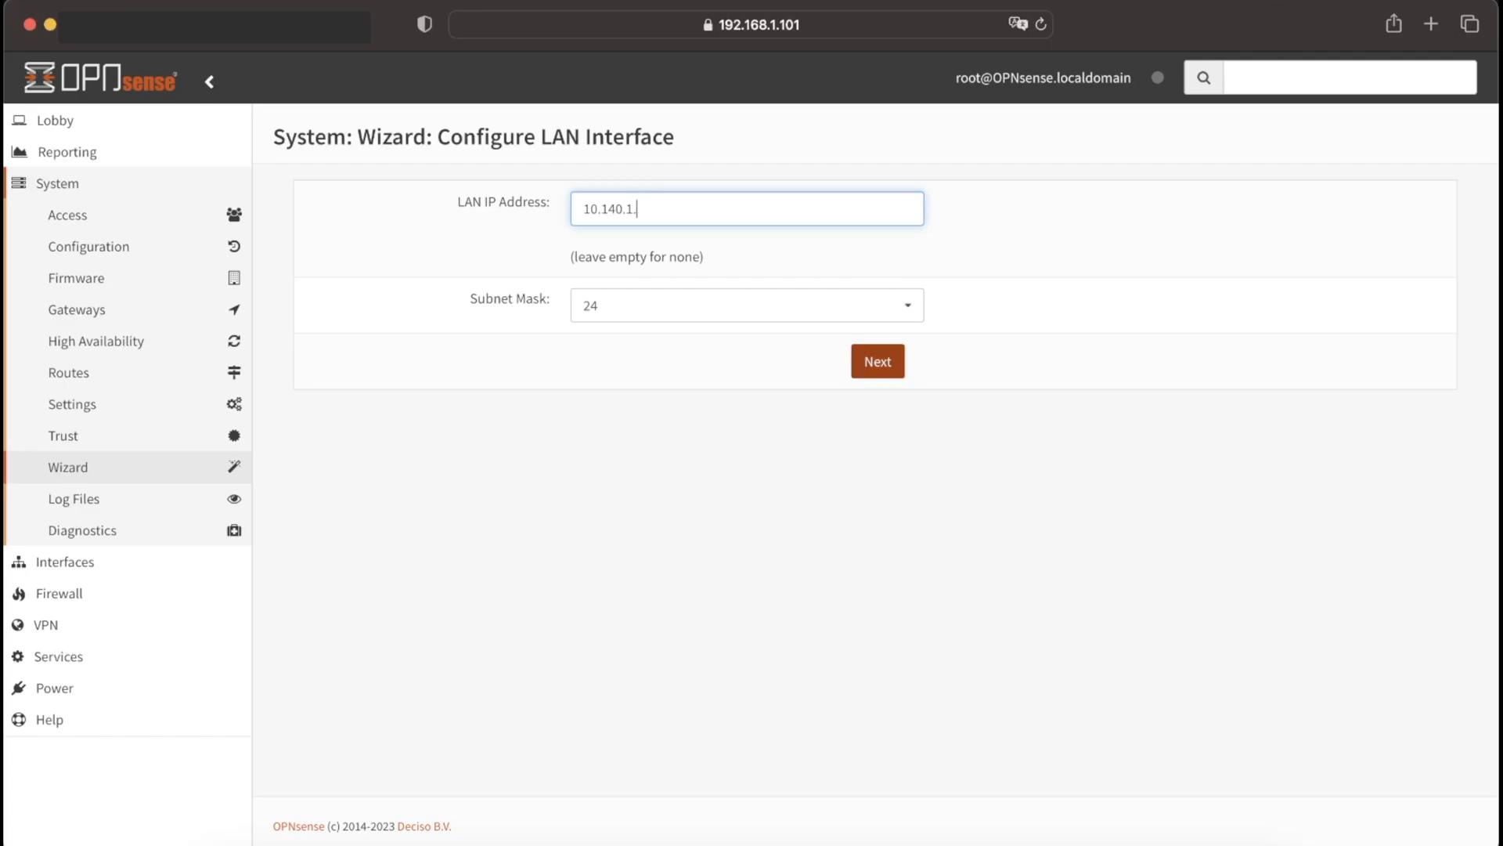
{"action": "left_click", "coordinate": [875, 361]}
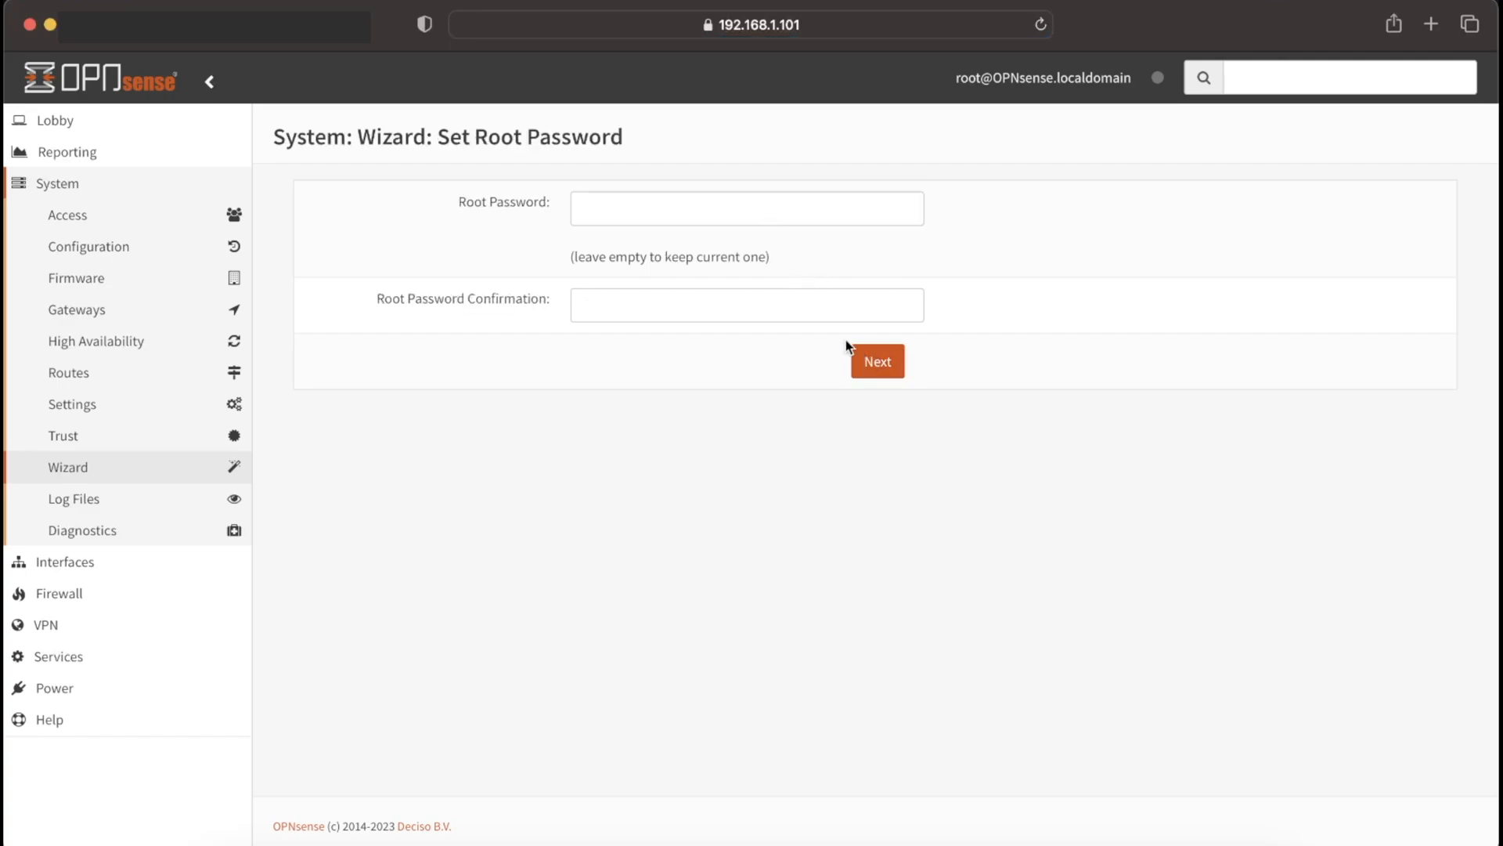
{"action": "left_click", "coordinate": [875, 362]}
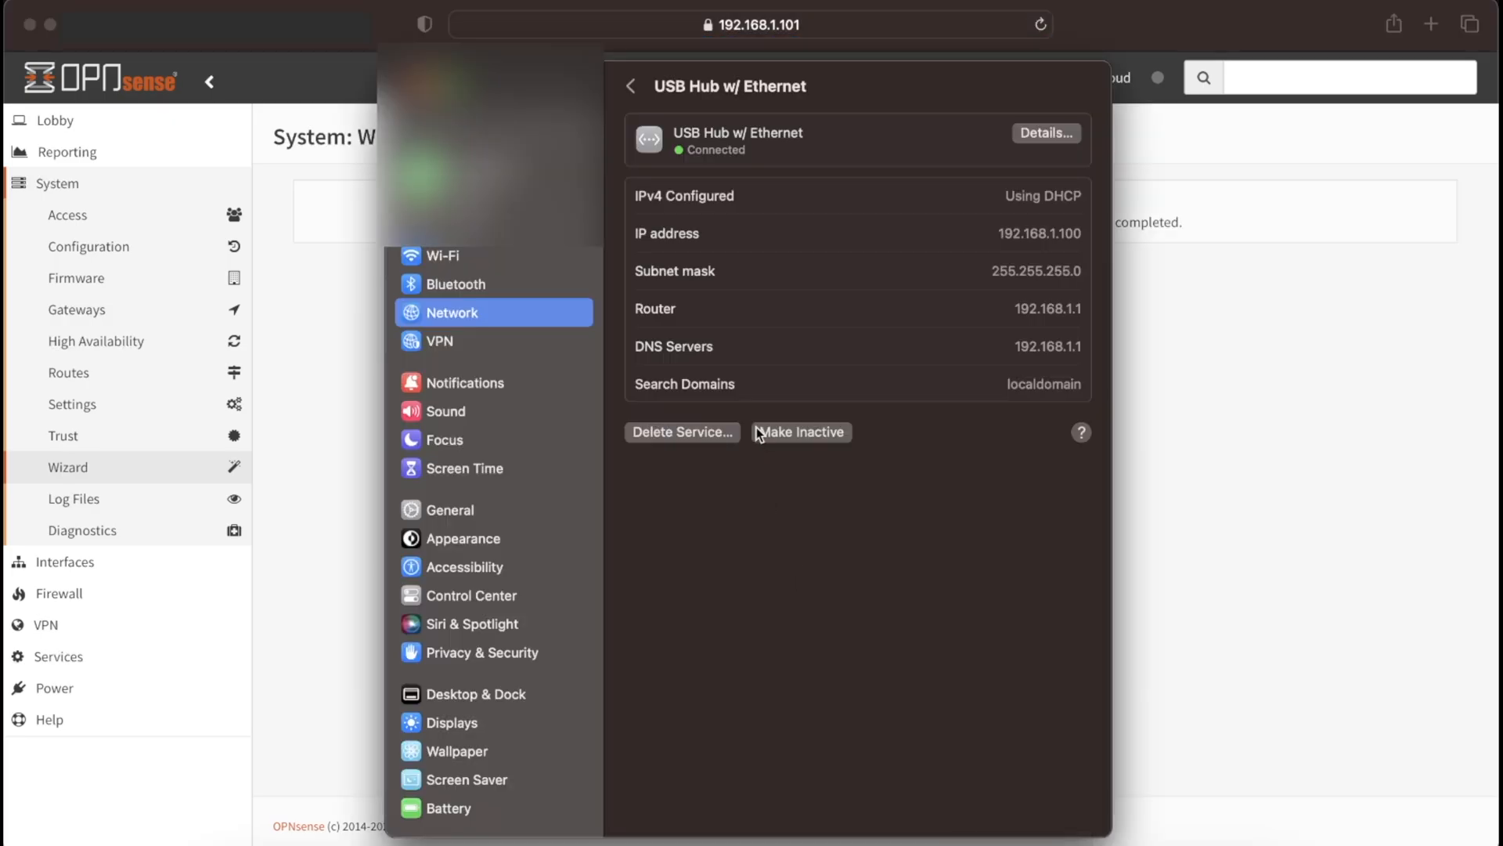
Open the USB Hub w/ Ethernet details and watch its status become Not connected
{"action": "left_click", "coordinate": [631, 86]}
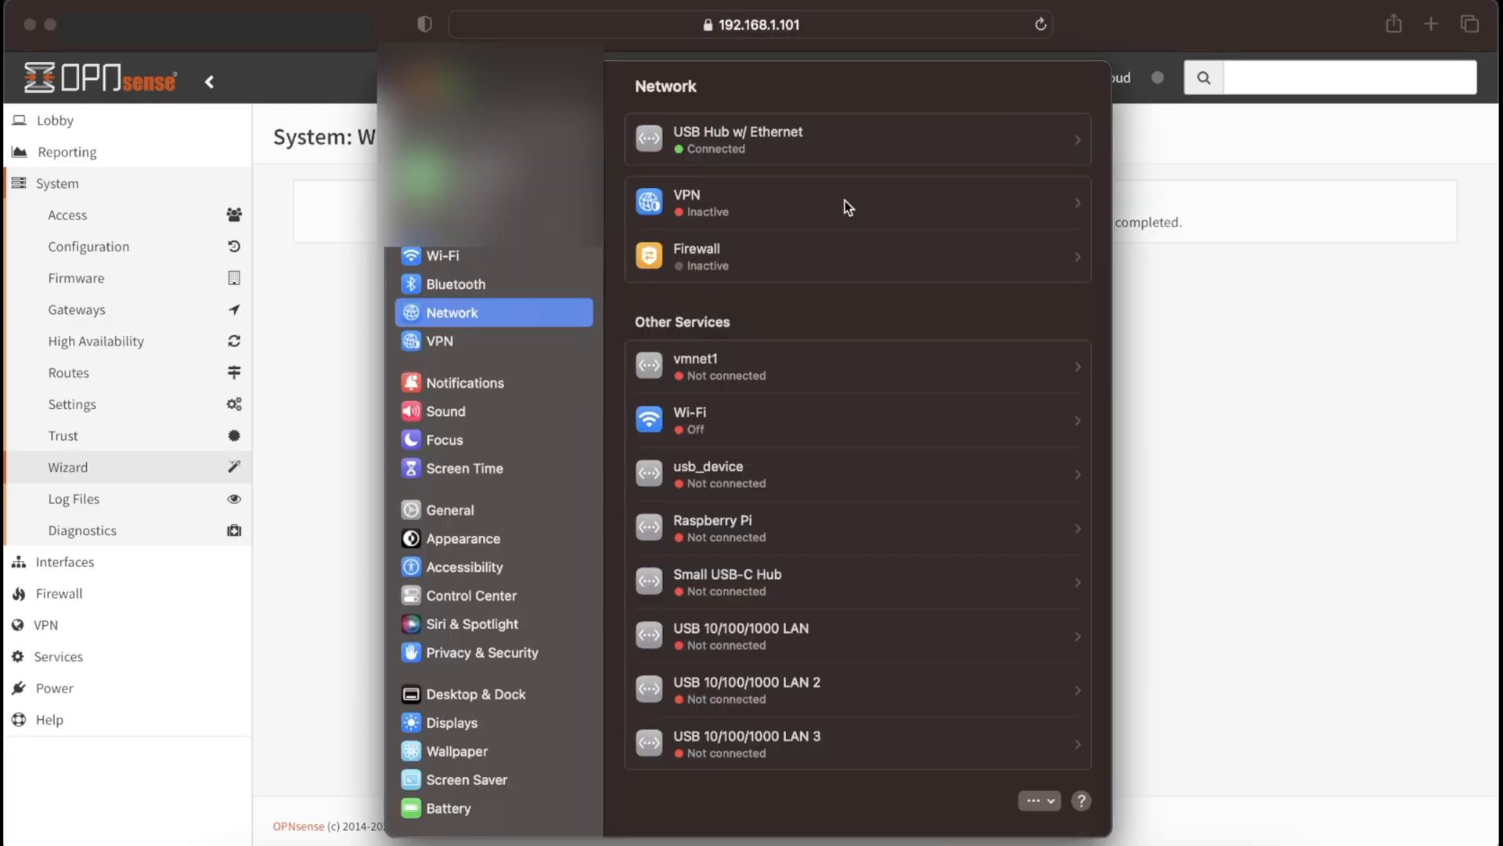
{"action": "left_click", "coordinate": [855, 139]}
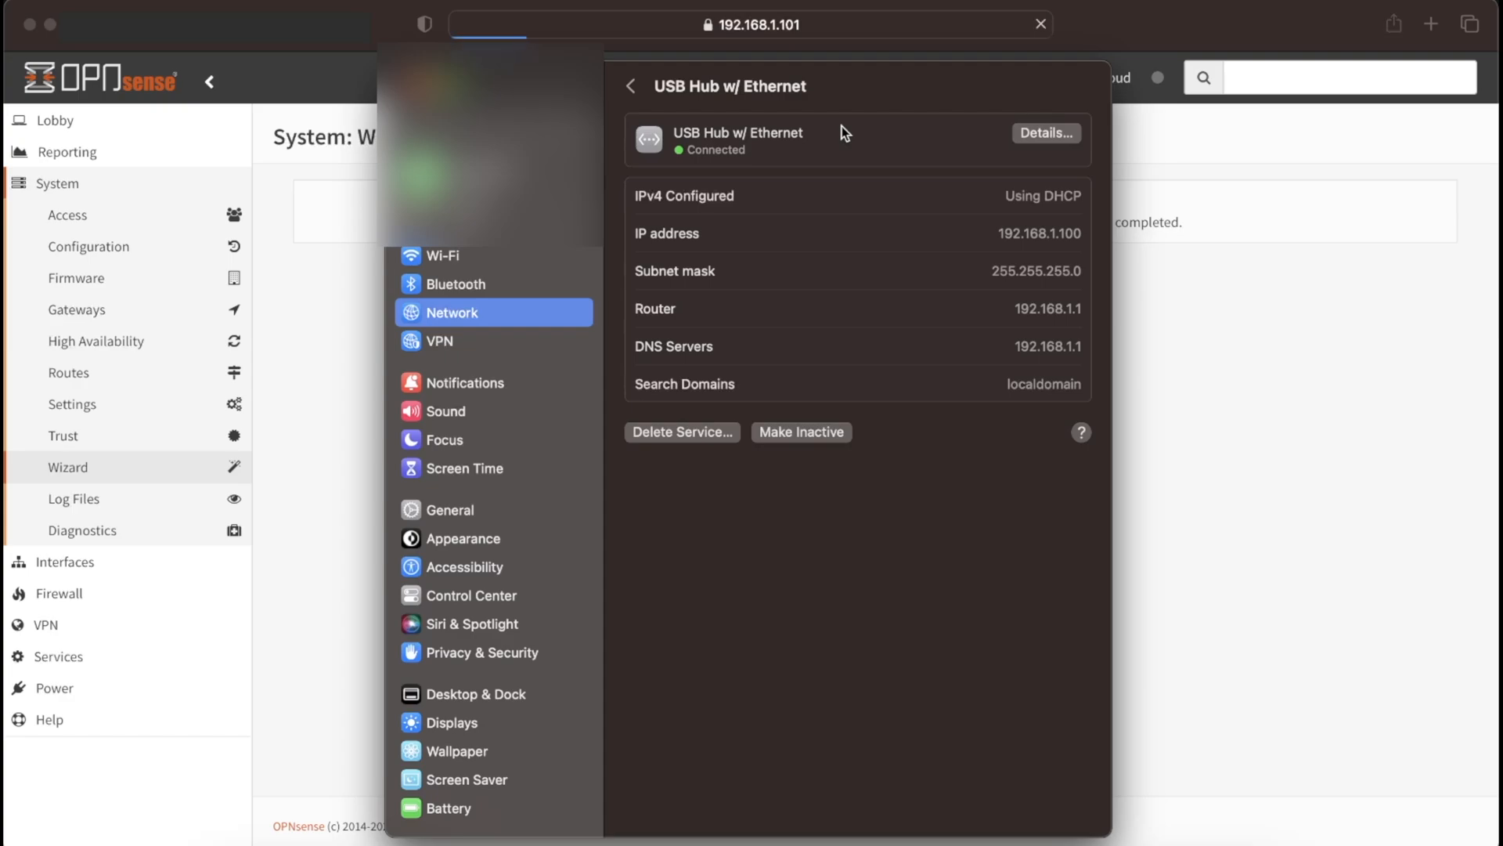
{"action": "mouse_move", "coordinate": [832, 185]}
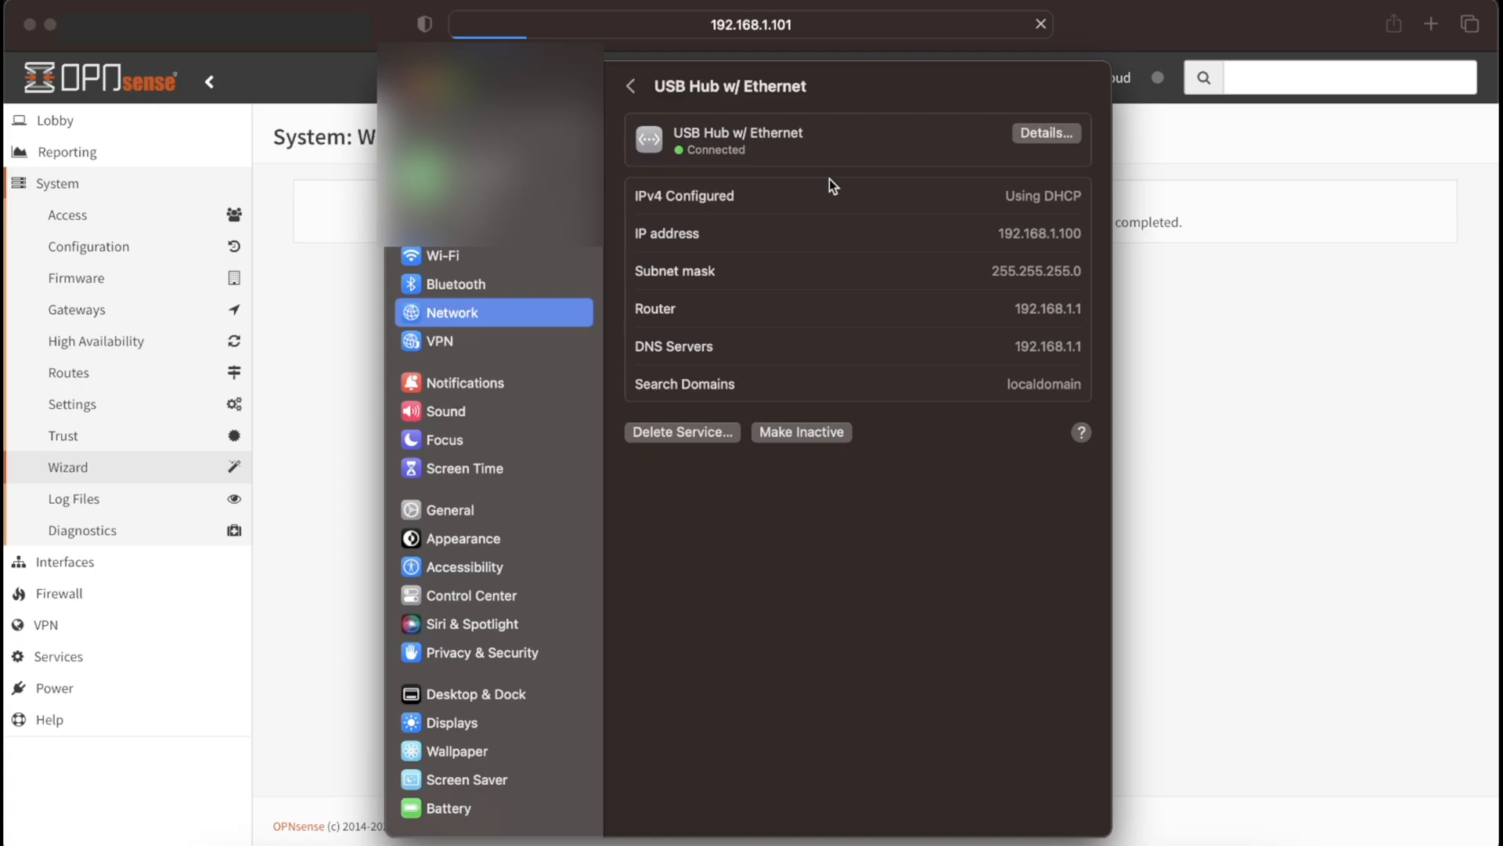
{"action": "left_click", "coordinate": [800, 432]}
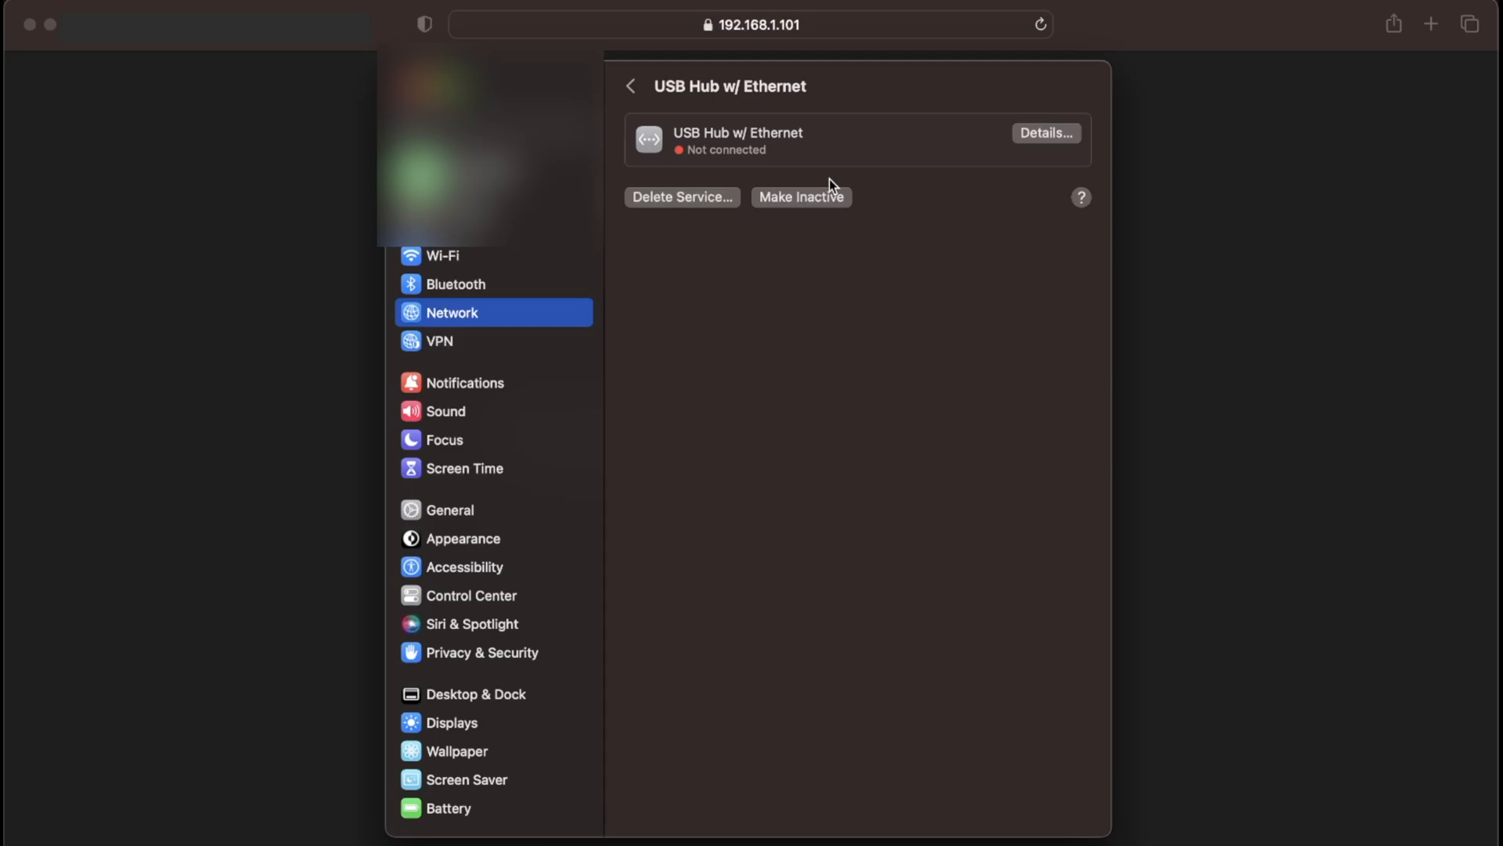
{"action": "mouse_move", "coordinate": [1406, 166]}
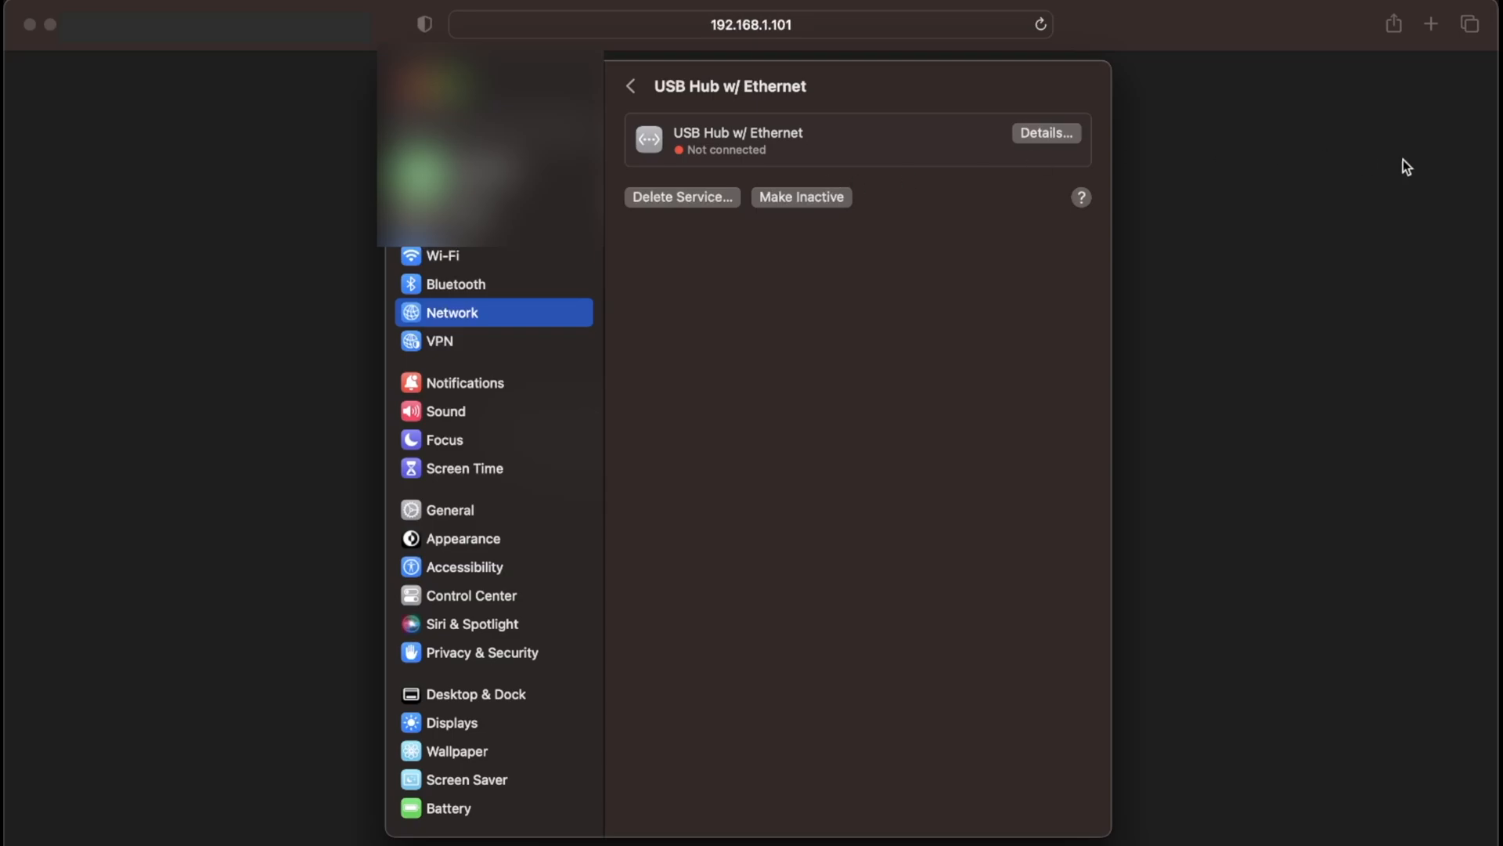
{"action": "mouse_move", "coordinate": [1161, 174]}
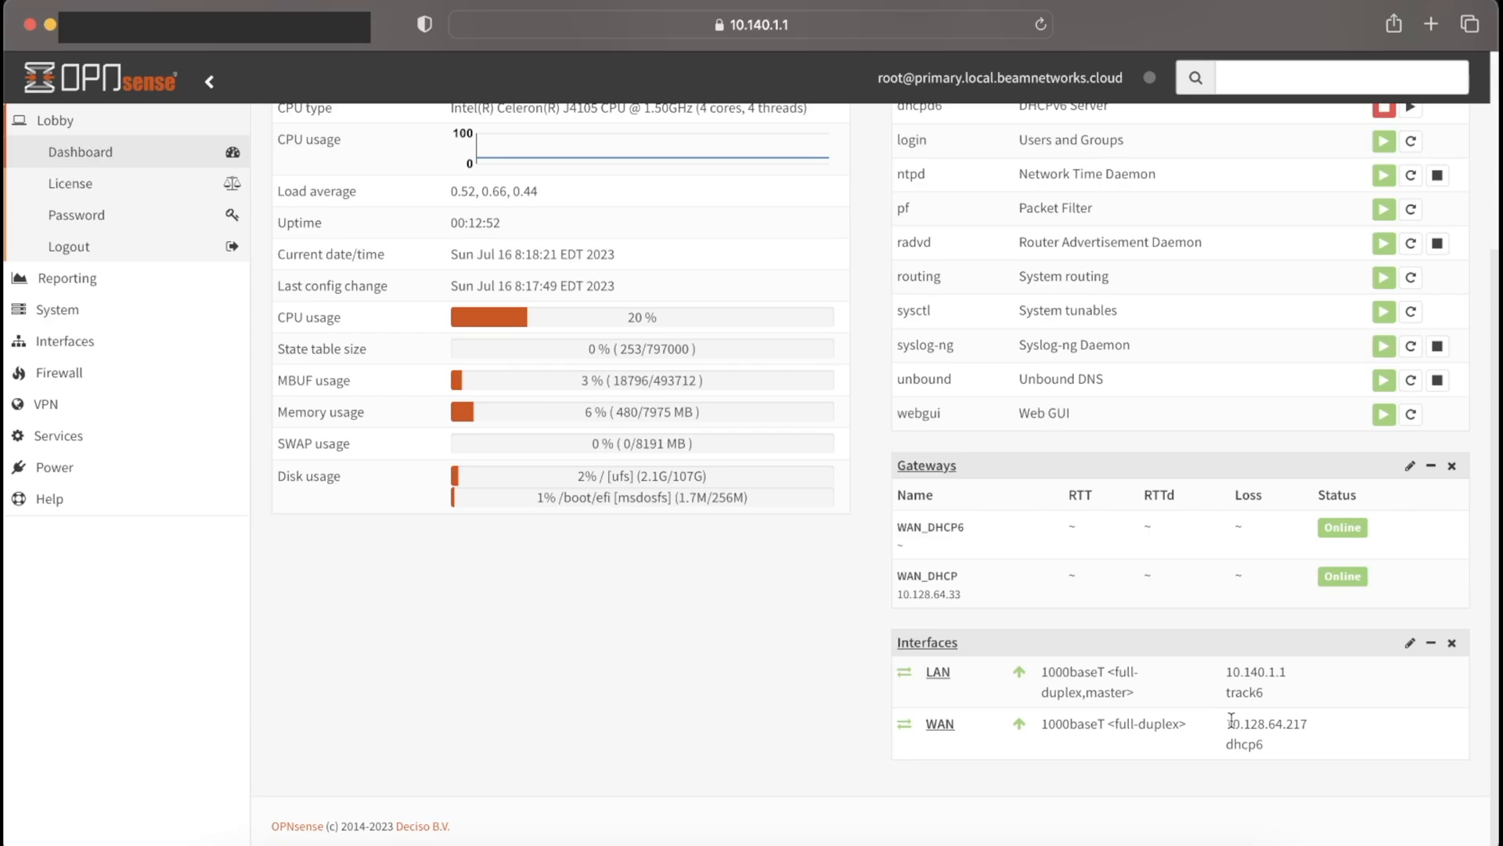
Confirm LAN 10.140.1.1 on the dashboard and dismiss the Speedtest connection error
{"action": "double_click", "coordinate": [1255, 671]}
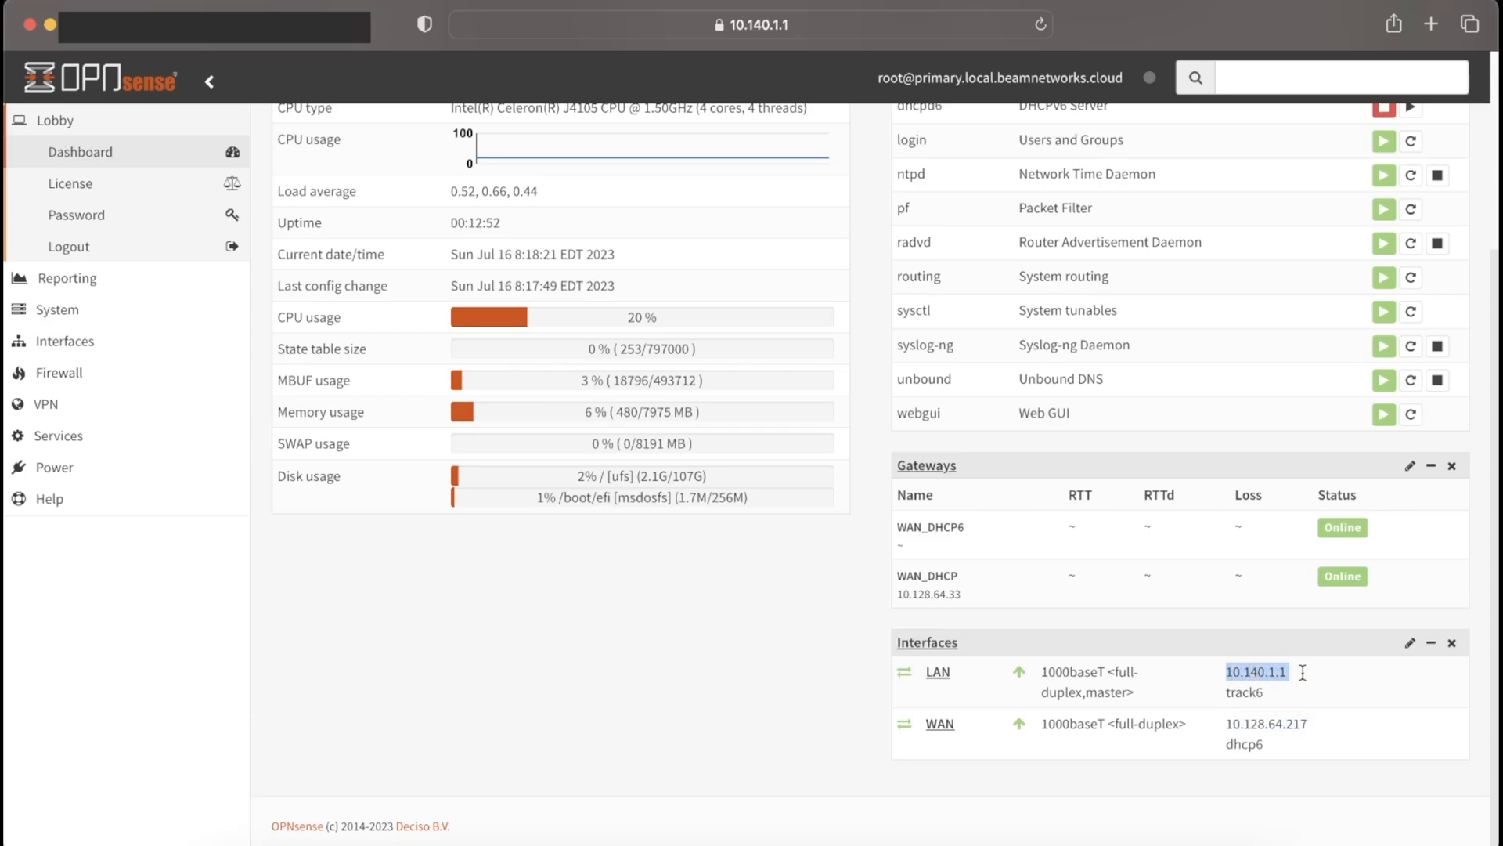
{"action": "type", "text": "sp"}
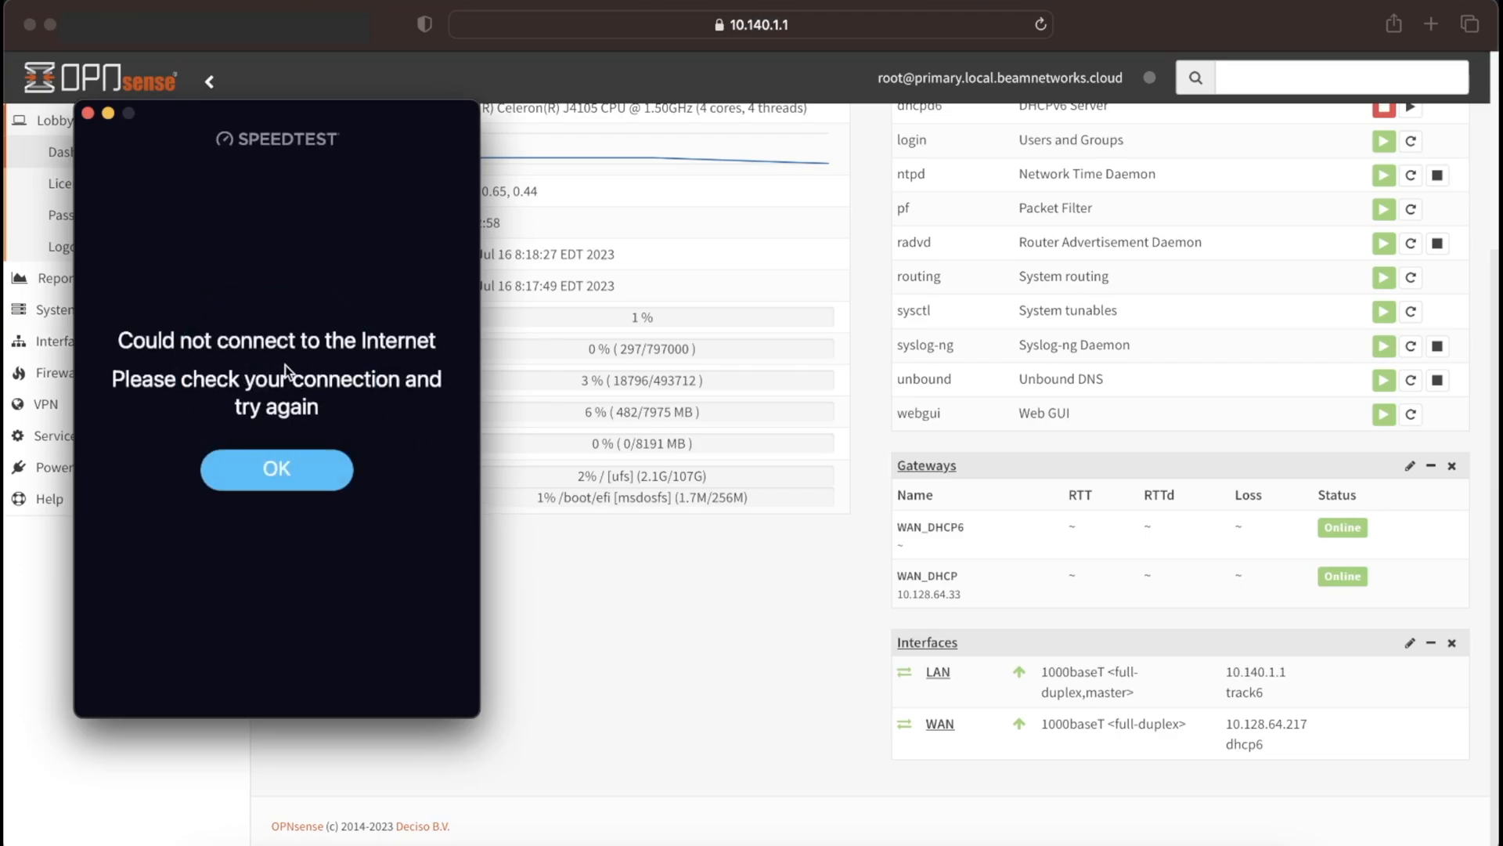
{"action": "left_click", "coordinate": [276, 469]}
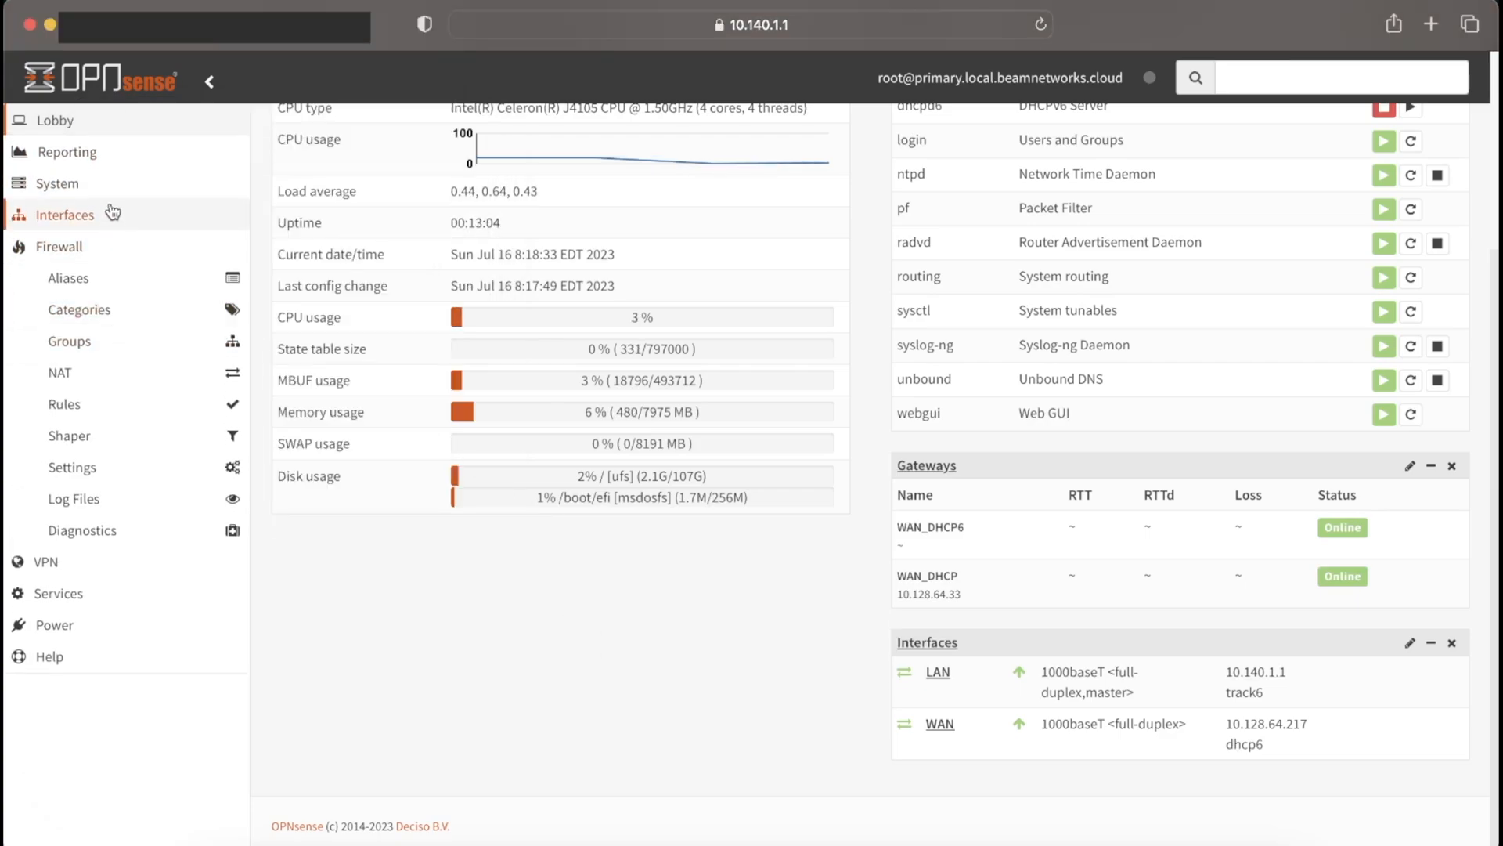
Uncheck Block private networks on the WAN interface and save
{"action": "left_click", "coordinate": [939, 724]}
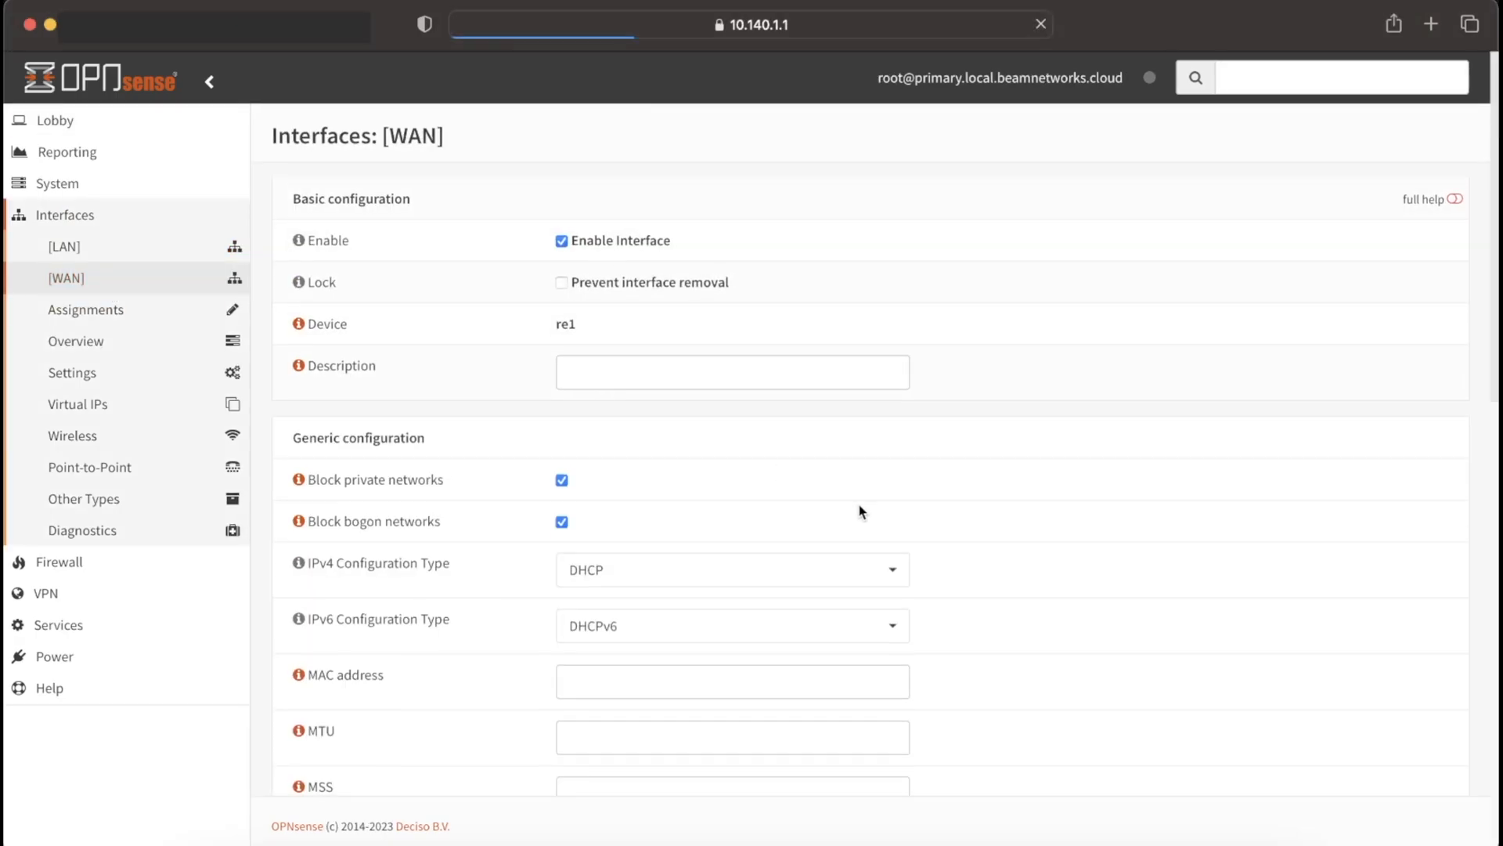
{"action": "left_click", "coordinate": [561, 479]}
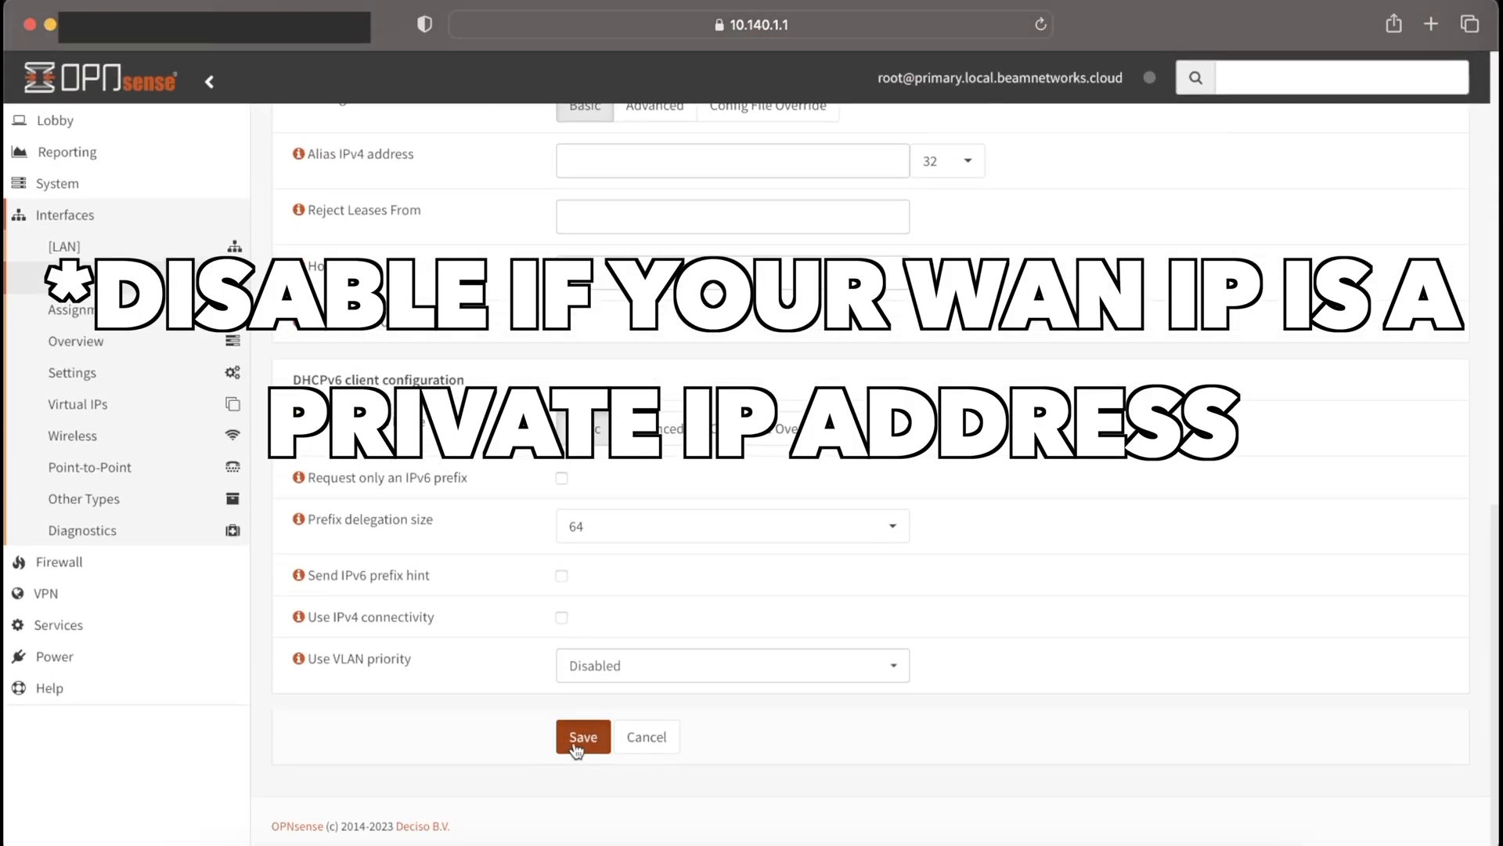
{"action": "left_click", "coordinate": [582, 736]}
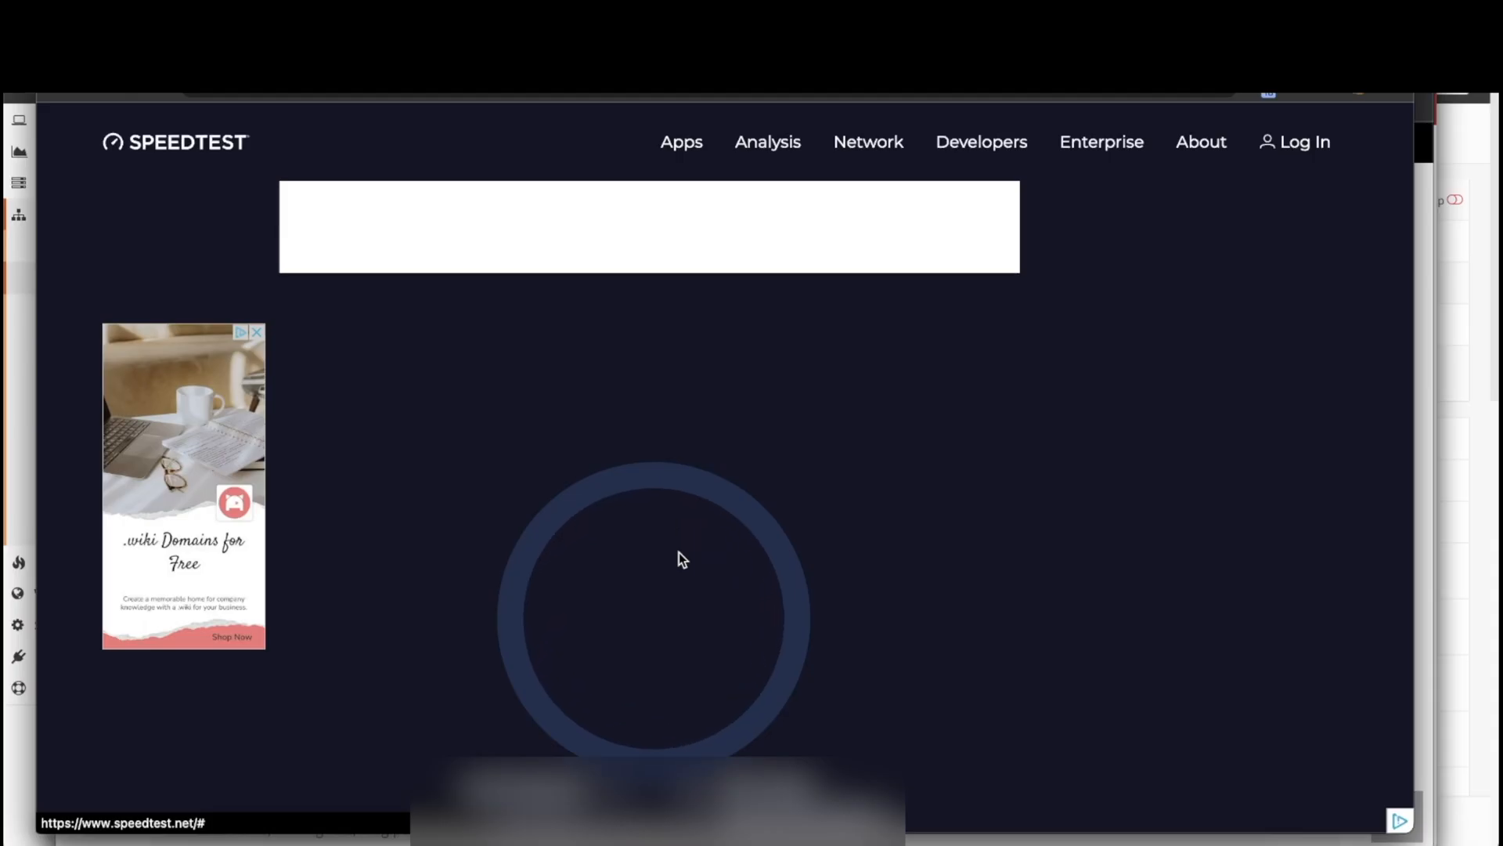